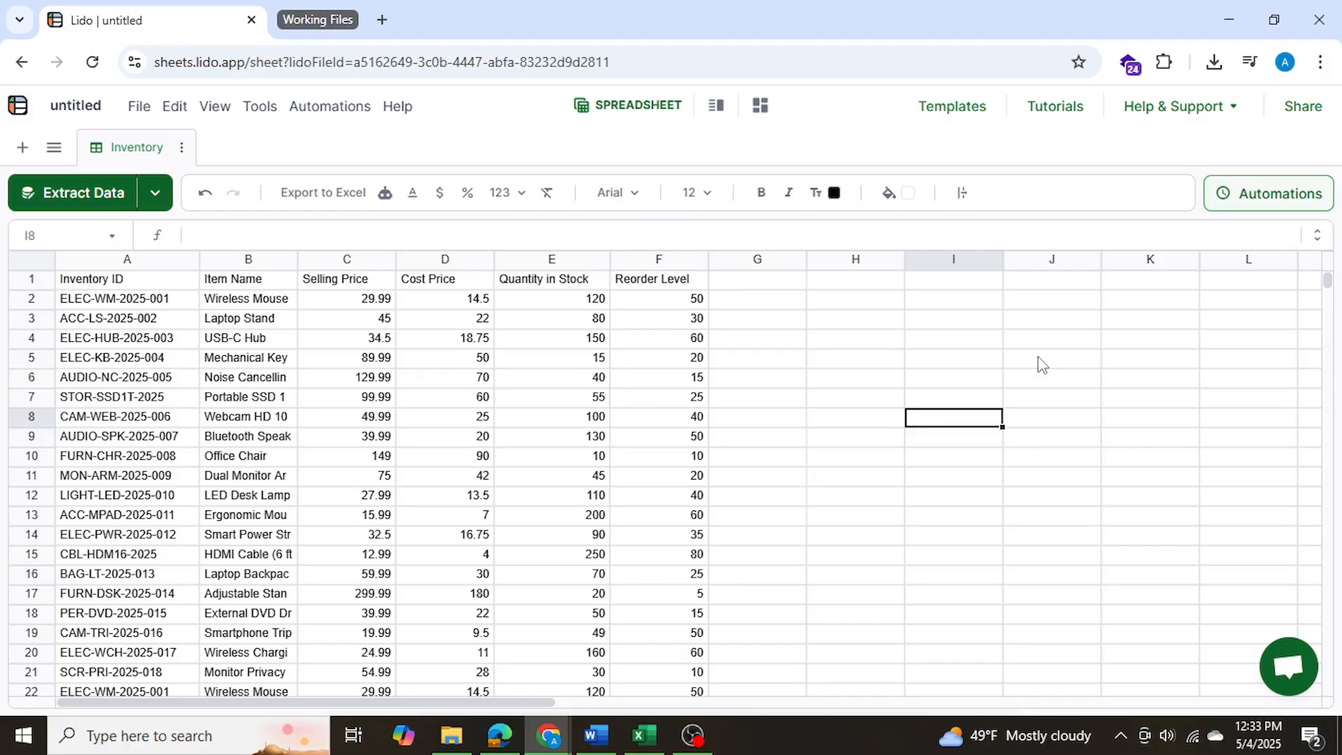
pyautogui.moveTo(565, 390)
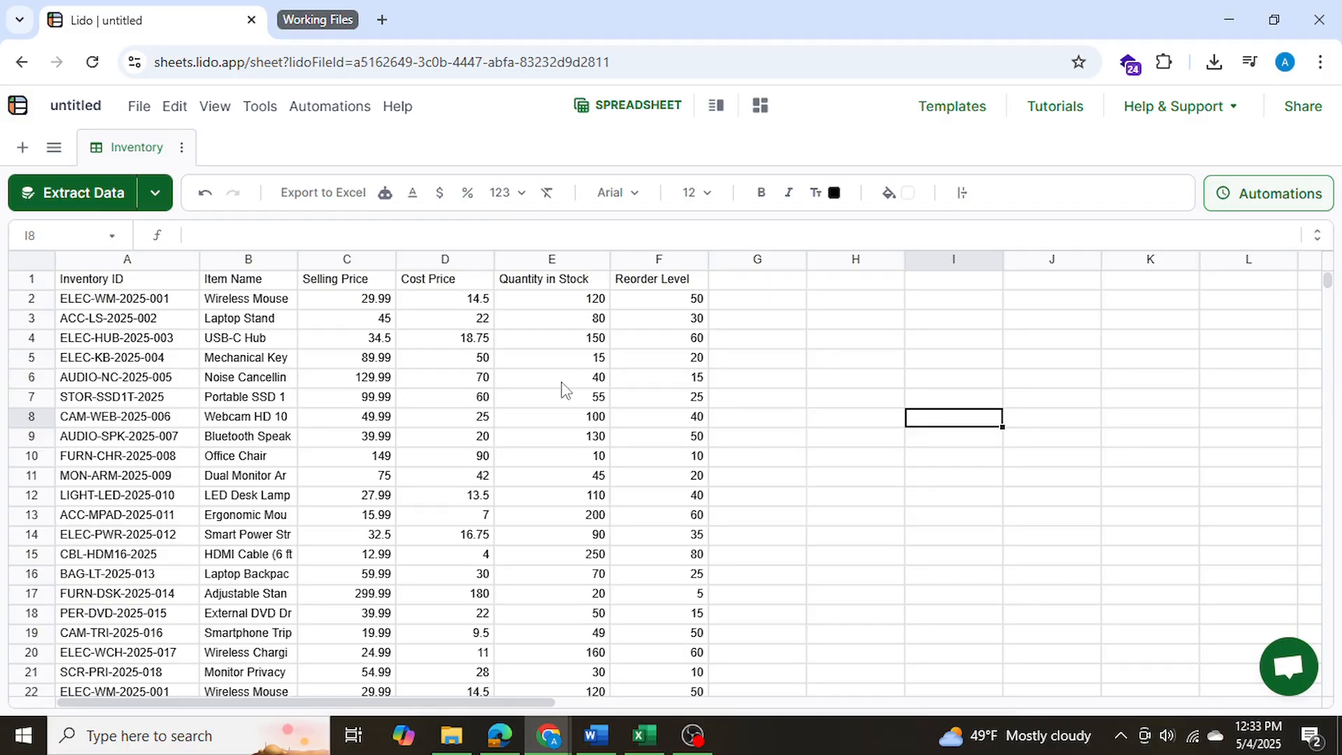
pyautogui.moveTo(611, 523)
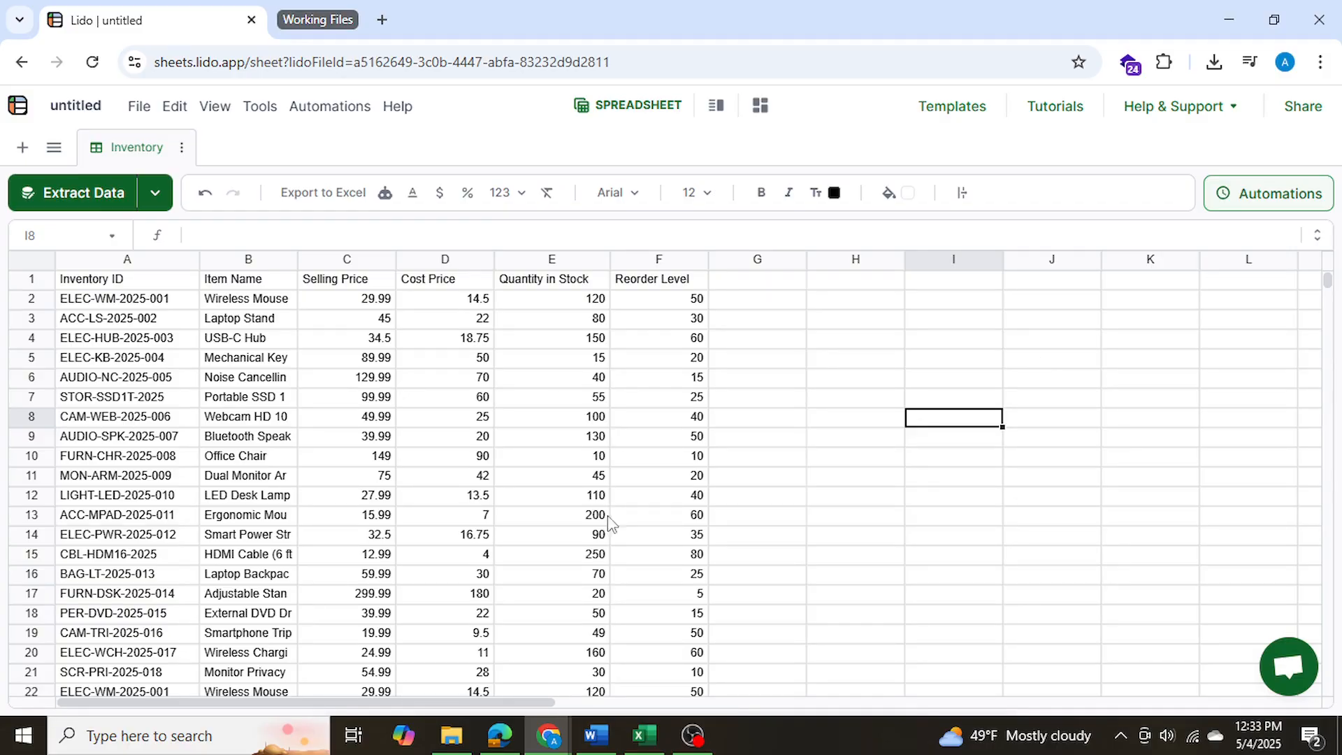
pyautogui.moveTo(612, 559)
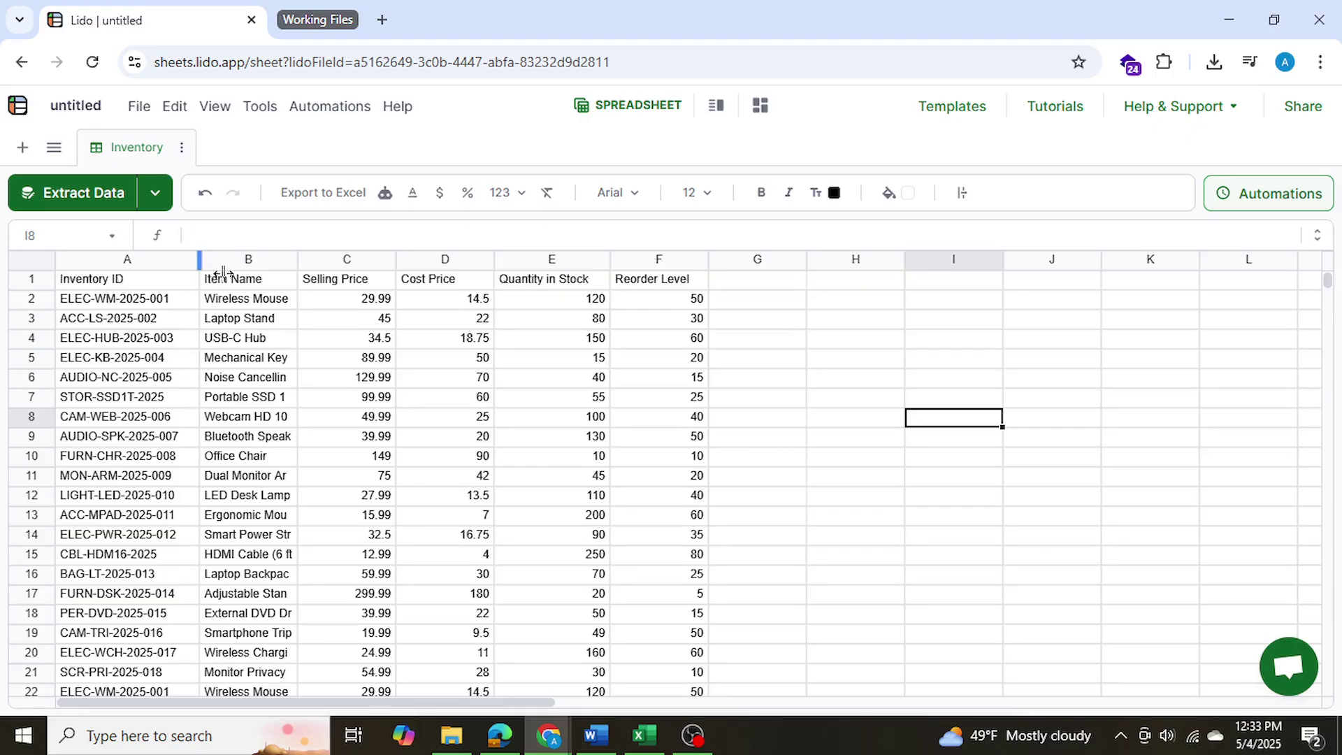
pyautogui.moveTo(461, 335)
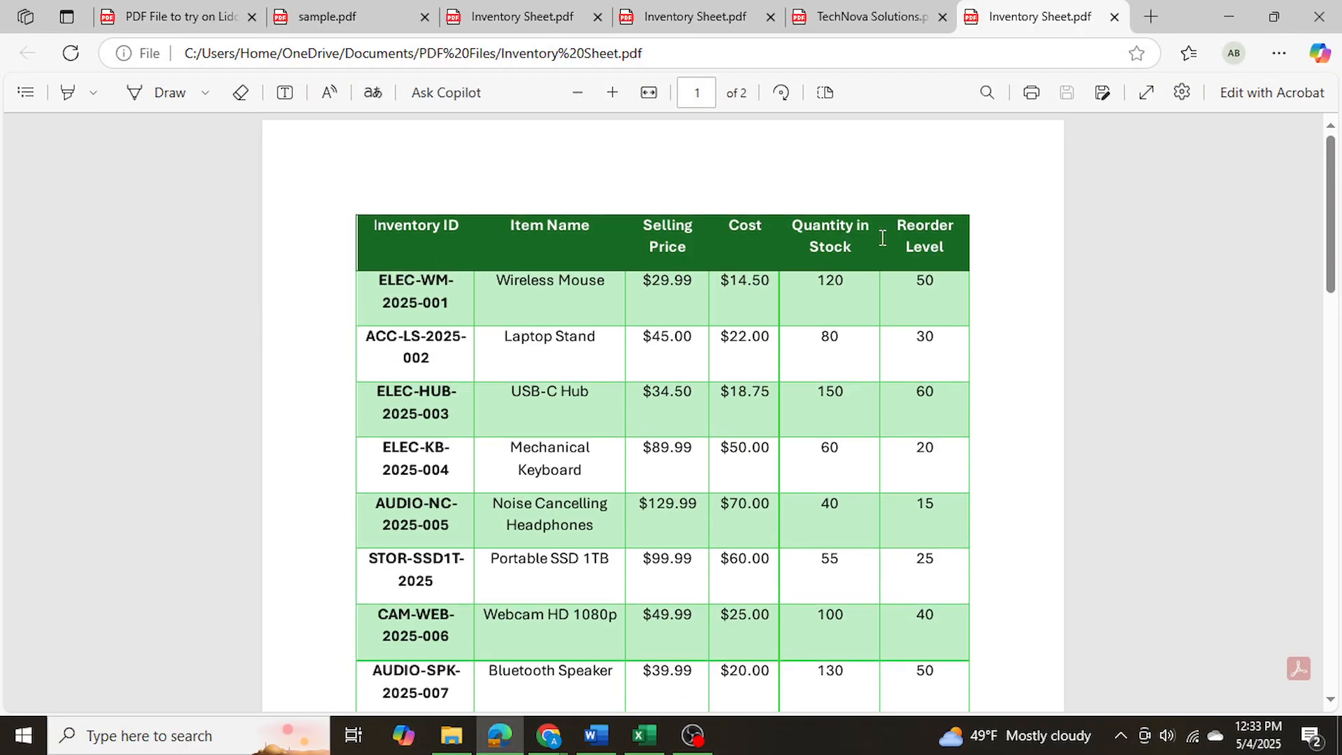
pyautogui.moveTo(618, 257)
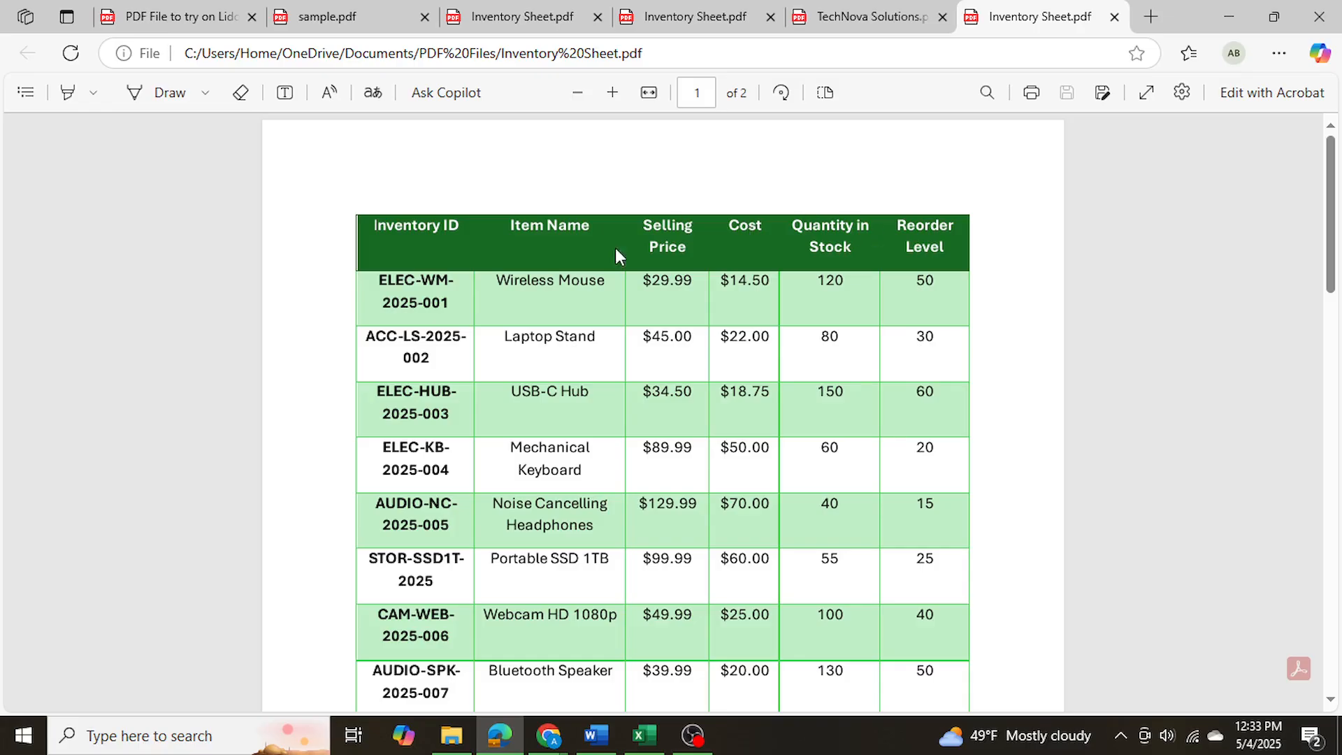
pyautogui.moveTo(811, 240)
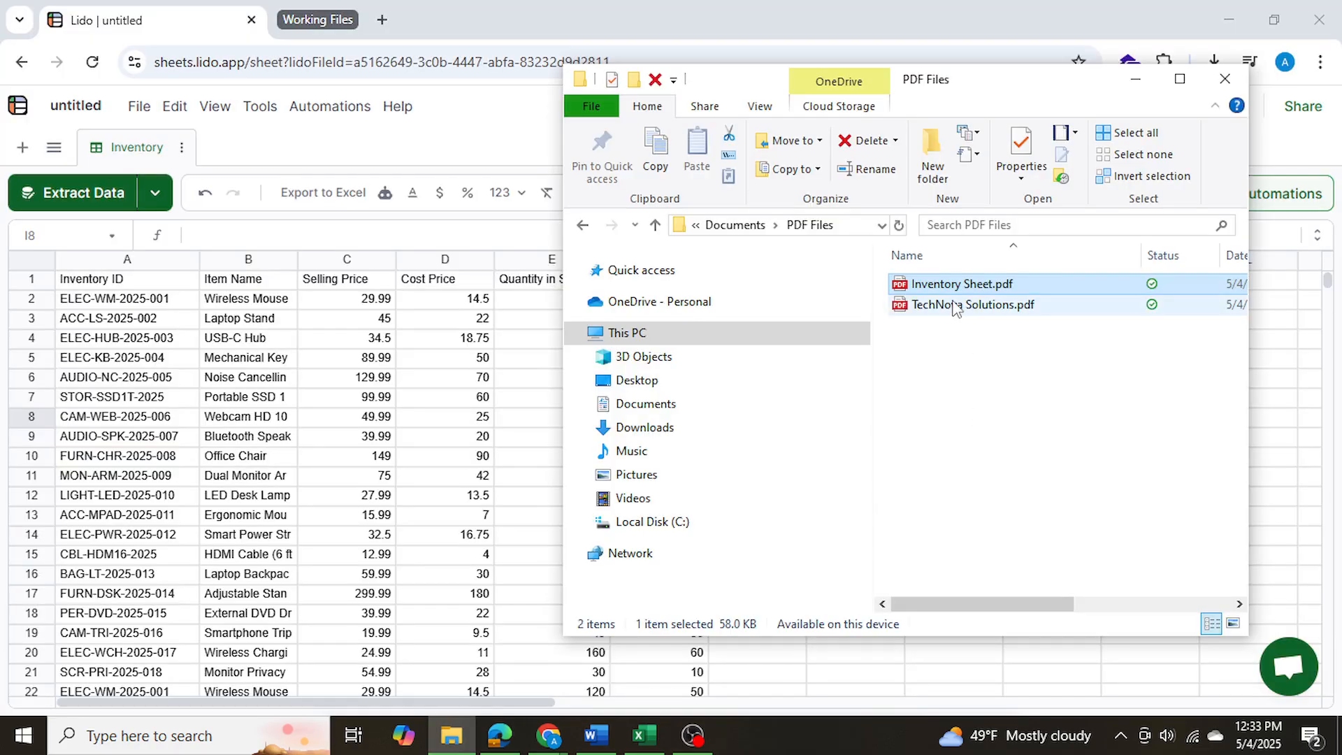
# Open TechNova Solutions.pdf in Edge and scroll through its invoice line items
pyautogui.doubleClick(972, 305)
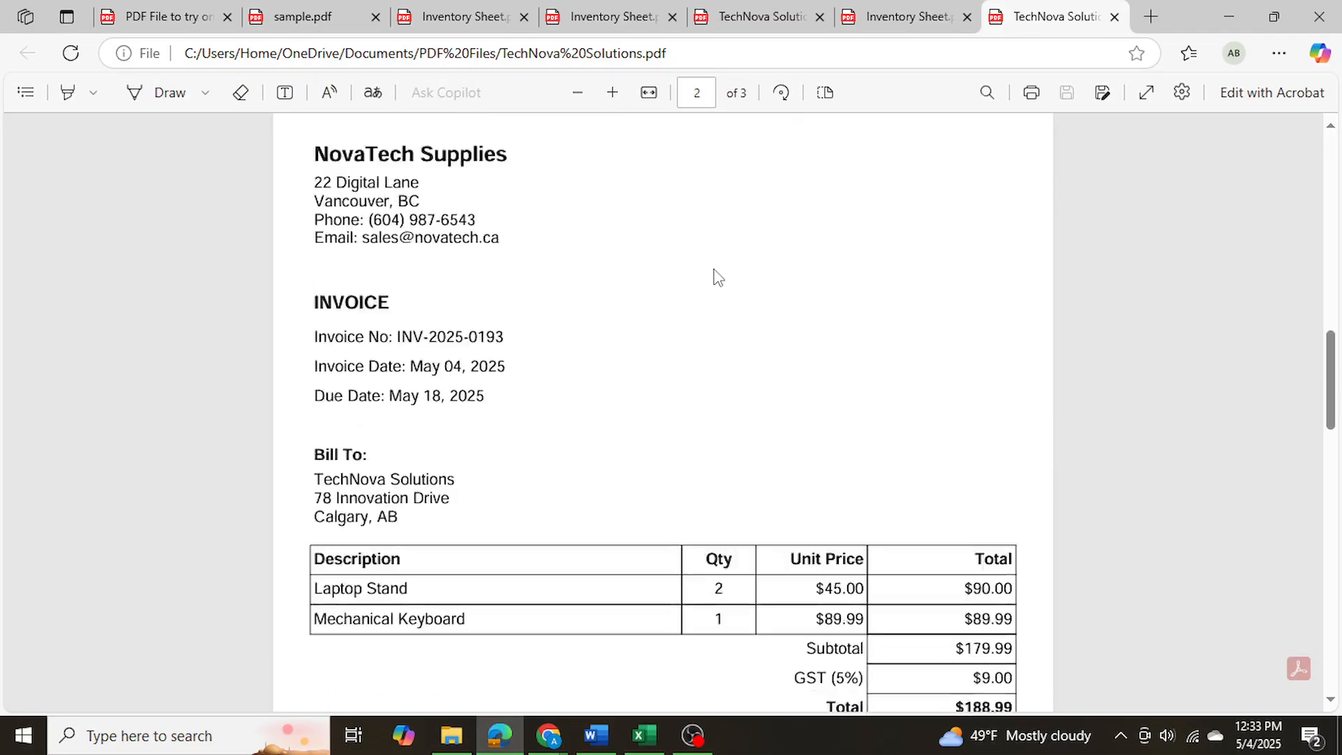
pyautogui.scroll(-3)
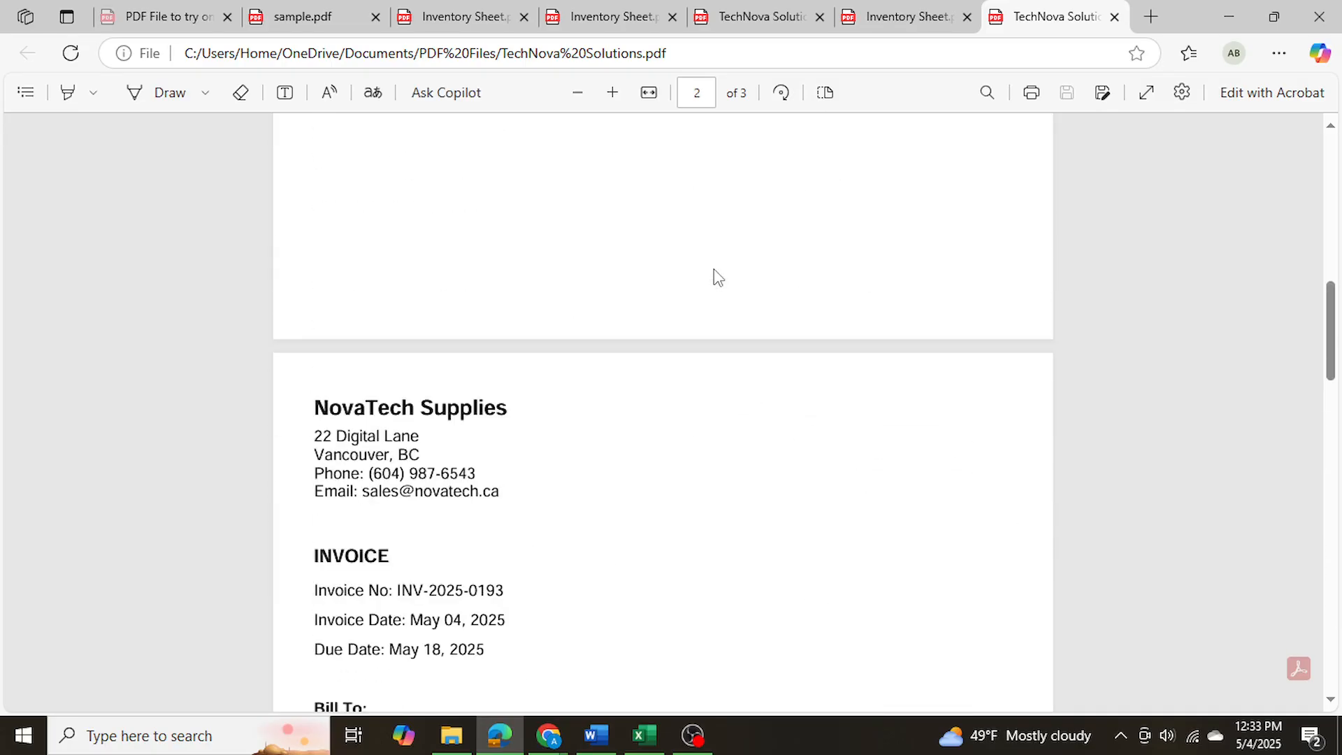
pyautogui.scroll(3)
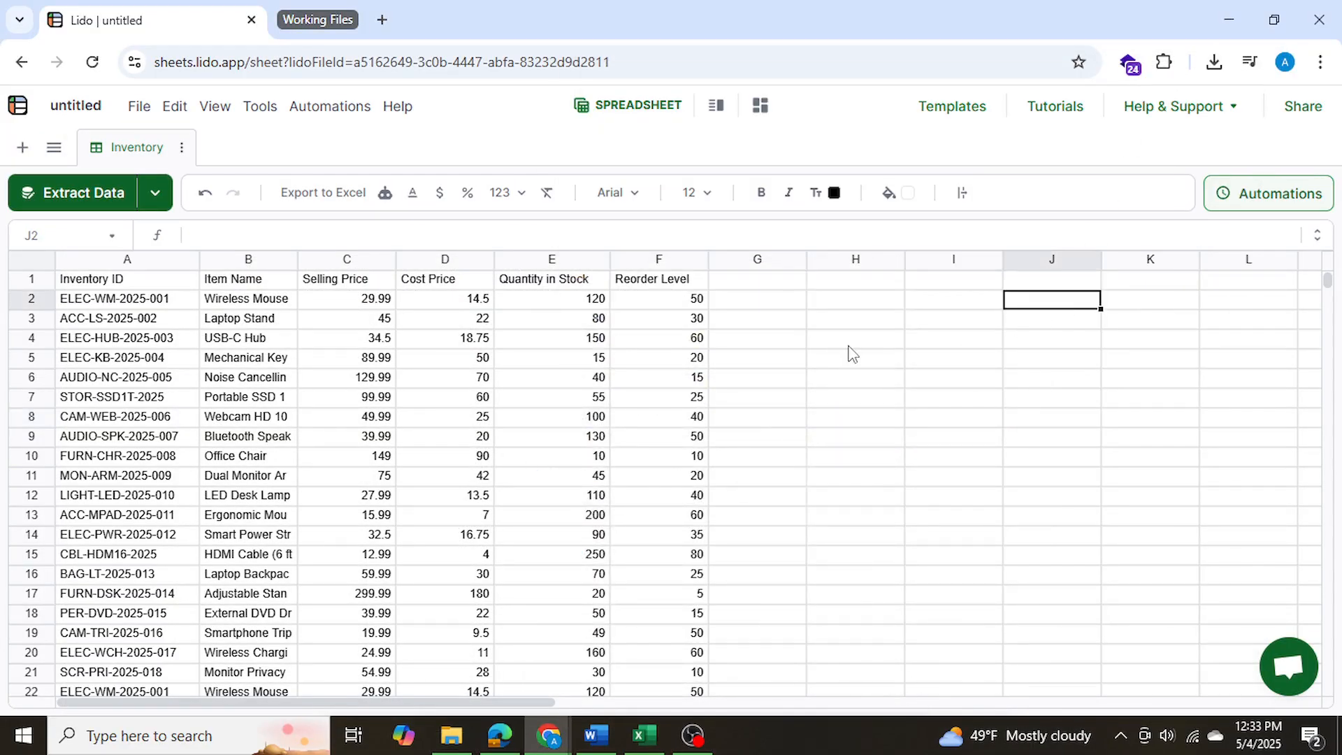
# Search Google for lido.app in a fresh Chrome window
pyautogui.click(855, 338)
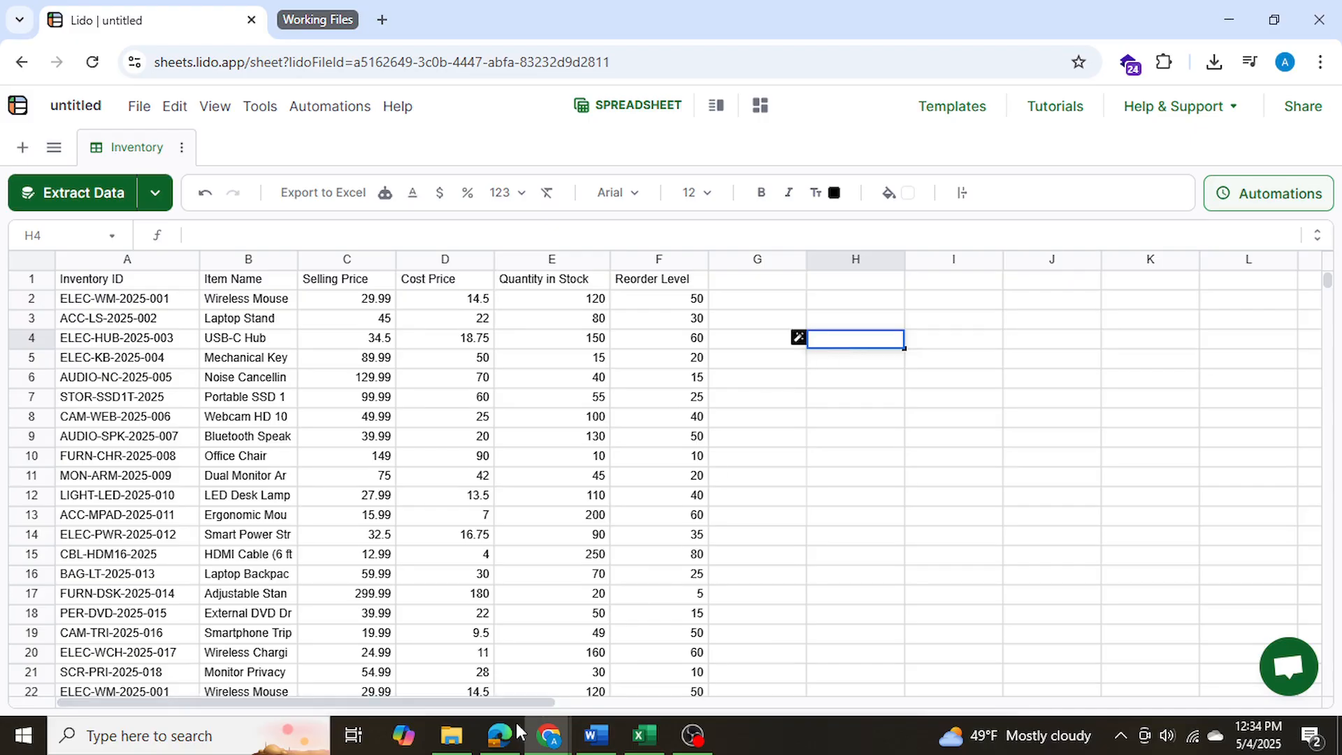
pyautogui.click(551, 736)
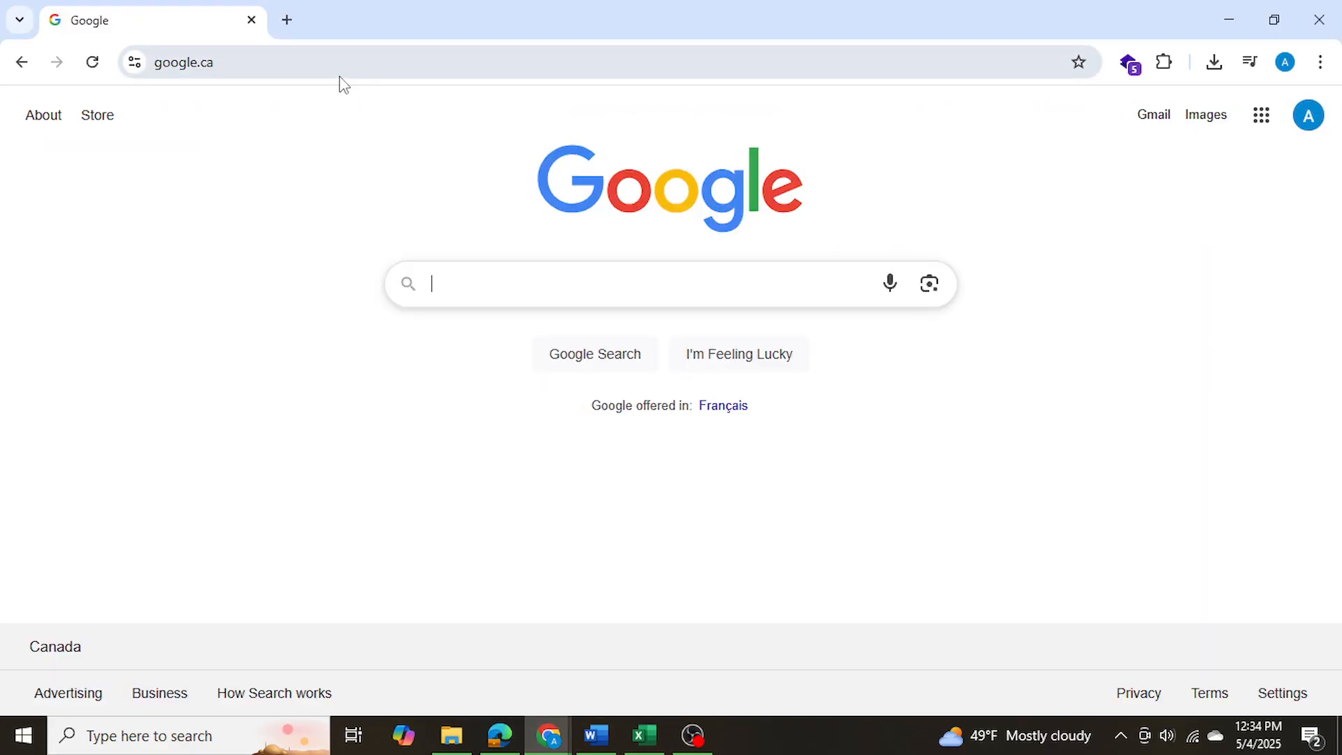
pyautogui.write('lido.app')
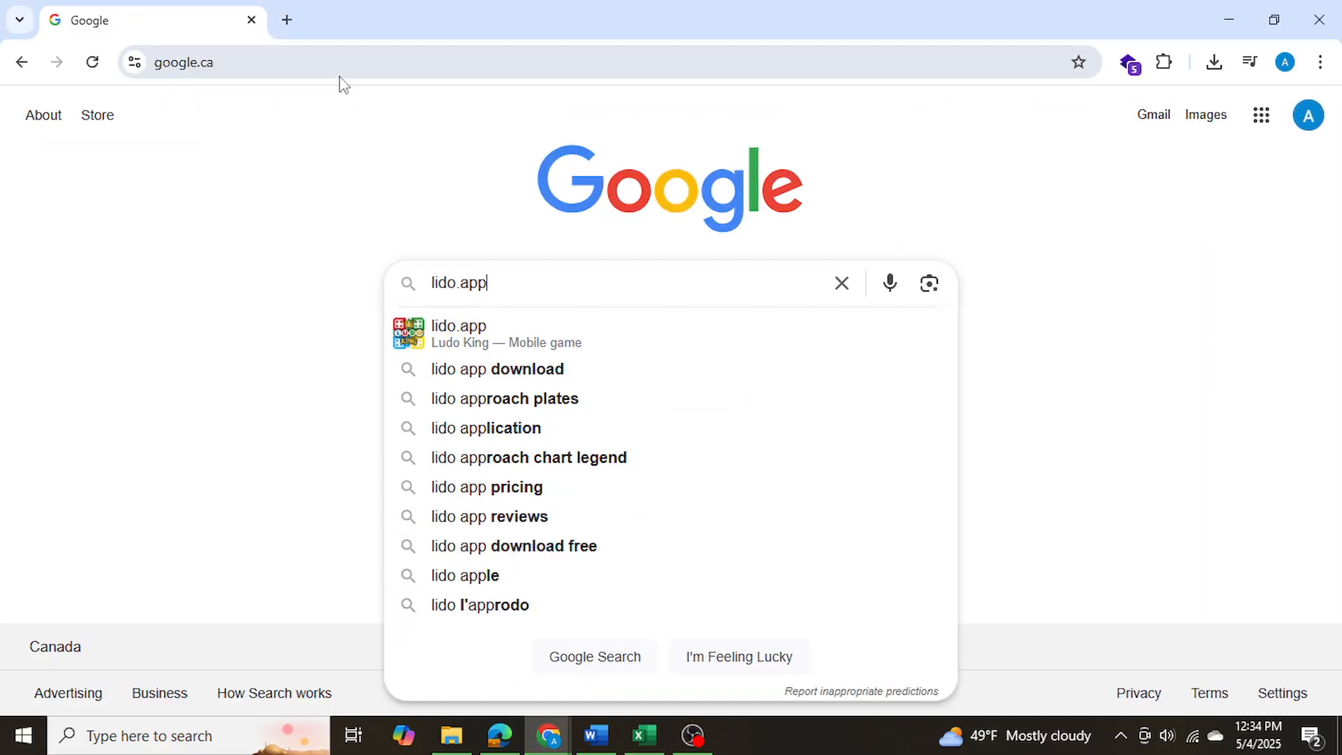
pyautogui.press('Enter')
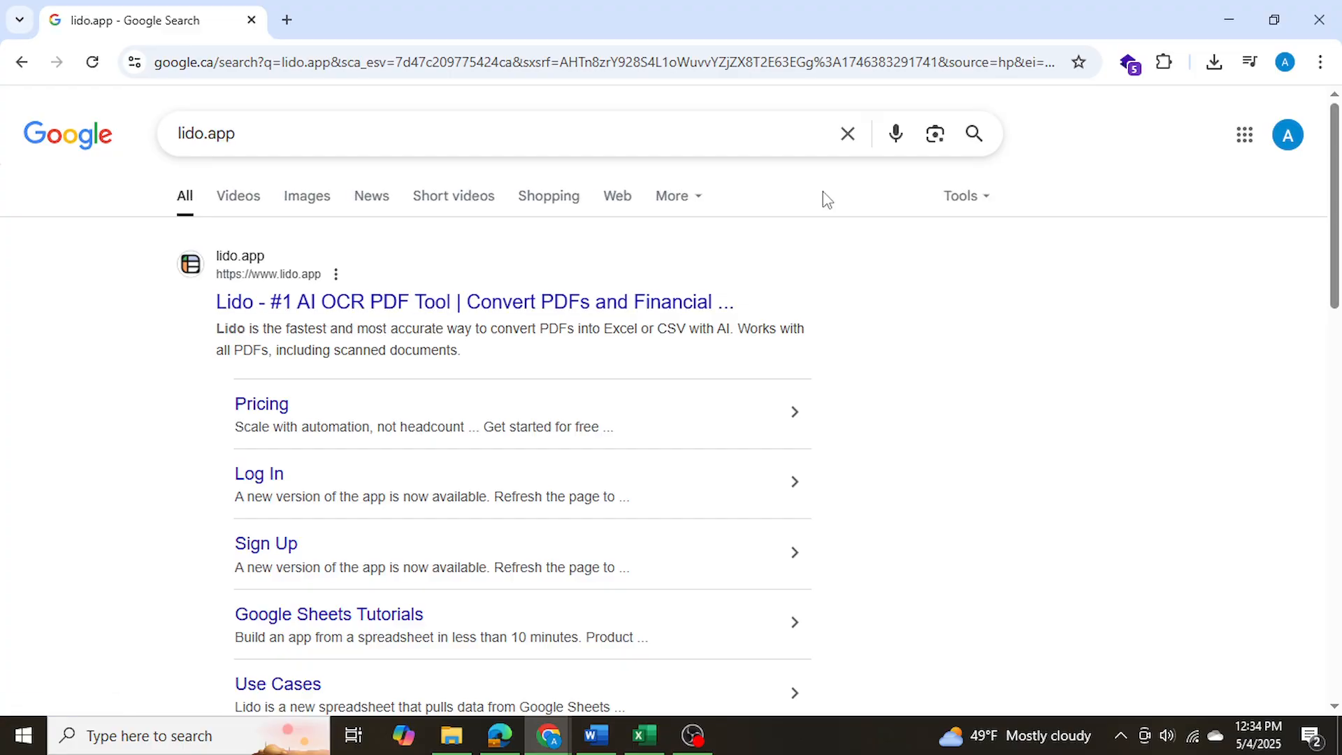
pyautogui.moveTo(657, 306)
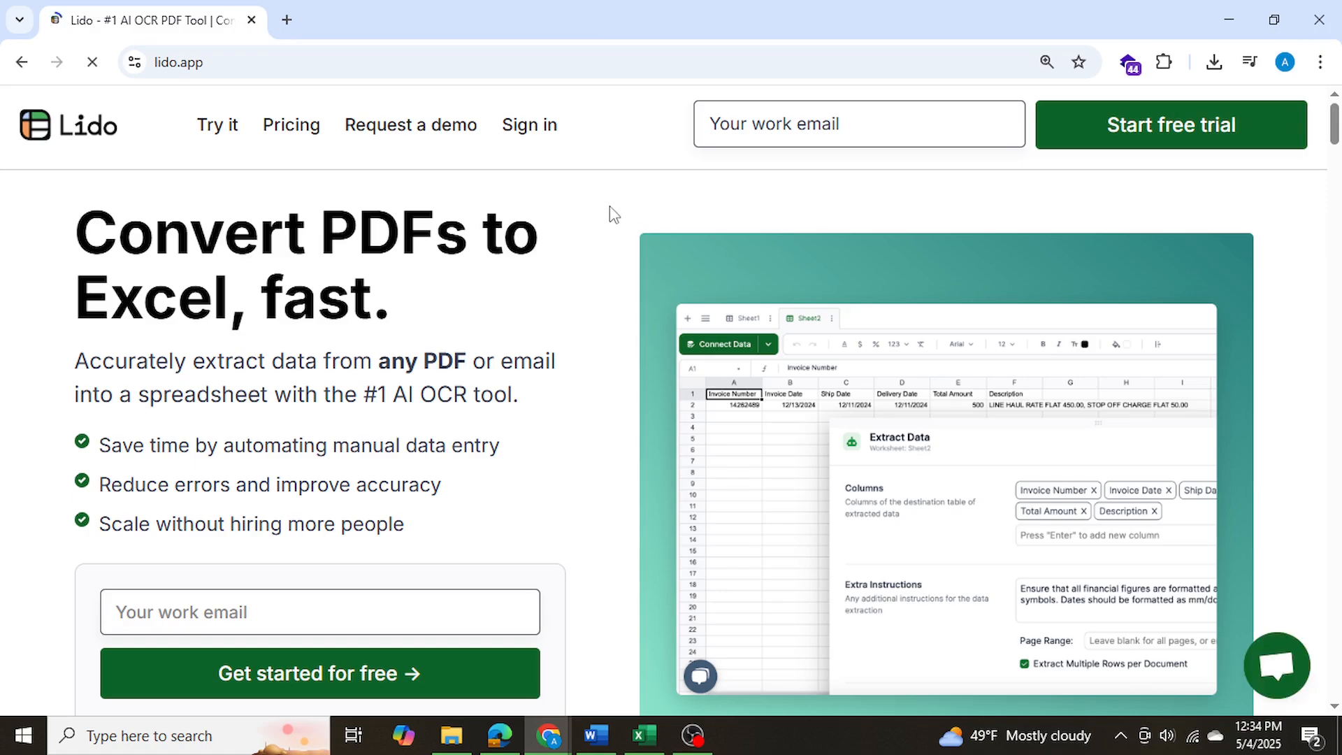
# Sign in to Lido's Files page and create a new blank spreadsheet
pyautogui.click(529, 124)
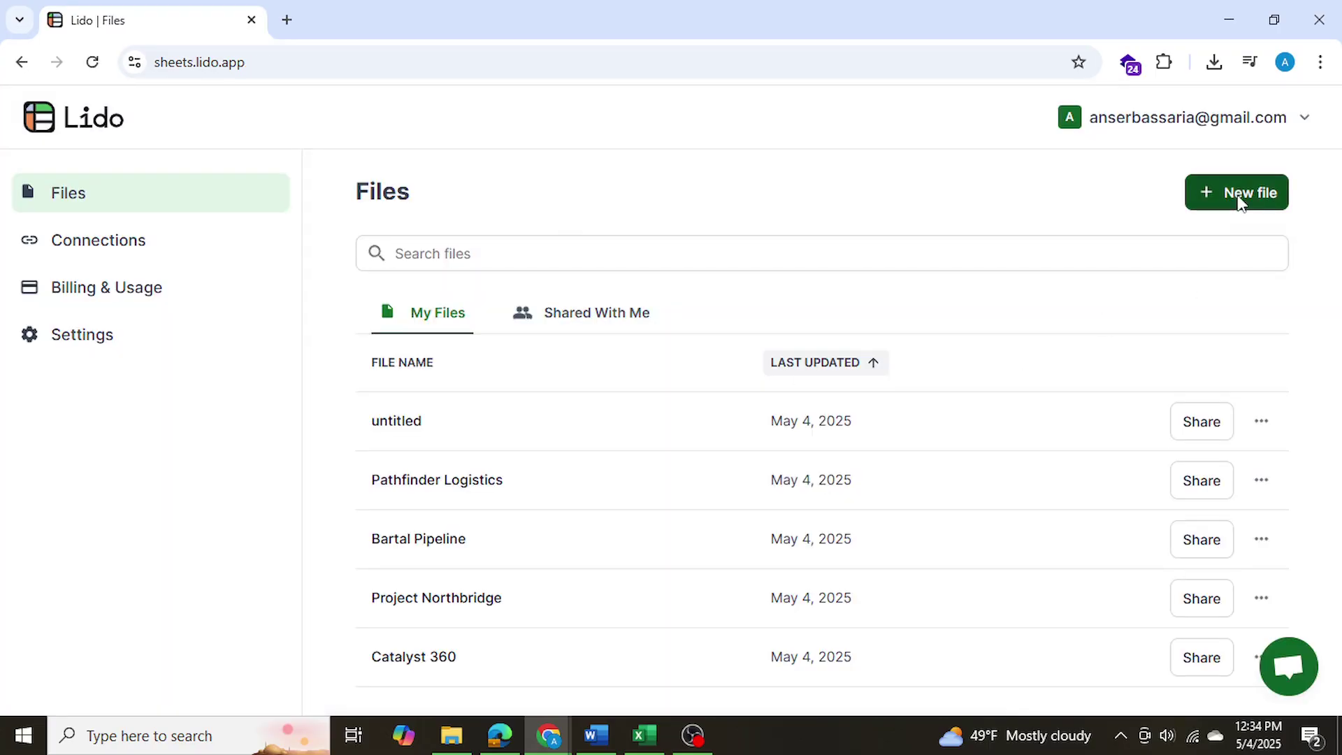
pyautogui.click(1235, 192)
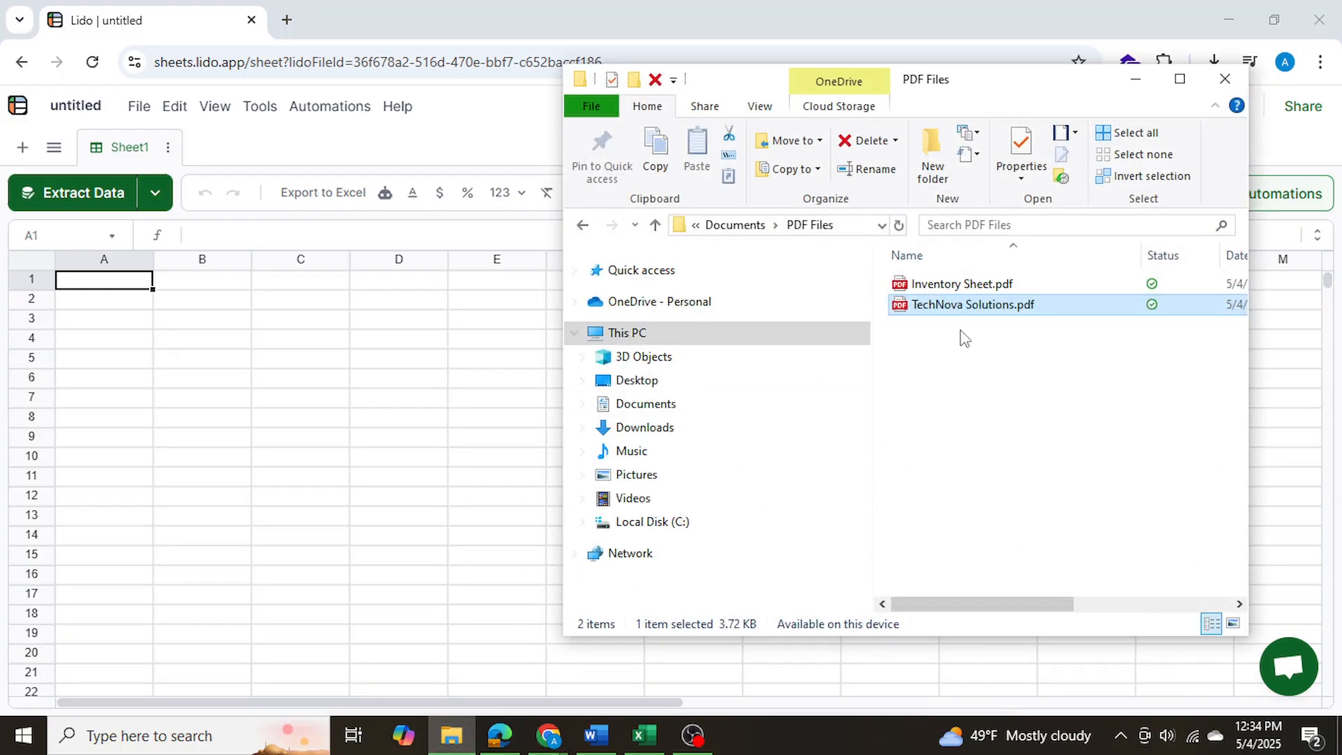
# Open Inventory Sheet.pdf in Edge and scroll its product and stock table, dismissing the comment note
pyautogui.doubleClick(962, 284)
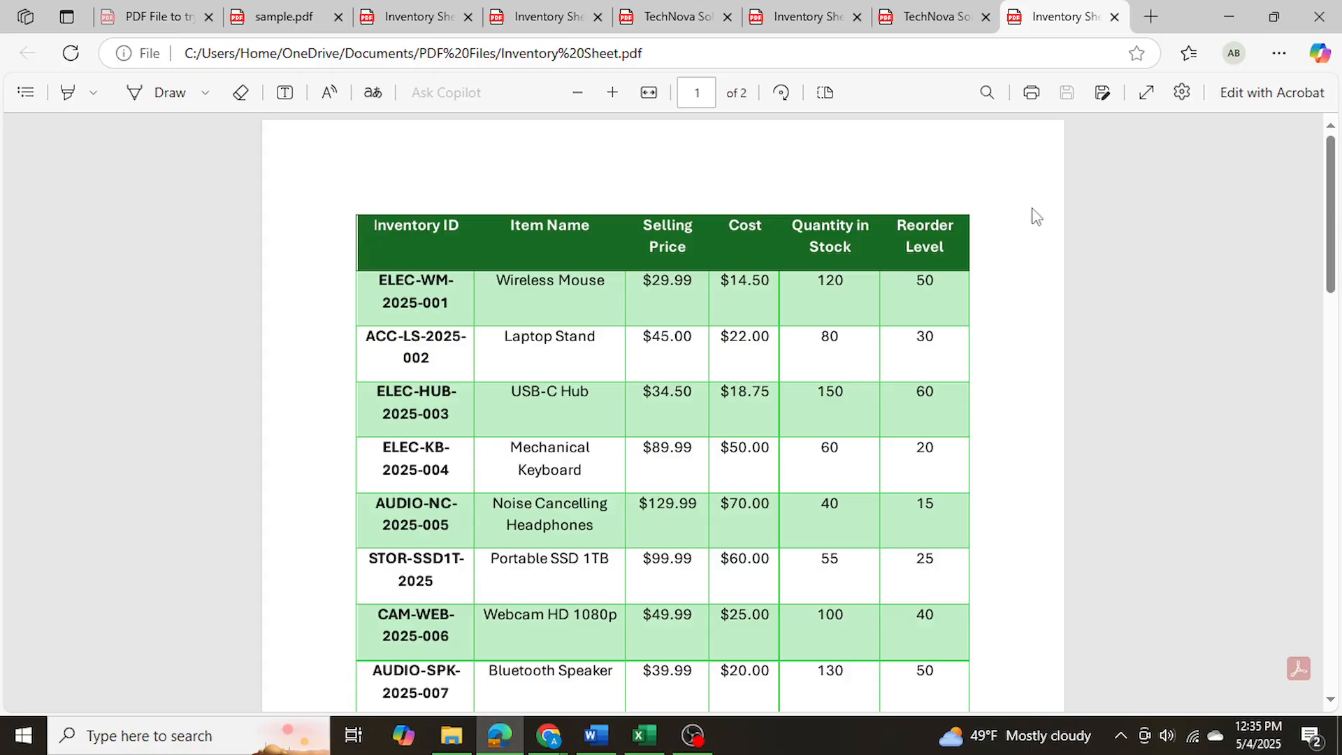
pyautogui.scroll(-3)
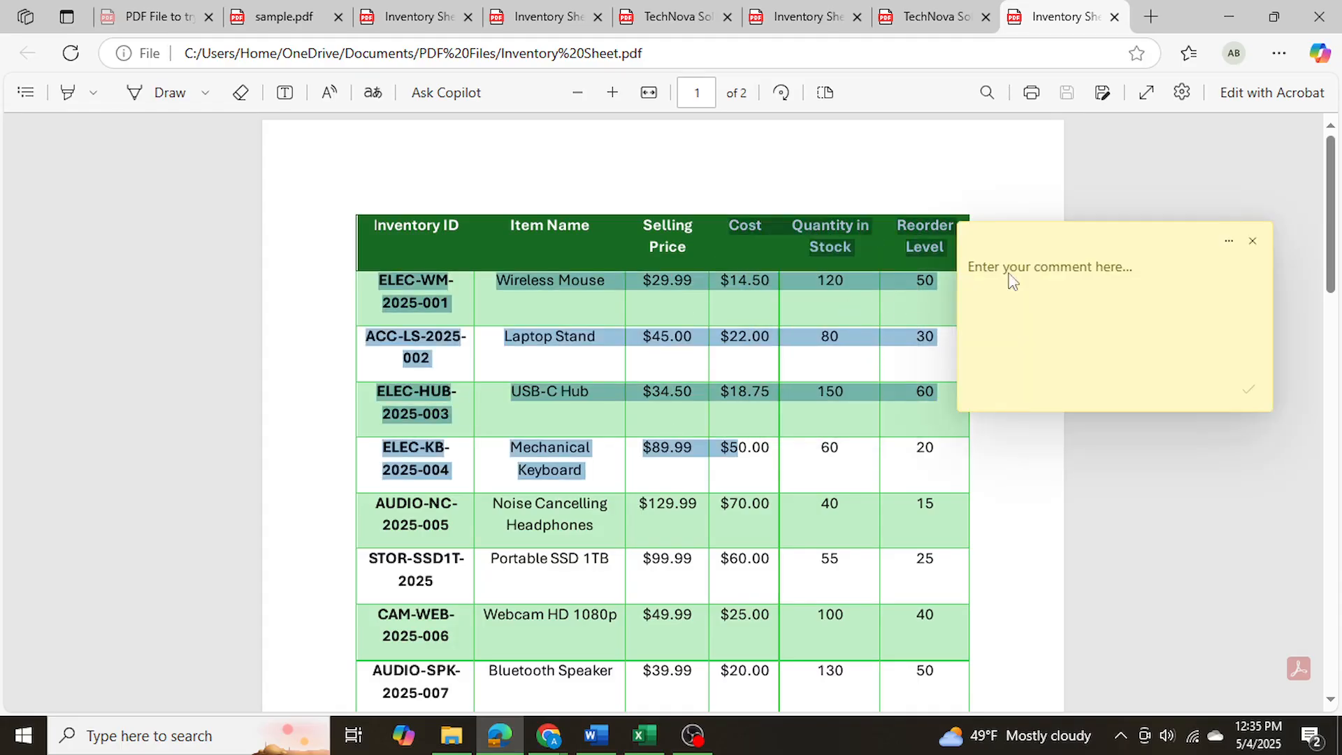
pyautogui.click(1253, 240)
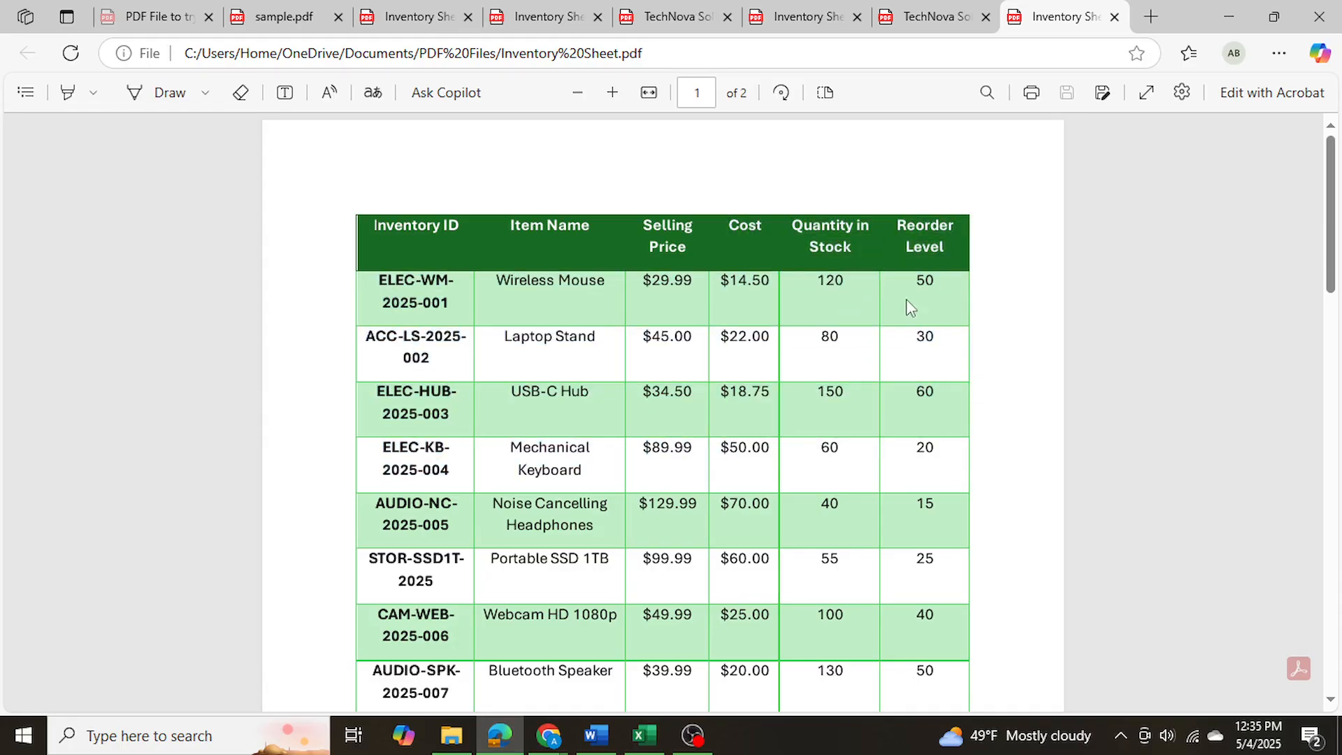
pyautogui.scroll(-3)
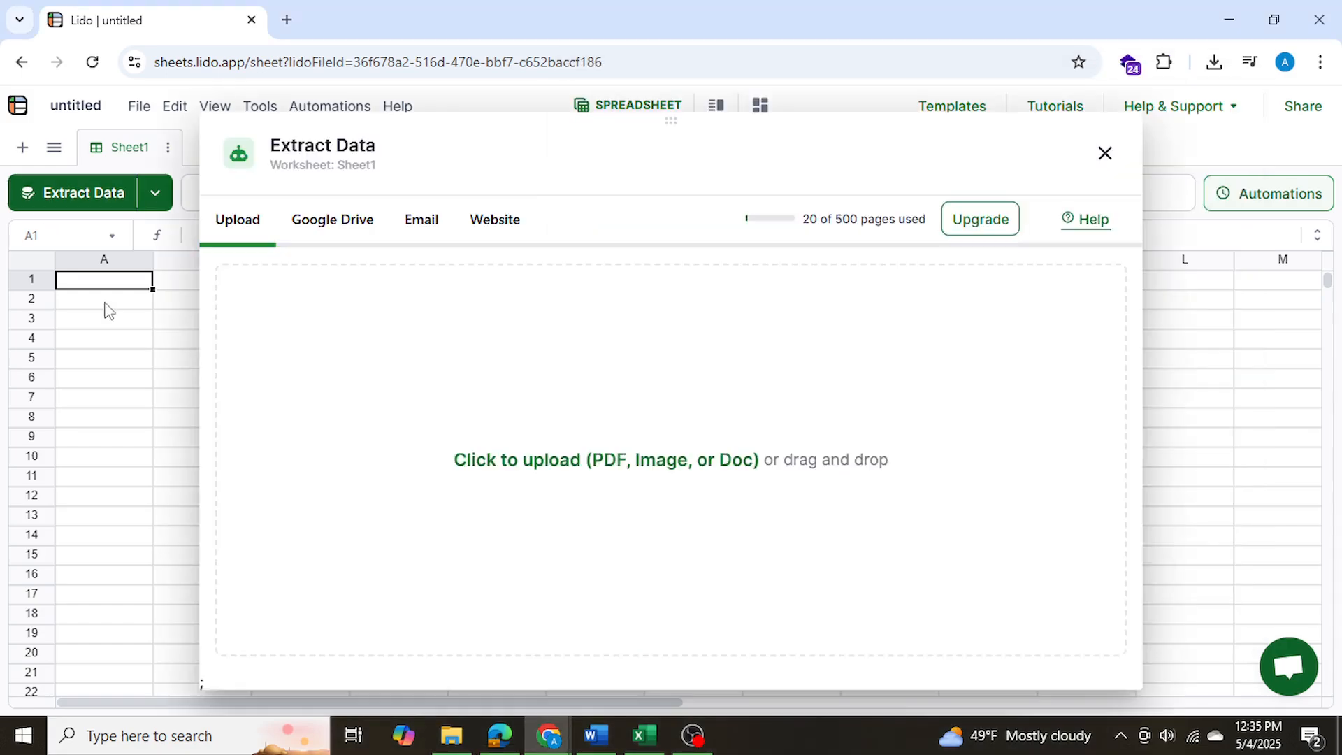
pyautogui.moveTo(401, 567)
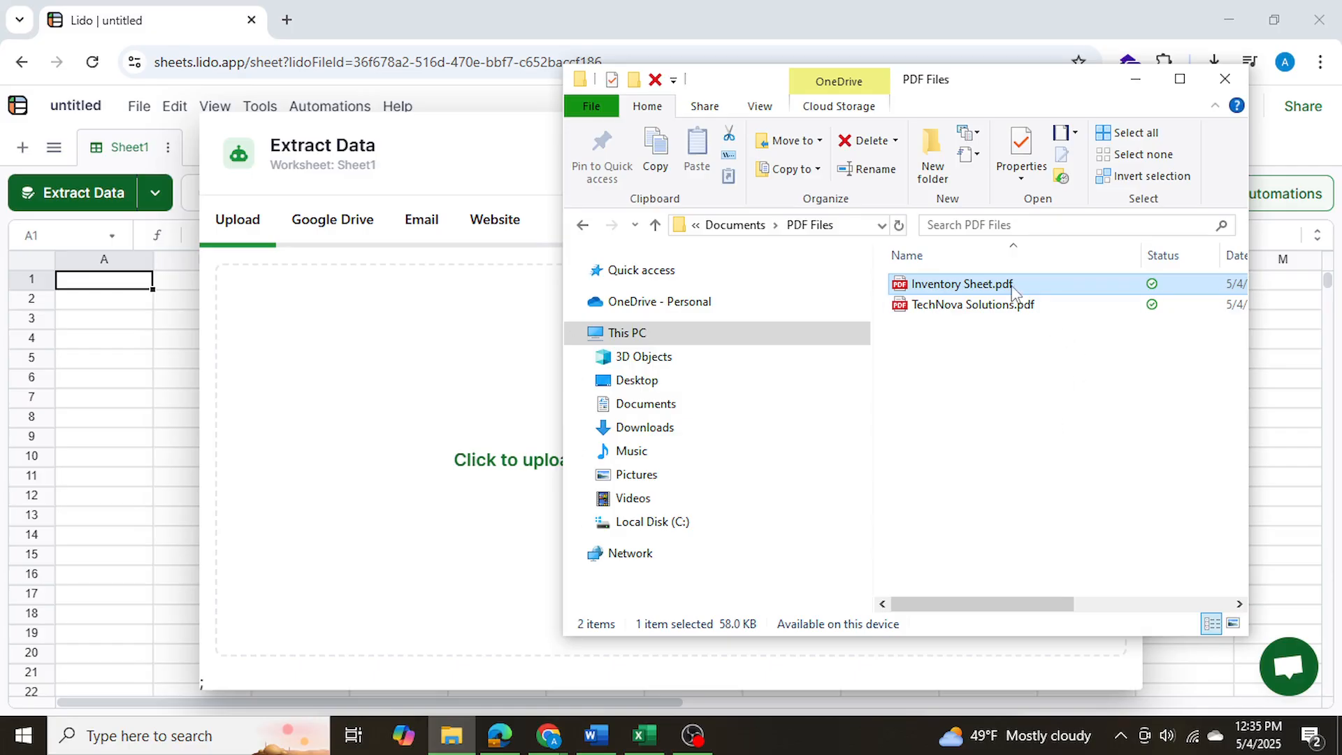
# Upload Inventory Sheet.pdf into Lido's Extract Data dialog
pyautogui.doubleClick(962, 284)
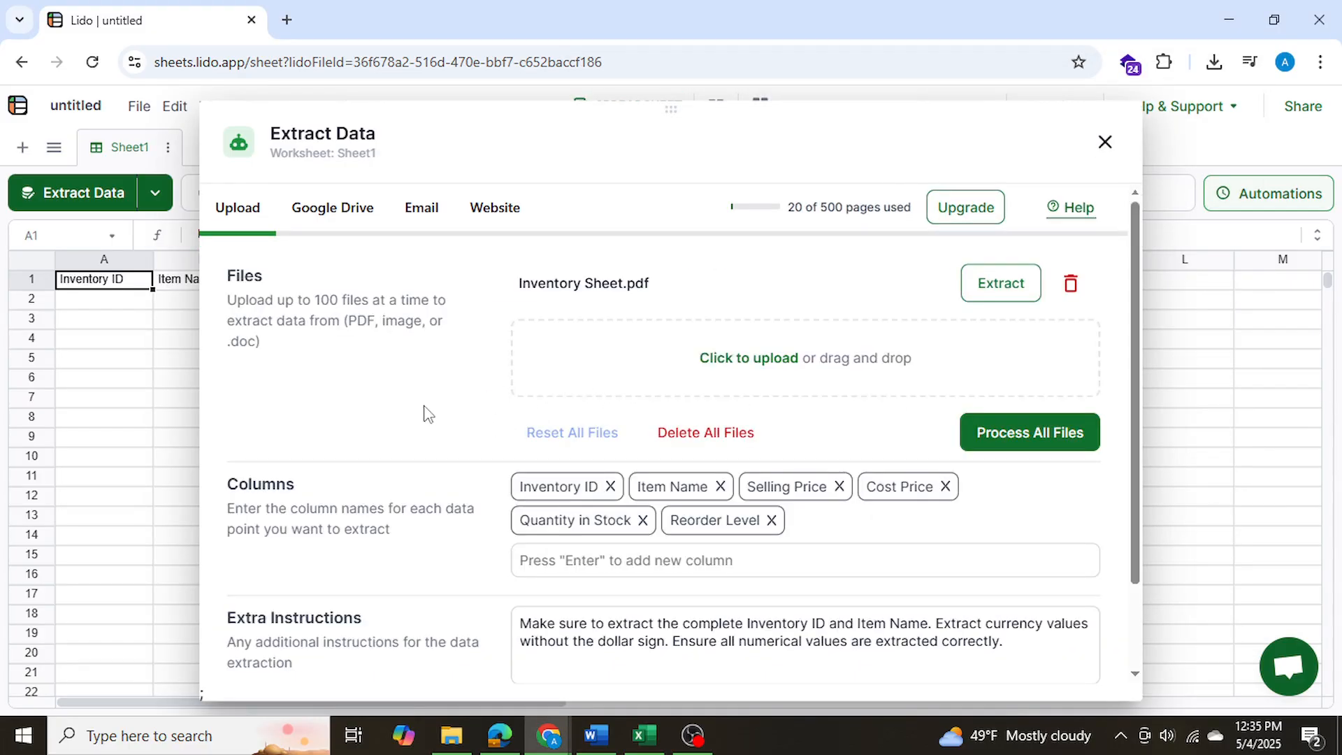
pyautogui.moveTo(465, 453)
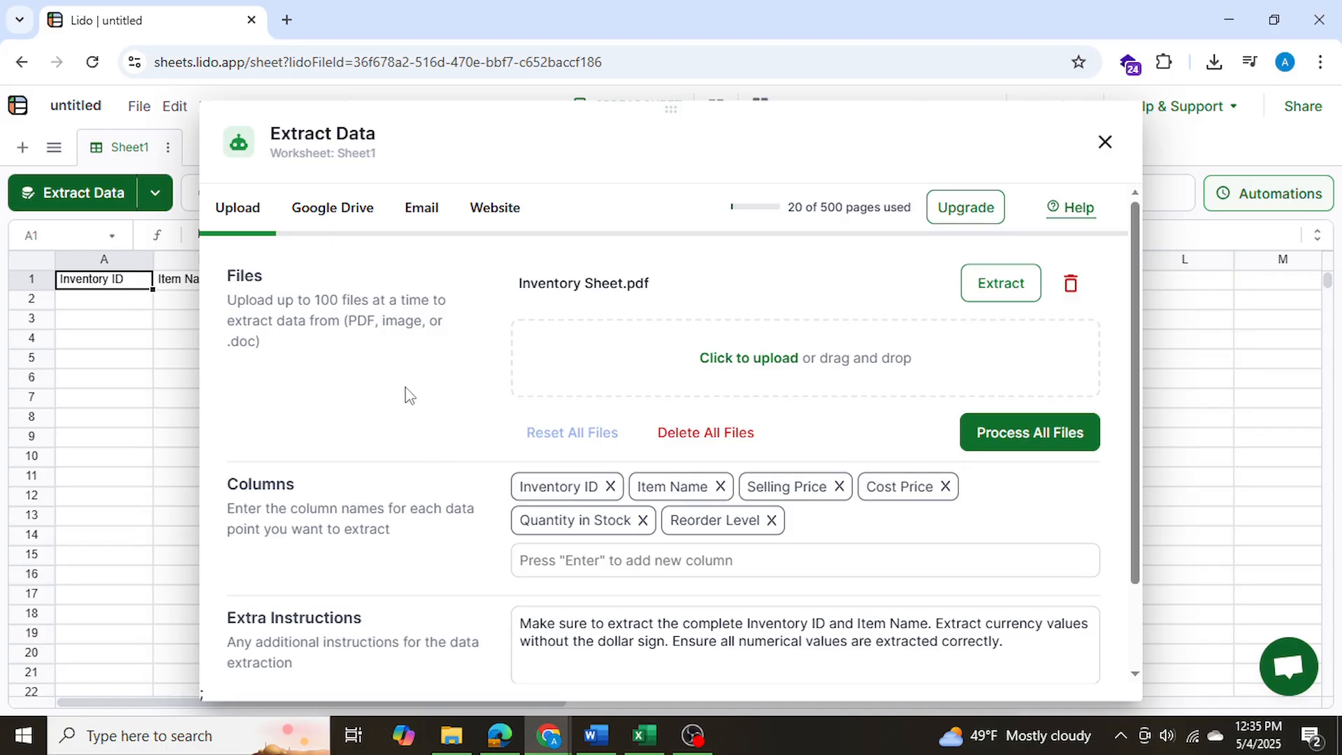
pyautogui.moveTo(421, 402)
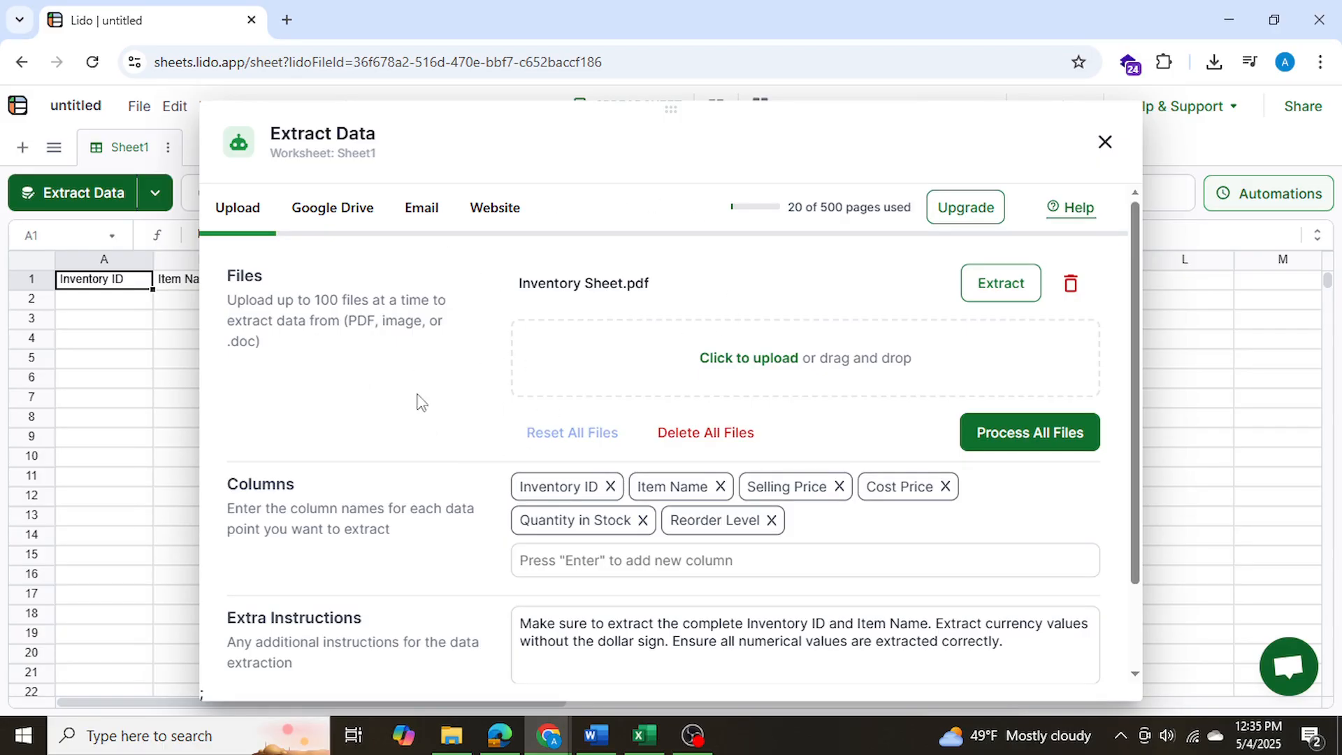
pyautogui.moveTo(519, 313)
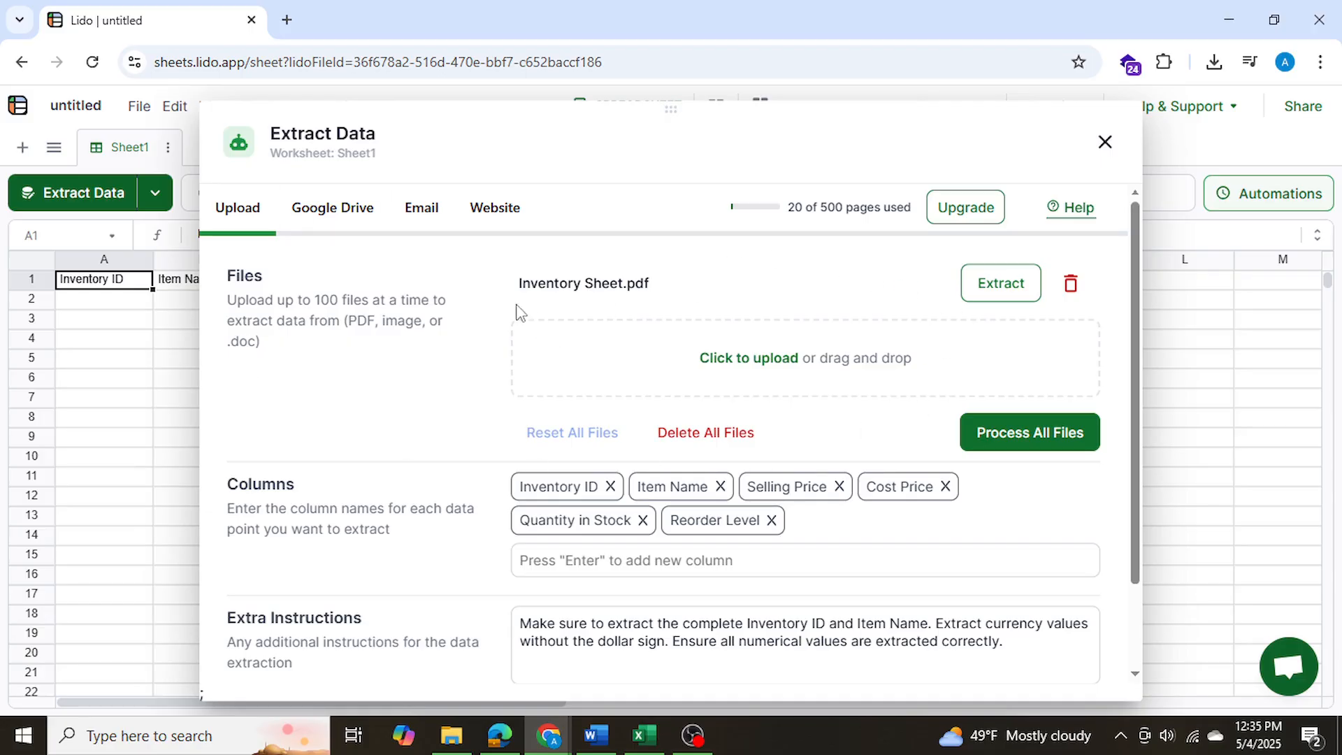
pyautogui.moveTo(231, 508)
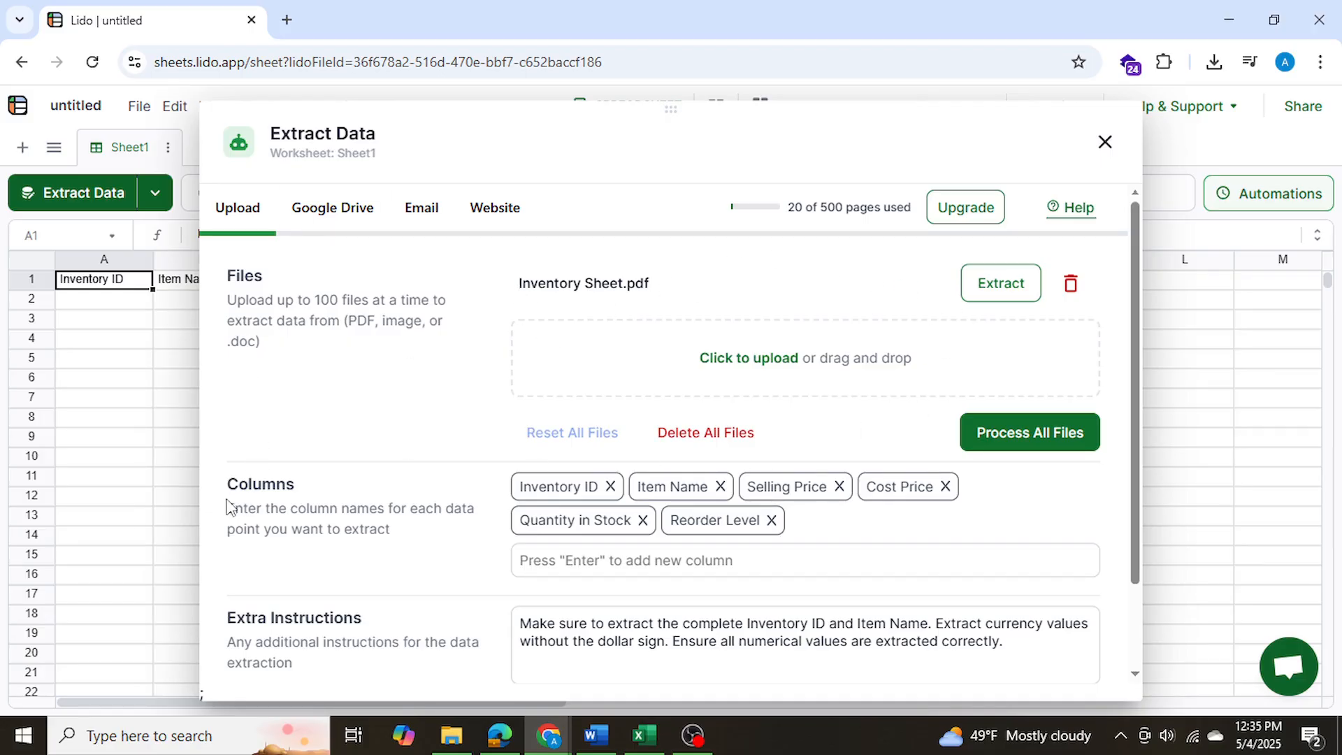
pyautogui.moveTo(403, 576)
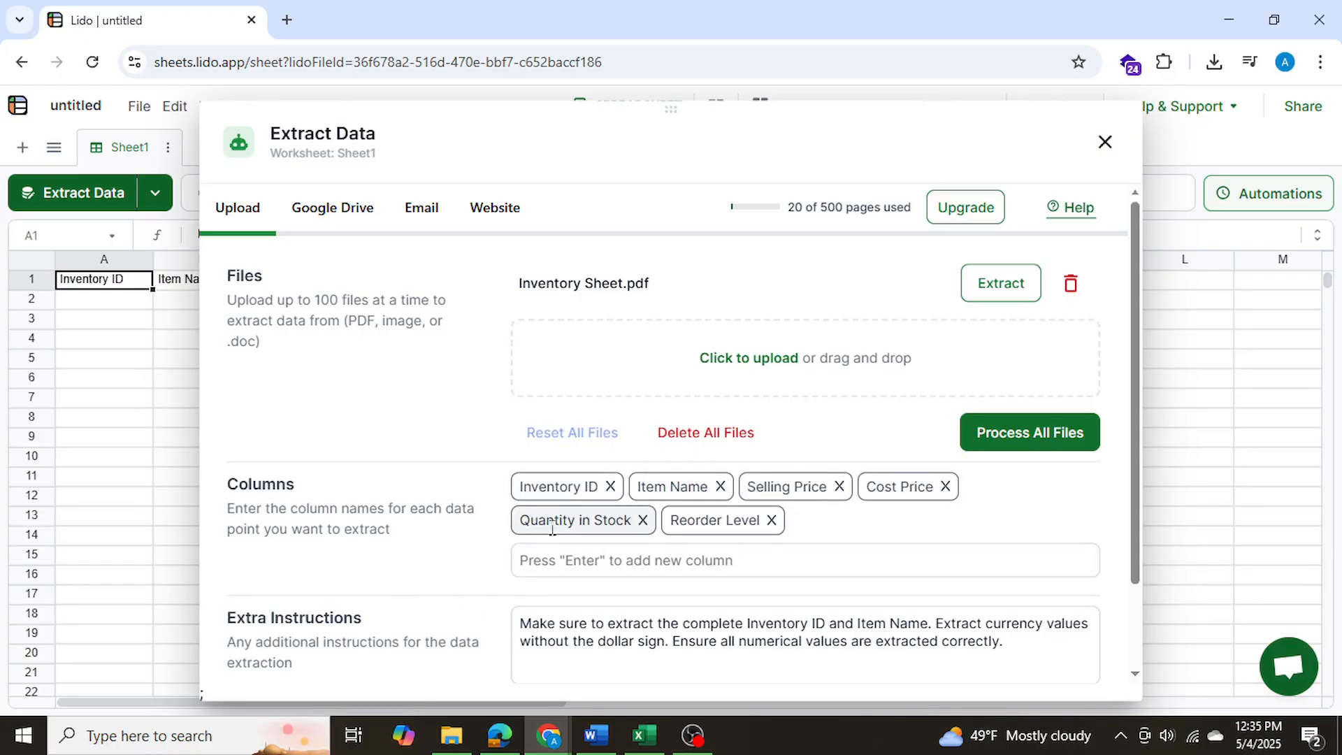
pyautogui.moveTo(587, 593)
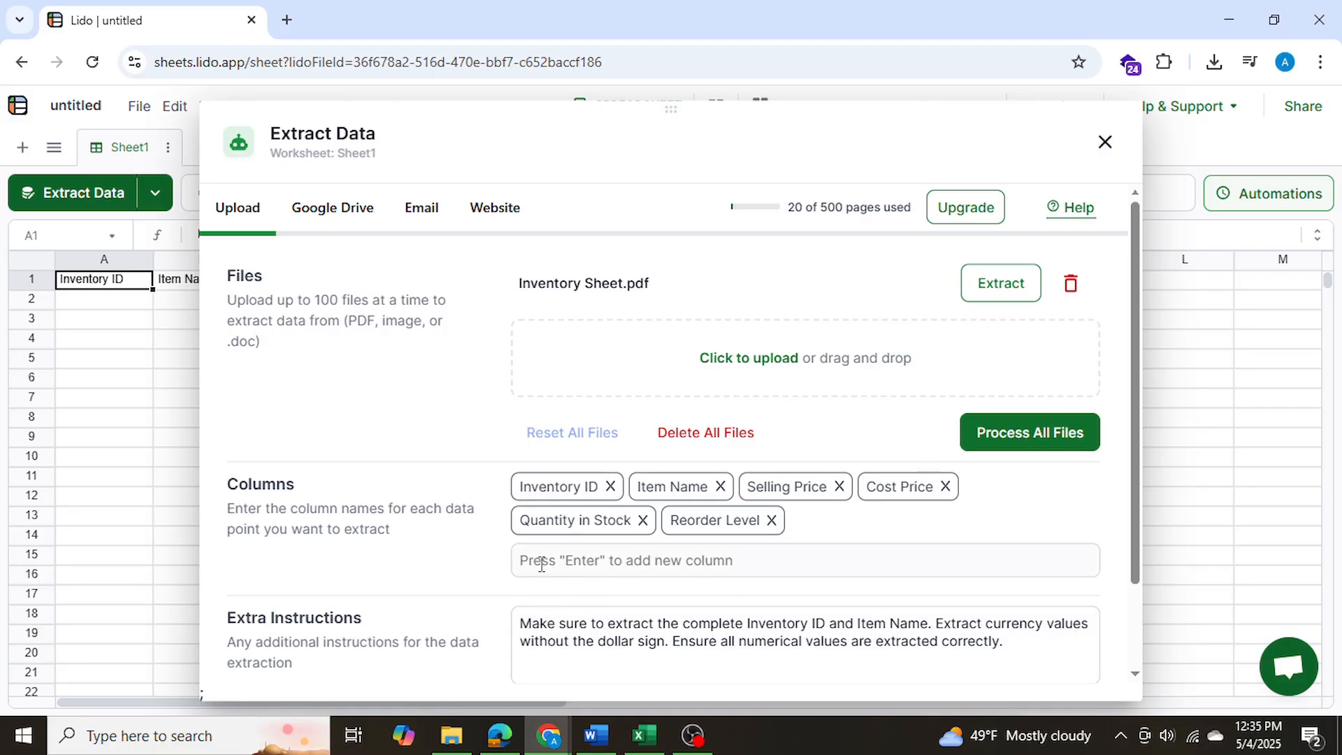
# Review the six extraction columns and instructions, keeping multiple rows per document enabled
pyautogui.scroll(-3)
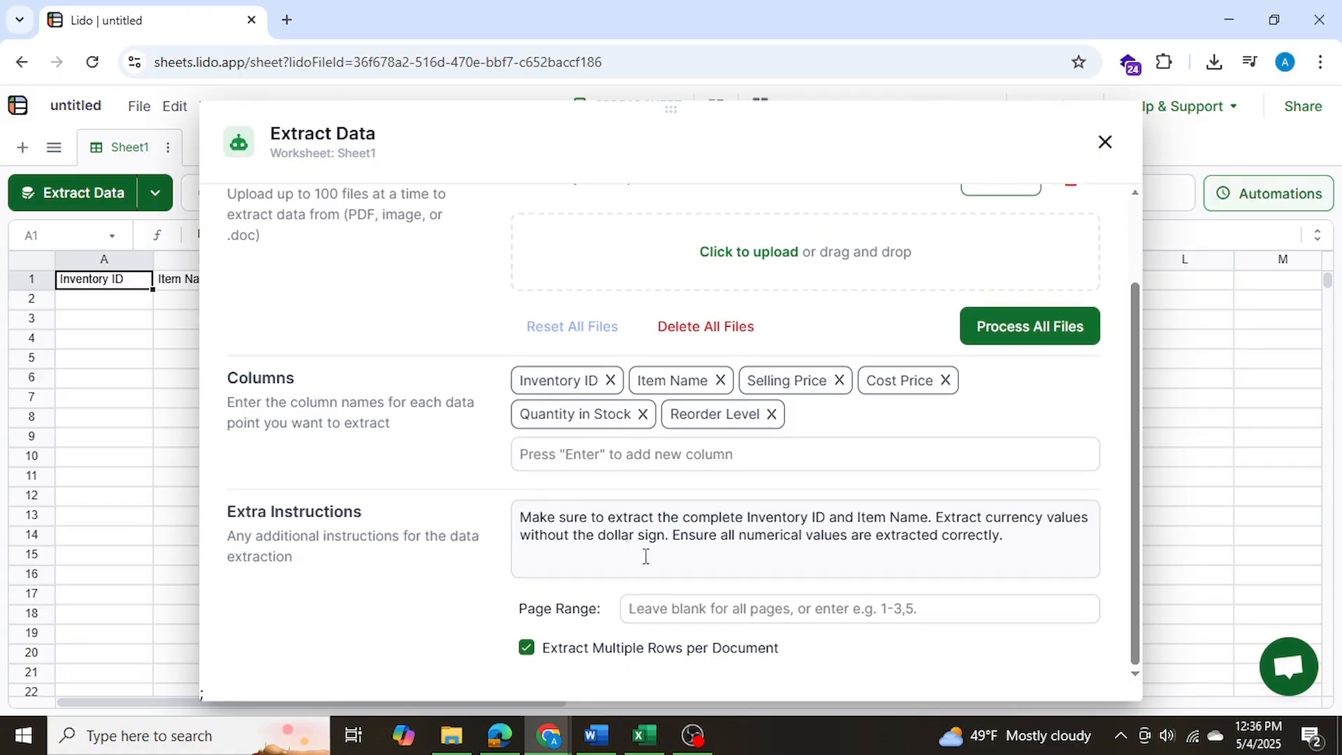
pyautogui.moveTo(381, 528)
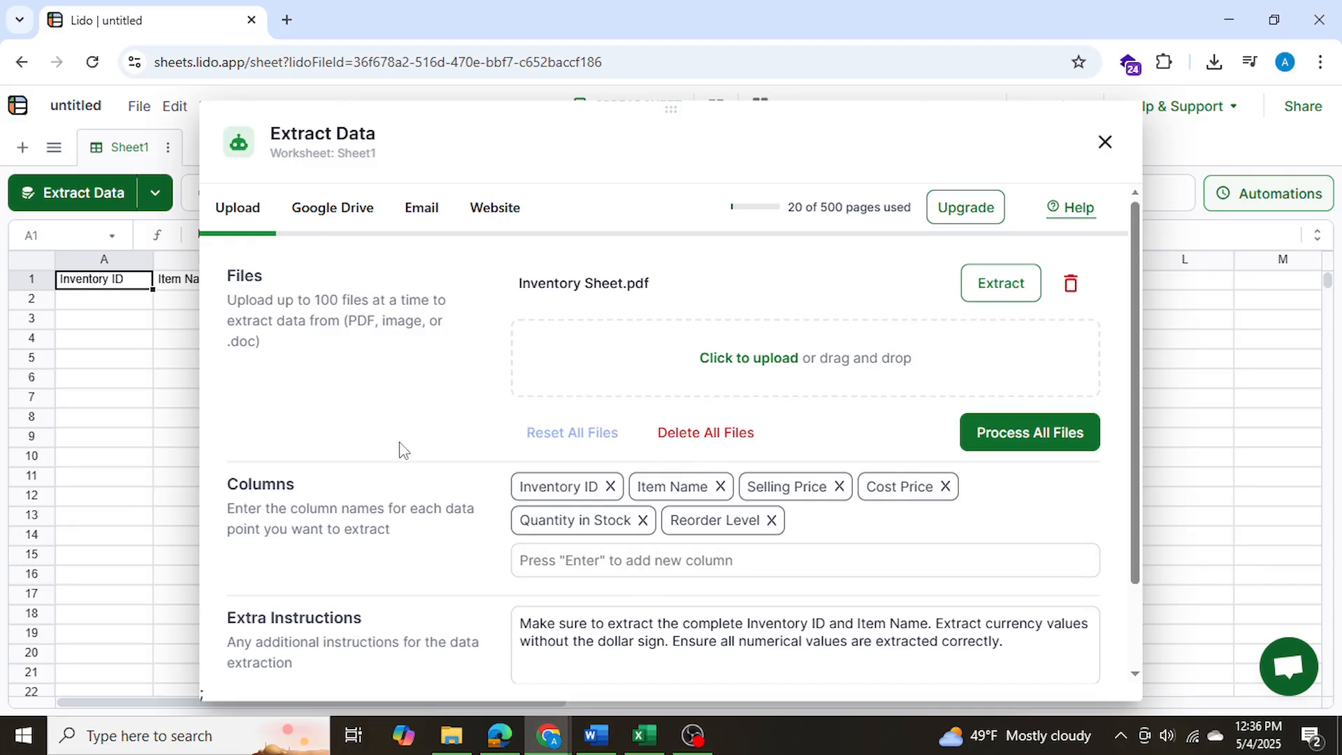
# Process Inventory Sheet.pdf into spreadsheet rows and close the Extract Data dialog
pyautogui.click(1029, 432)
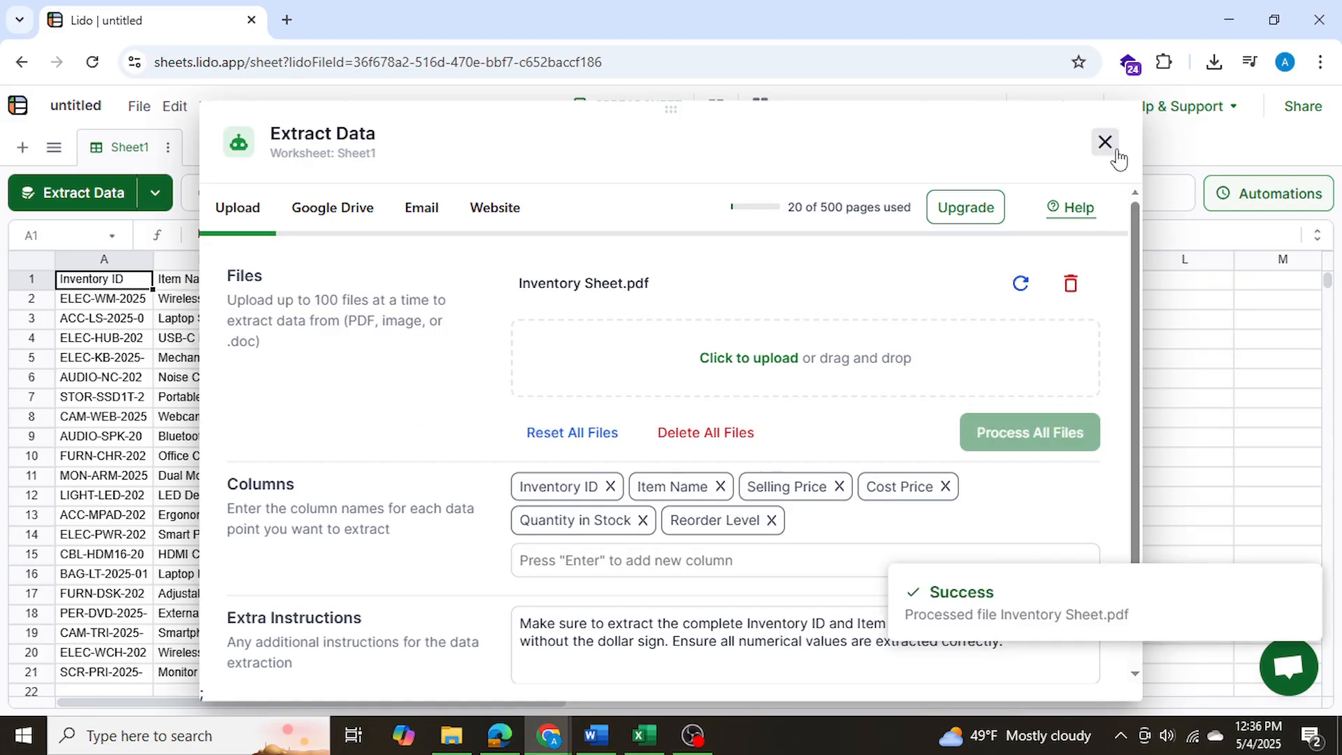
pyautogui.click(1104, 142)
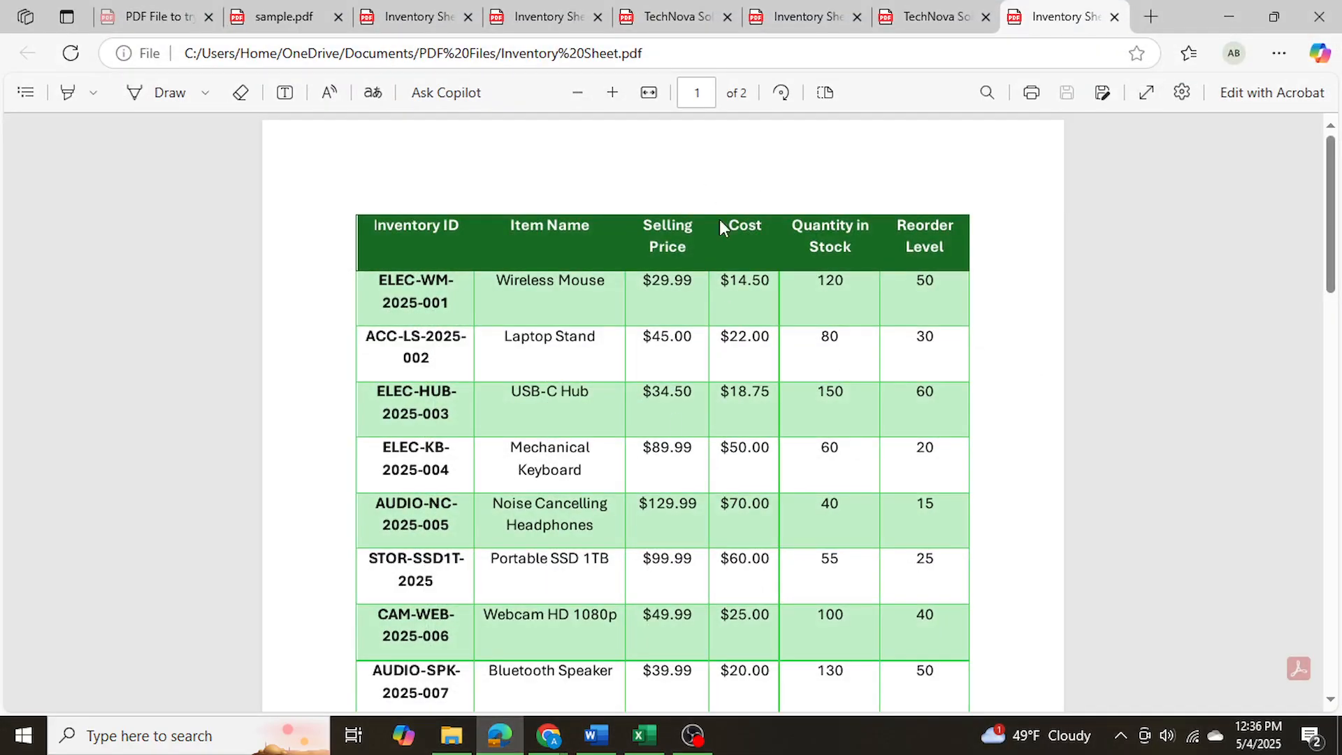
# Scroll the Inventory Sheet PDF table to compare it with the extracted rows
pyautogui.scroll(-3)
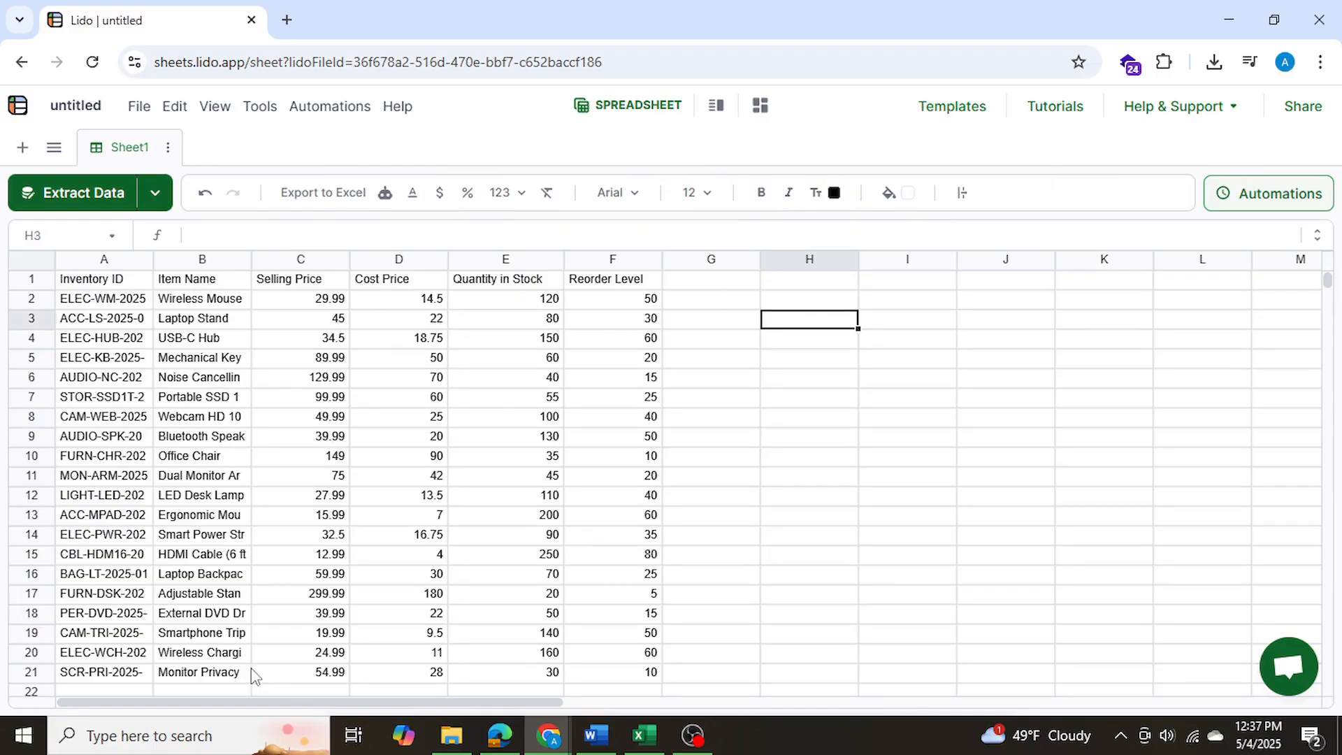
pyautogui.moveTo(598, 486)
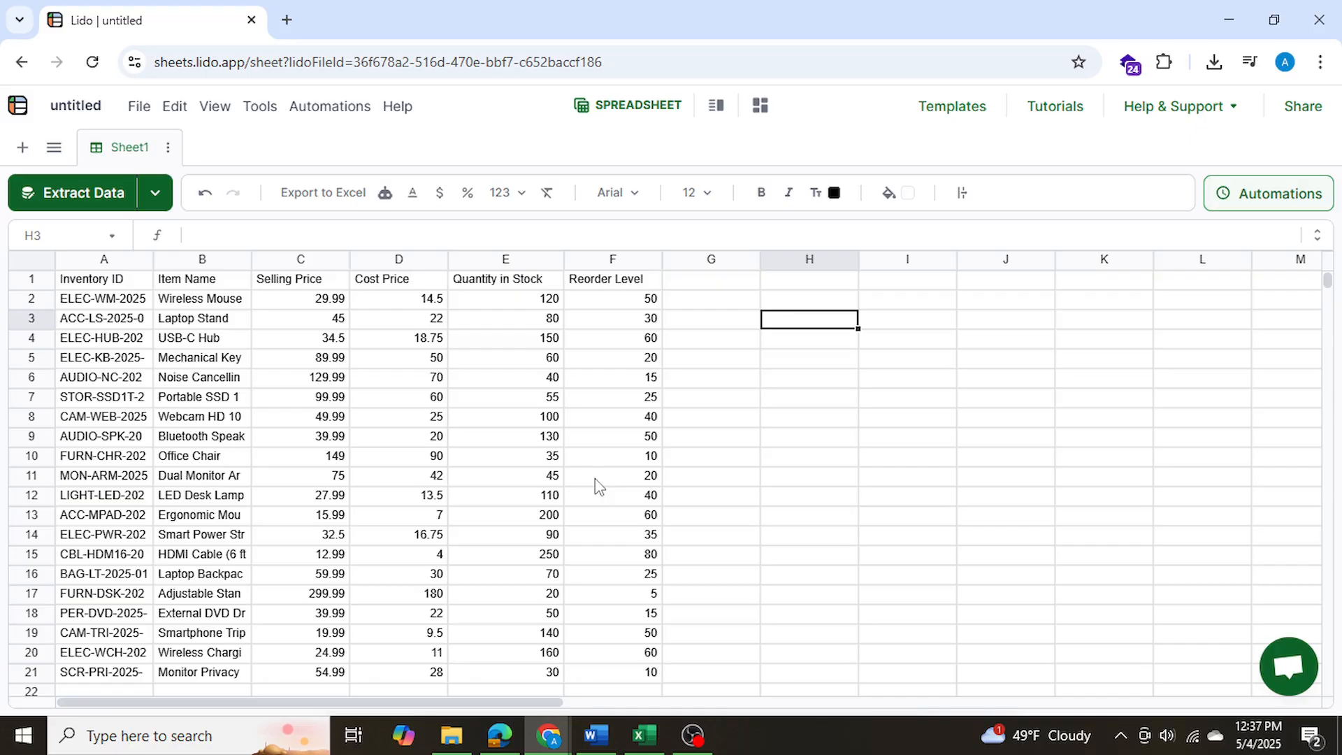
pyautogui.moveTo(576, 337)
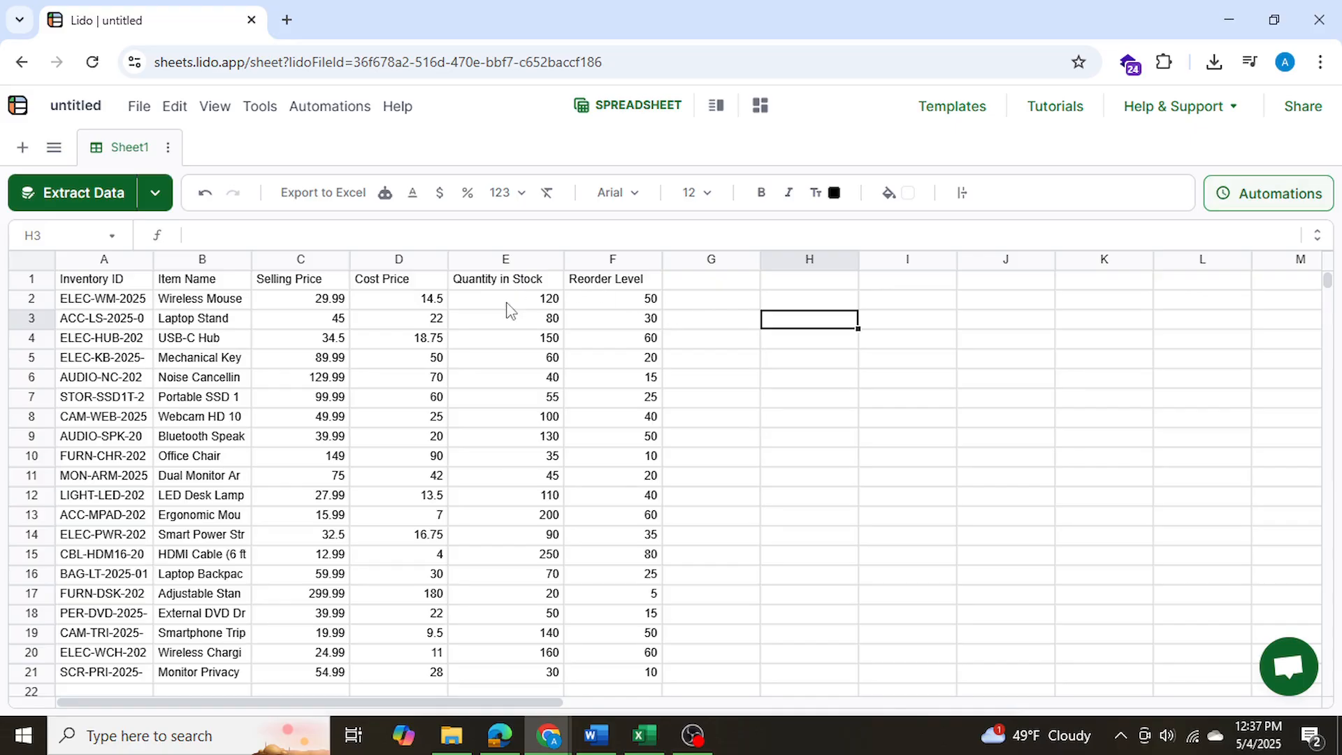
pyautogui.moveTo(498, 383)
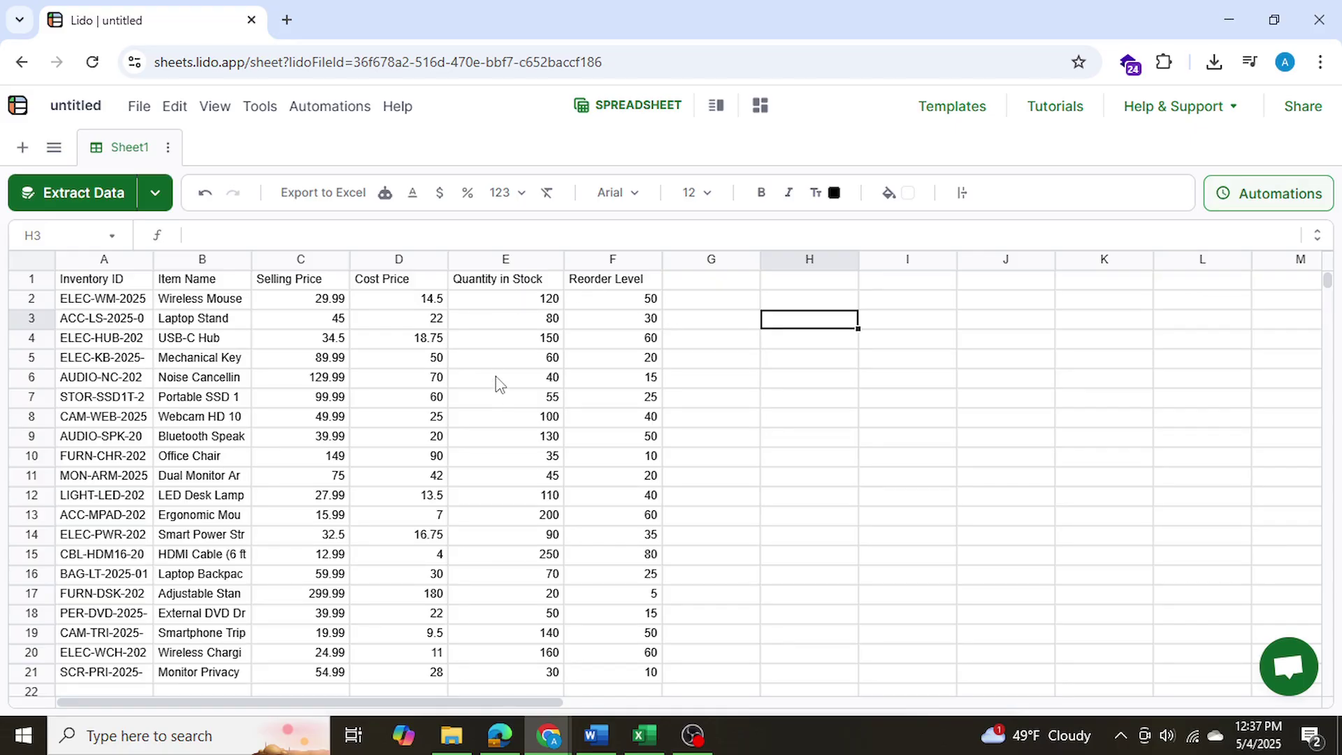
pyautogui.moveTo(649, 436)
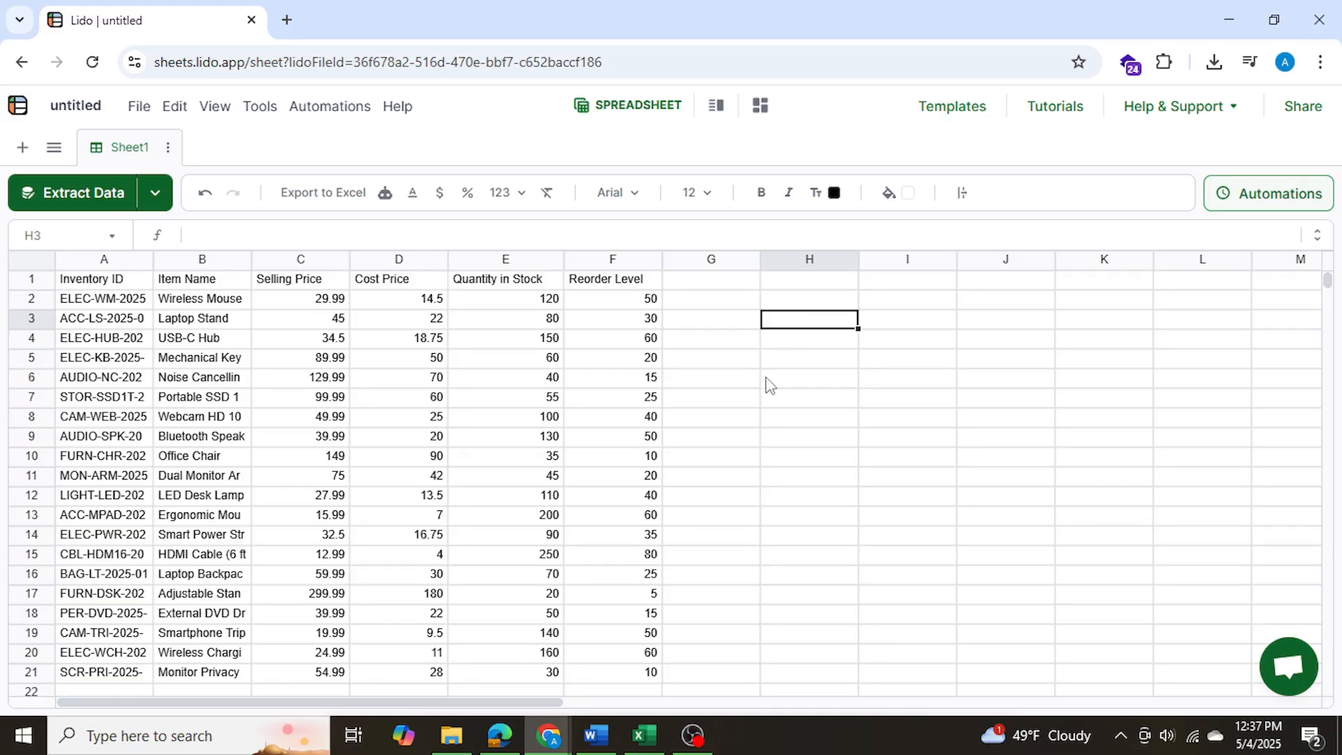
pyautogui.moveTo(775, 358)
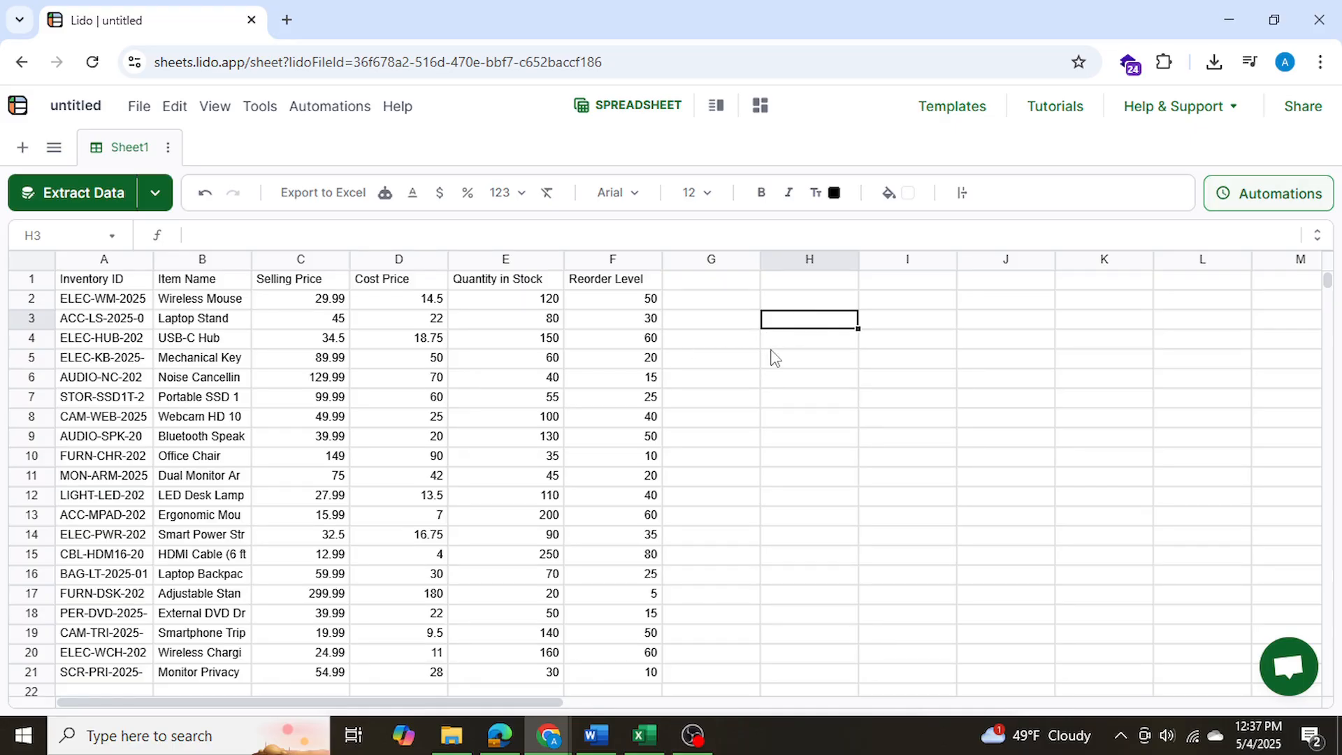
pyautogui.moveTo(107, 224)
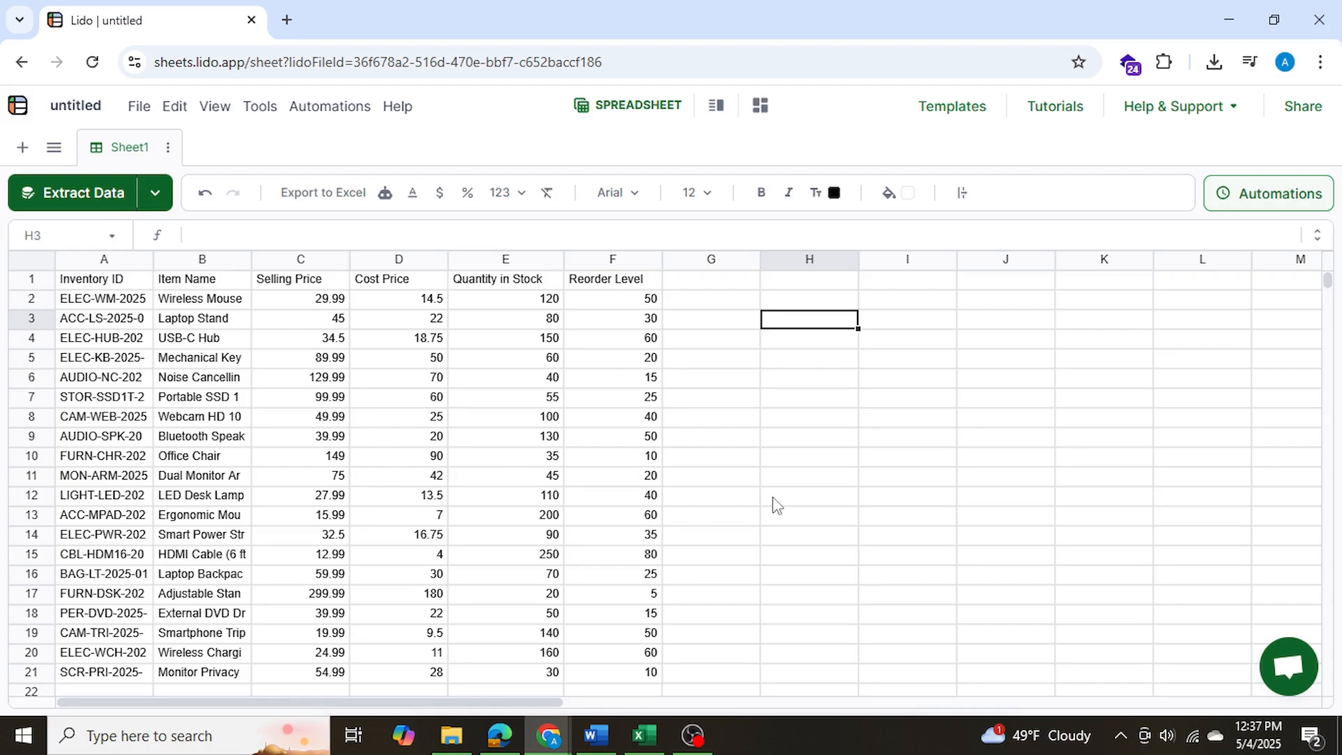
pyautogui.moveTo(469, 310)
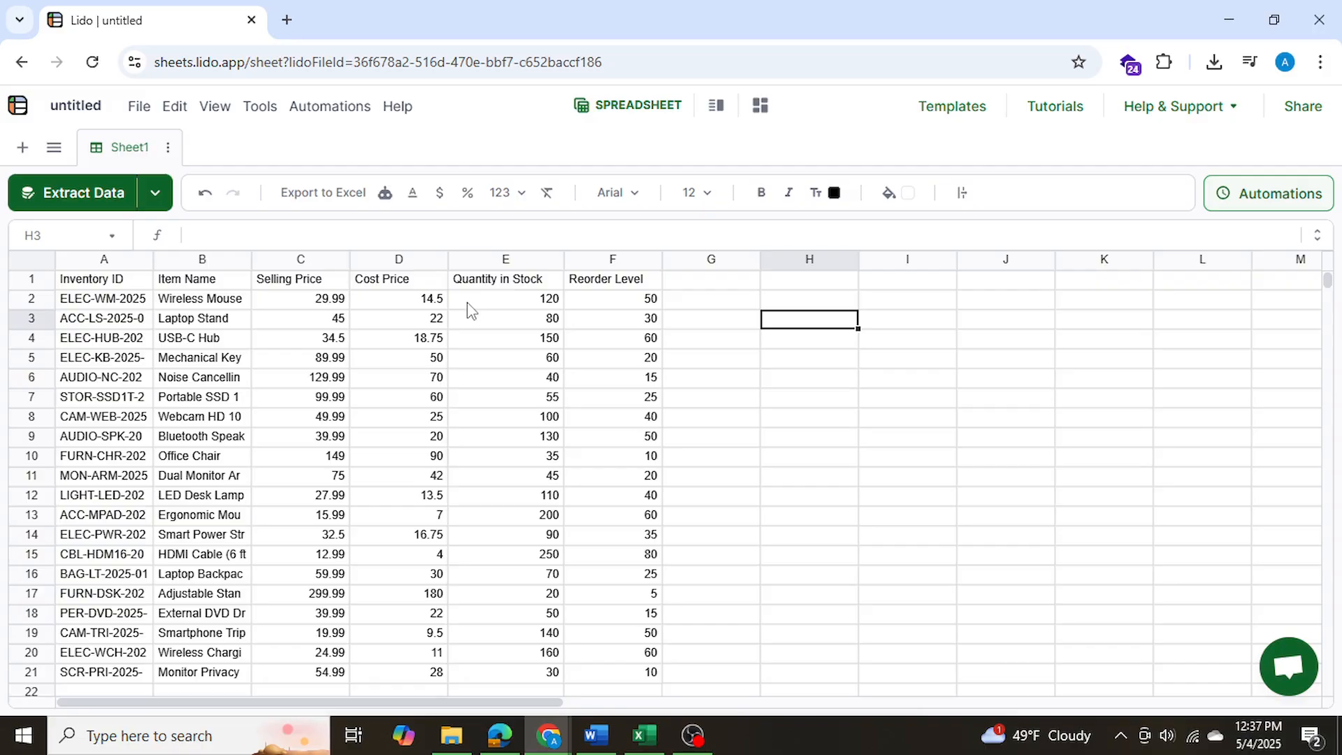
pyautogui.moveTo(750, 296)
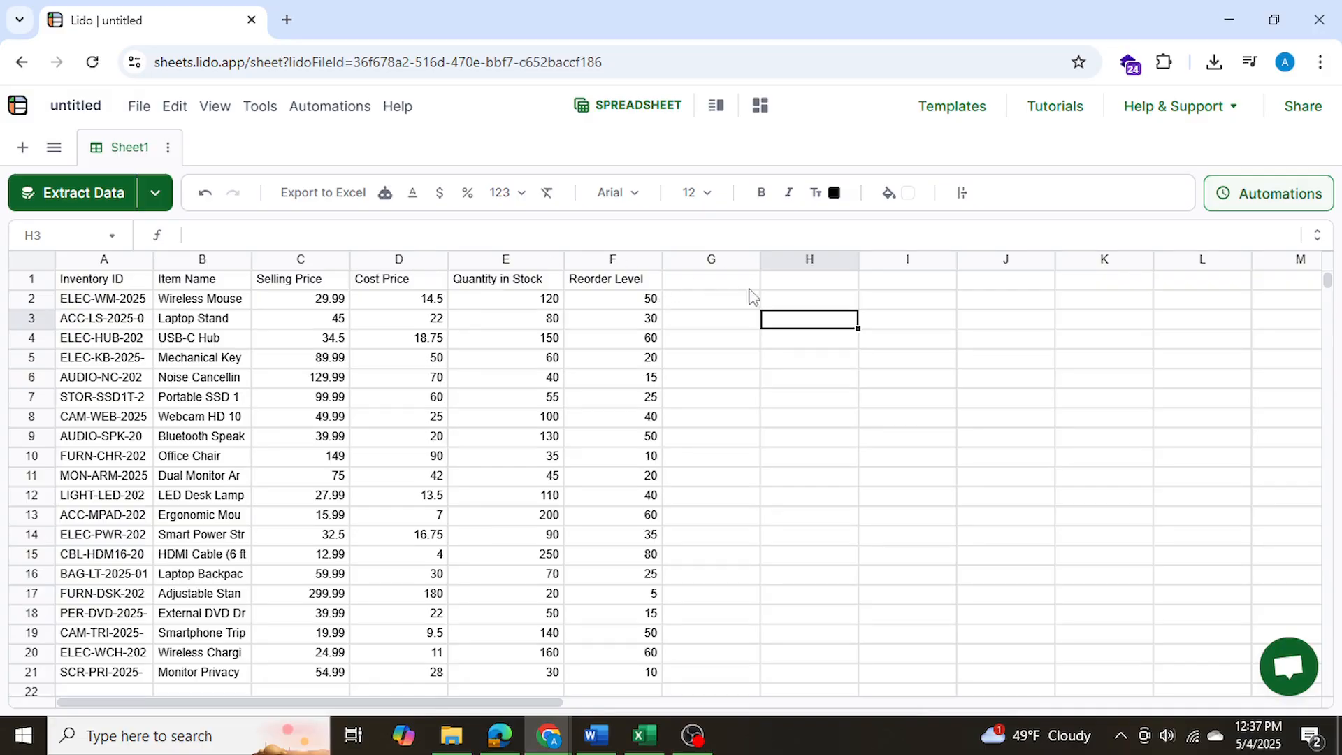
pyautogui.moveTo(752, 311)
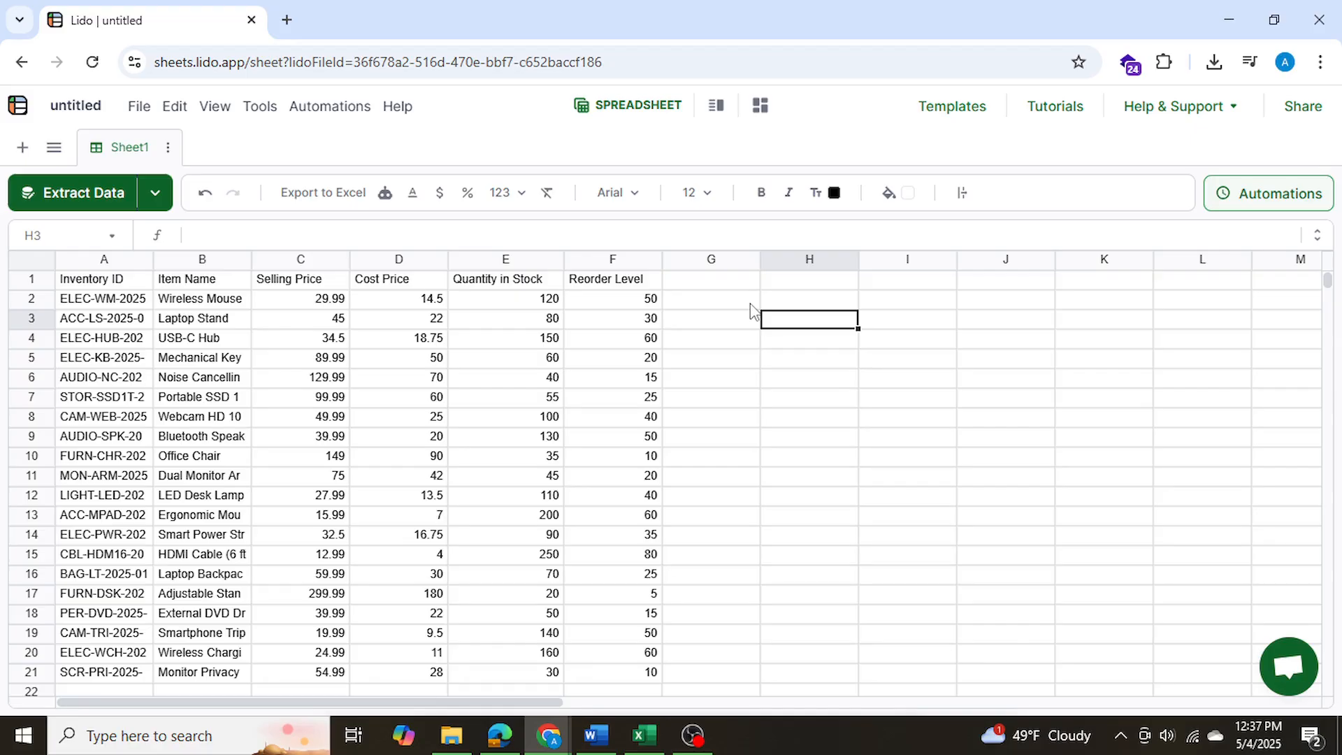
pyautogui.moveTo(738, 312)
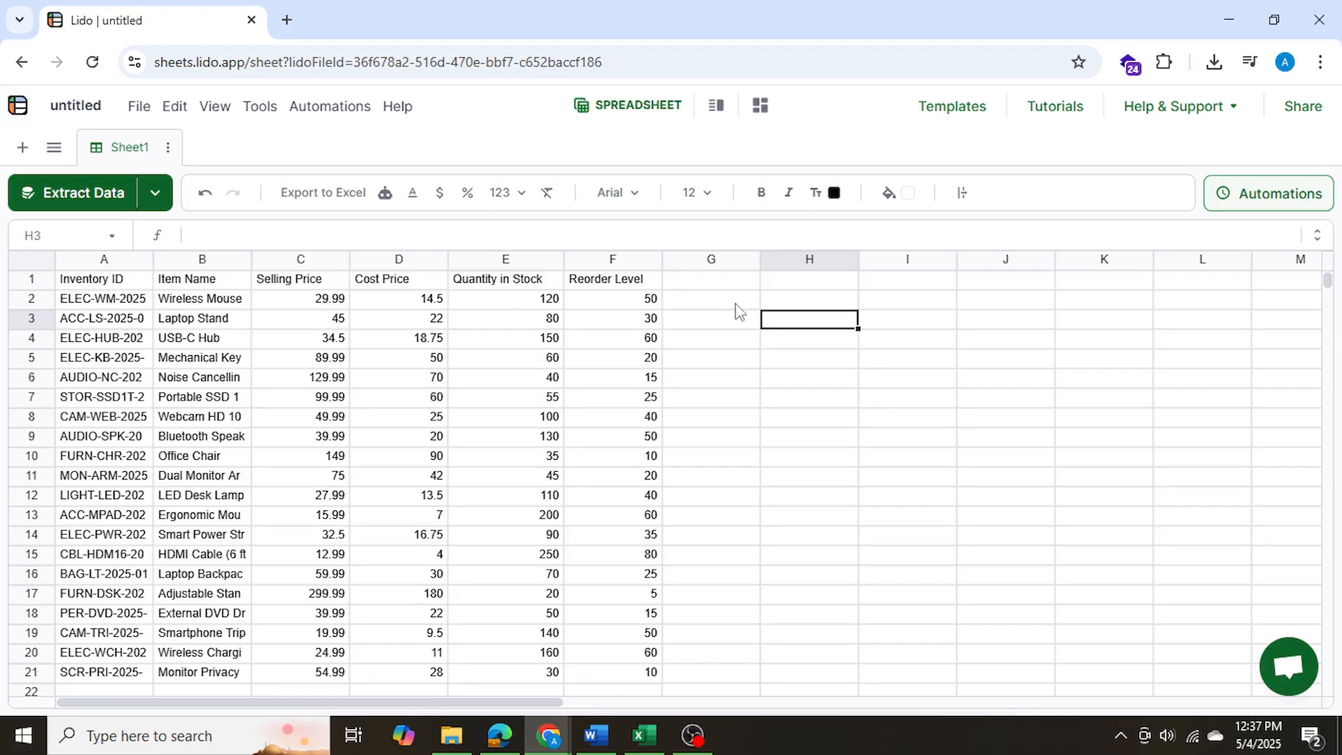
# Enter =if(E2<=F2,"Yes","") in G2 to flag stock at or below reorder level
pyautogui.click(710, 298)
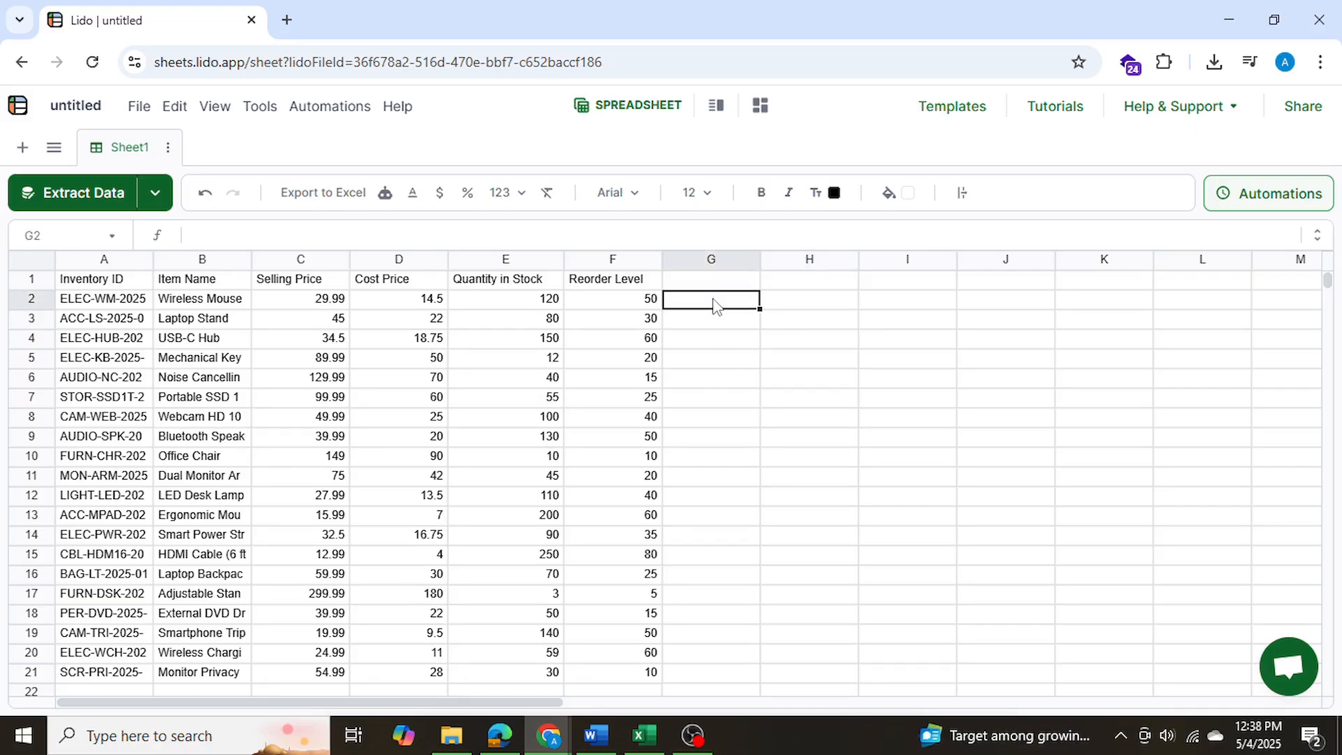
pyautogui.write('=')
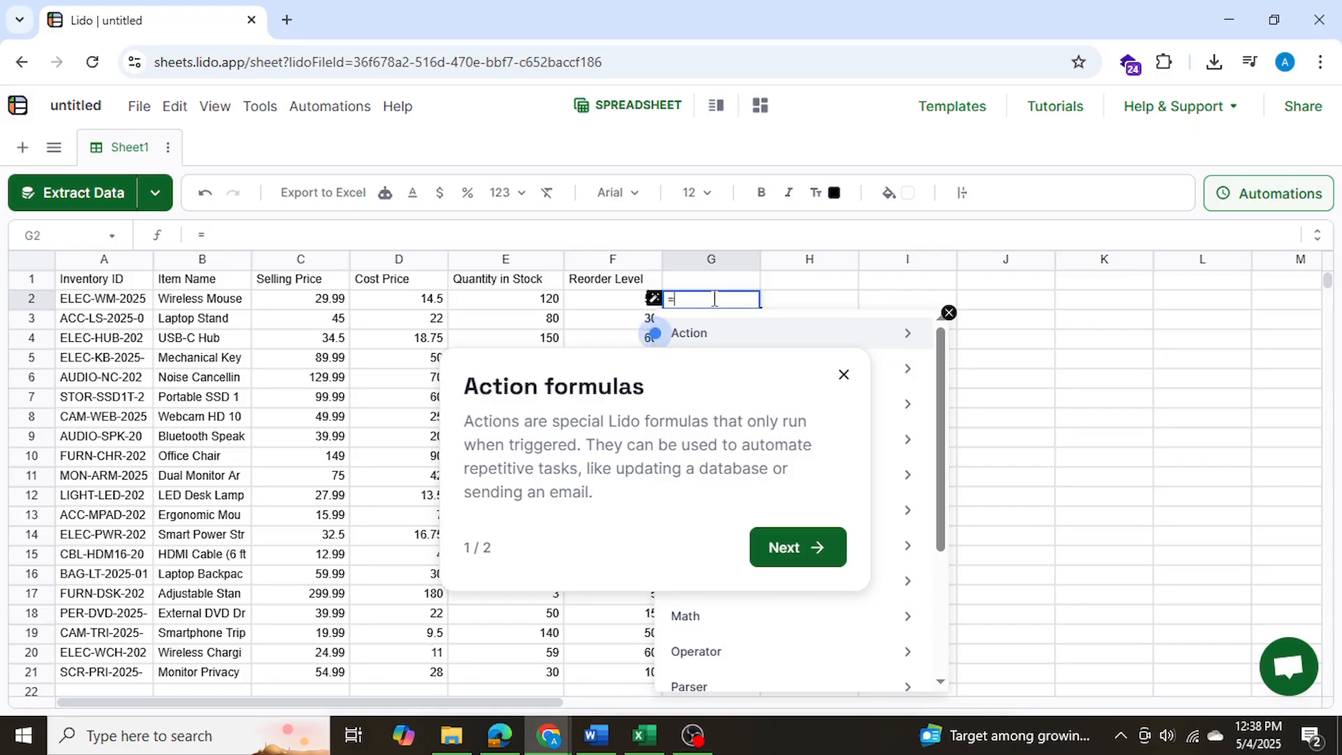
pyautogui.write('if(')
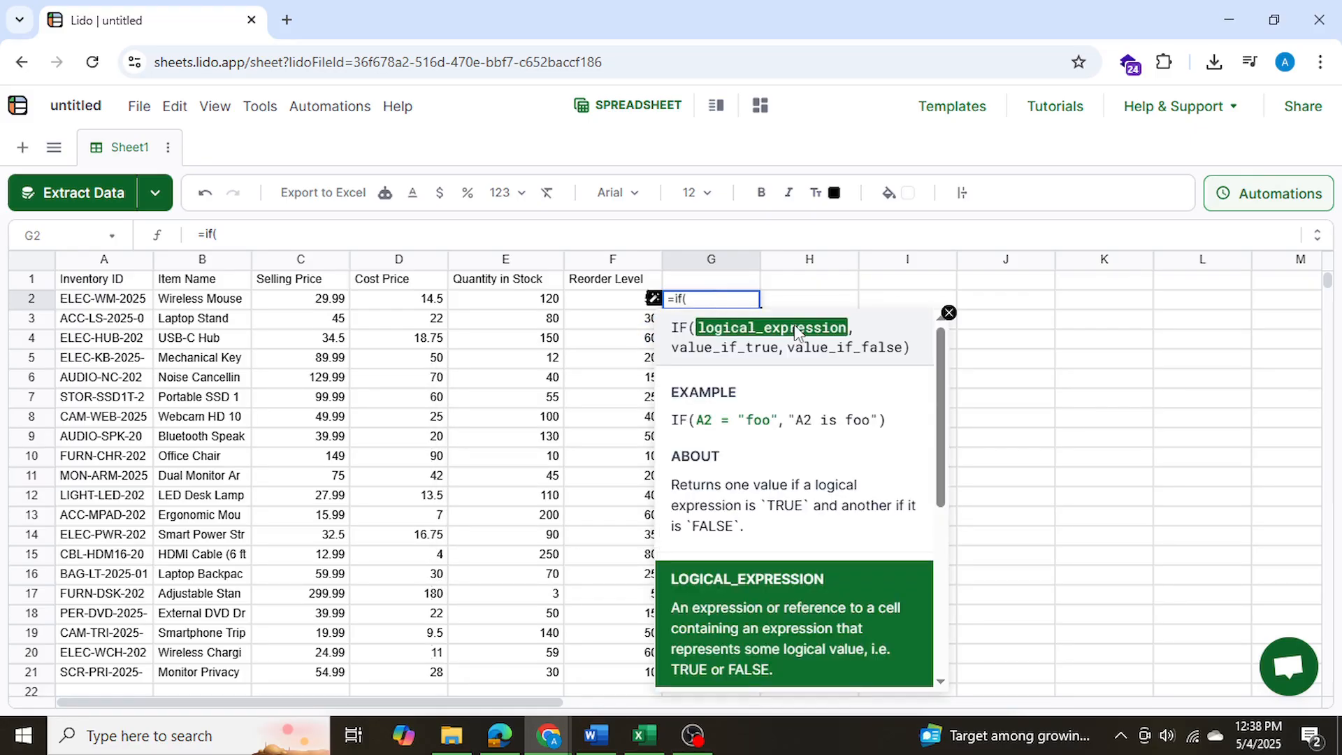
pyautogui.click(506, 297)
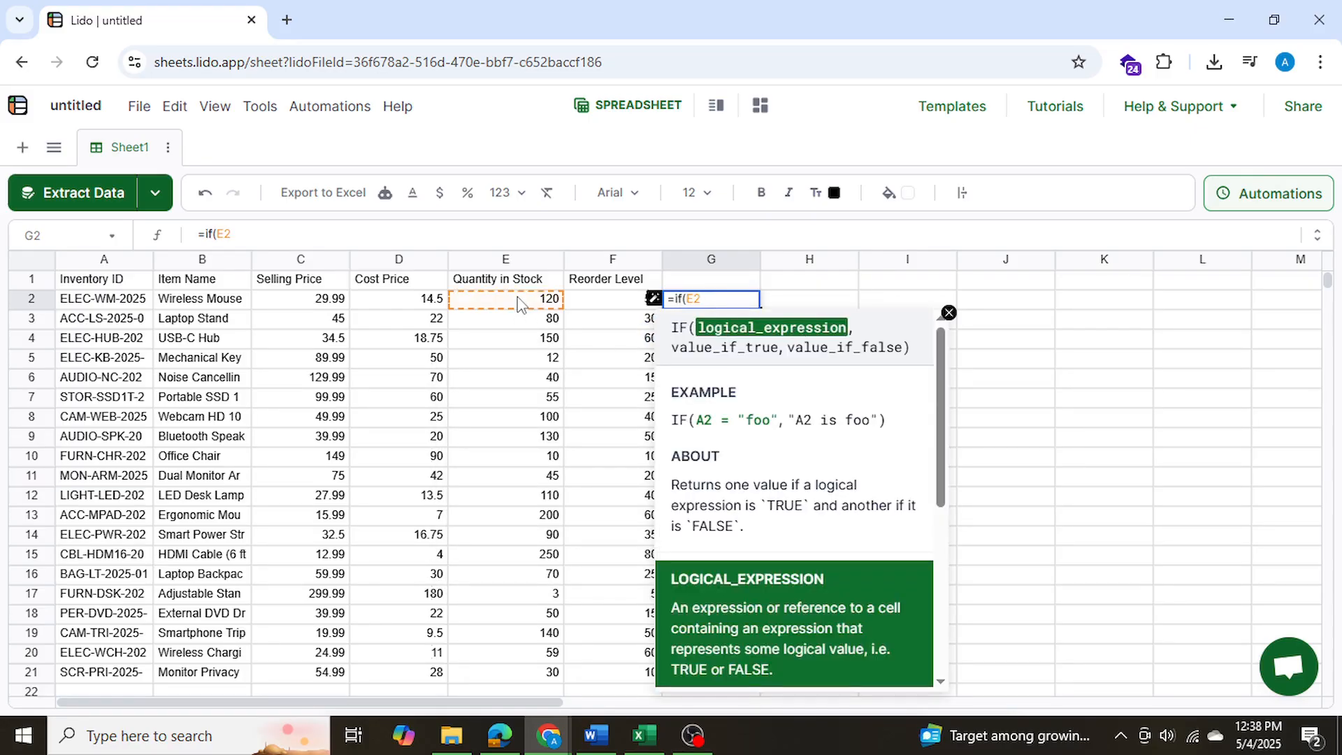
pyautogui.write('<=')
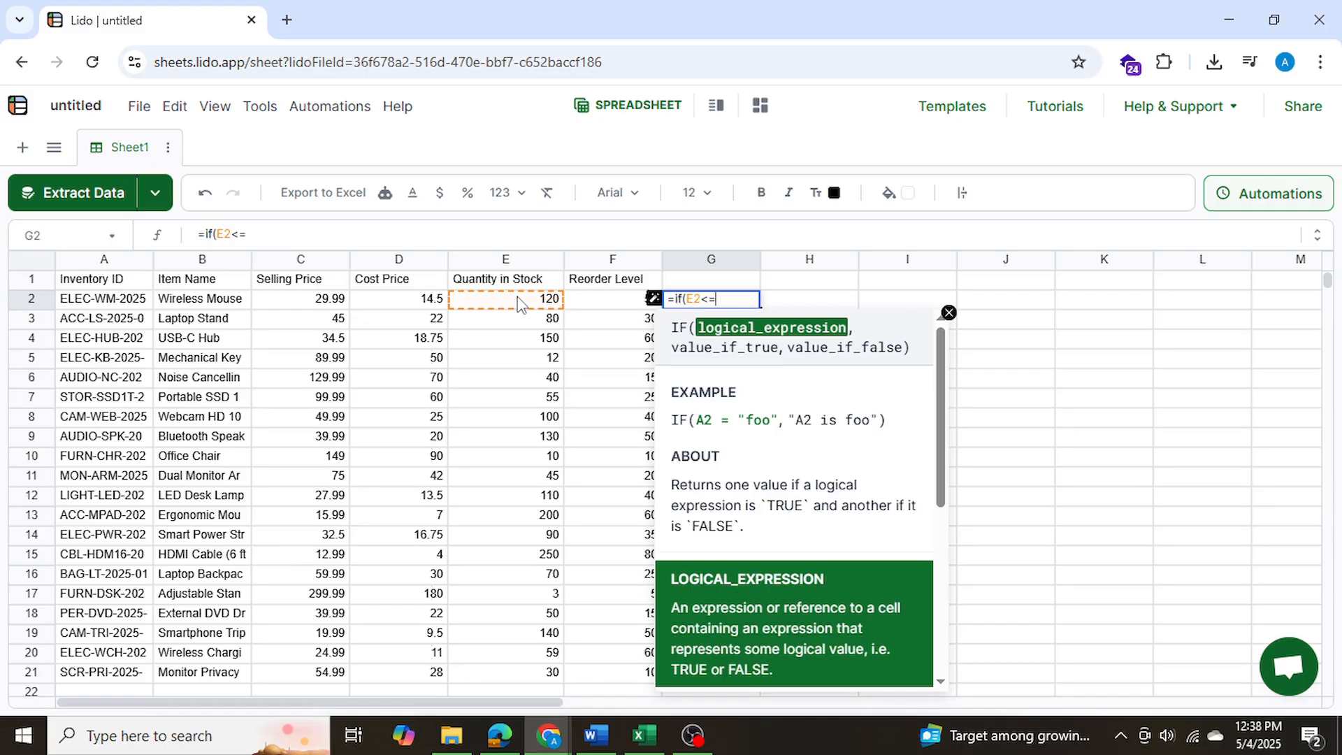
pyautogui.click(613, 297)
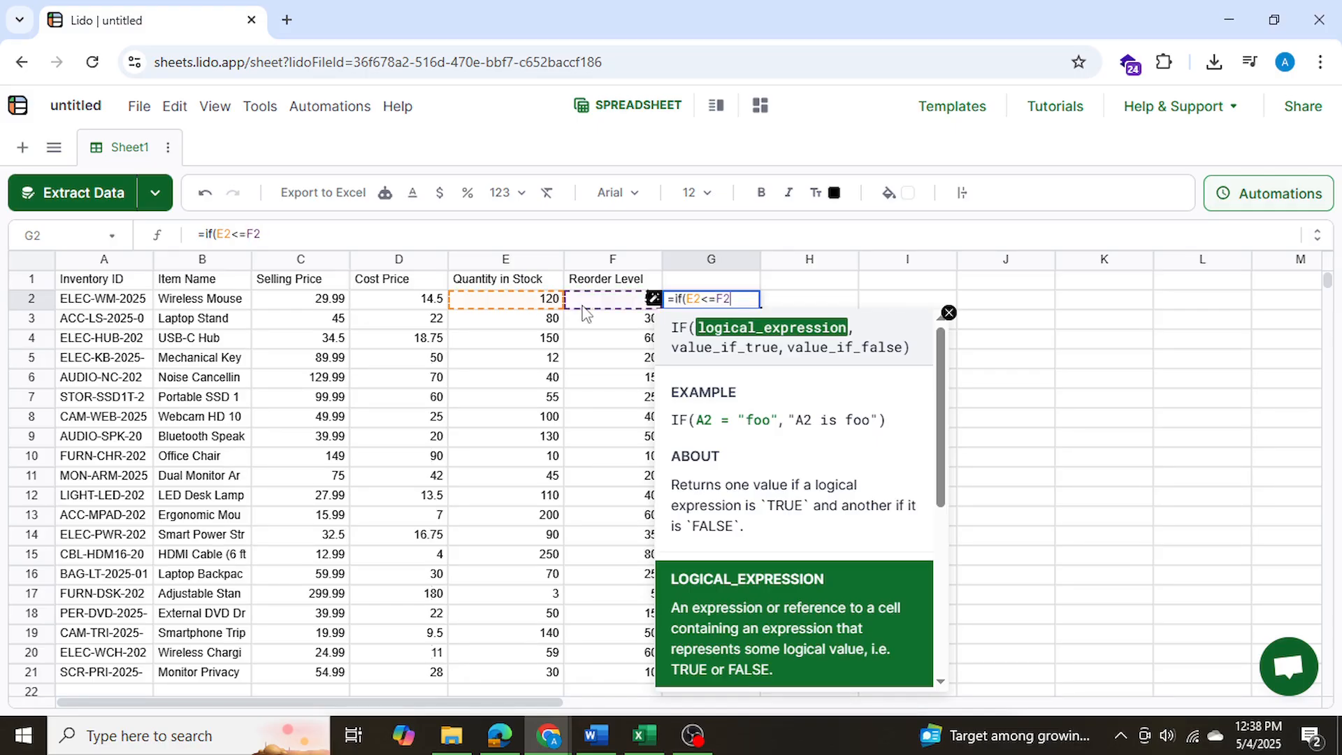
pyautogui.write(',"')
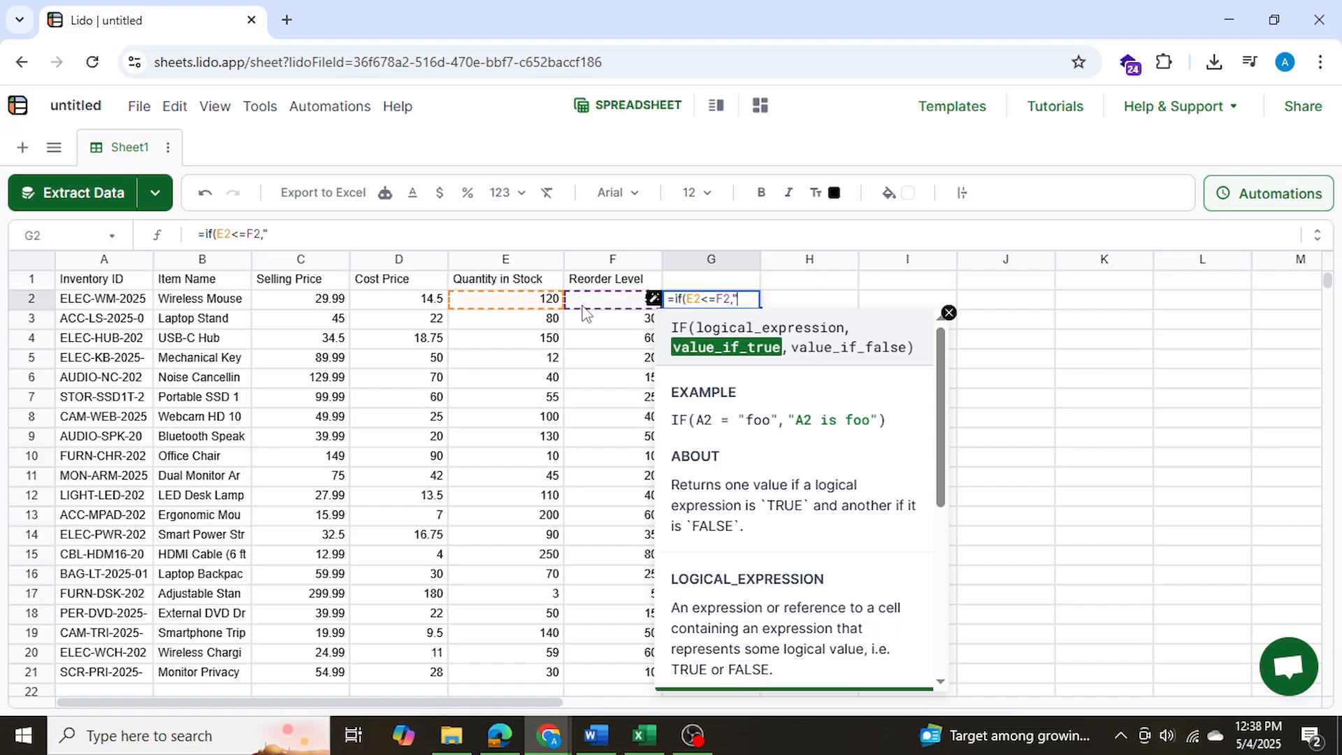
pyautogui.write('Yes"')
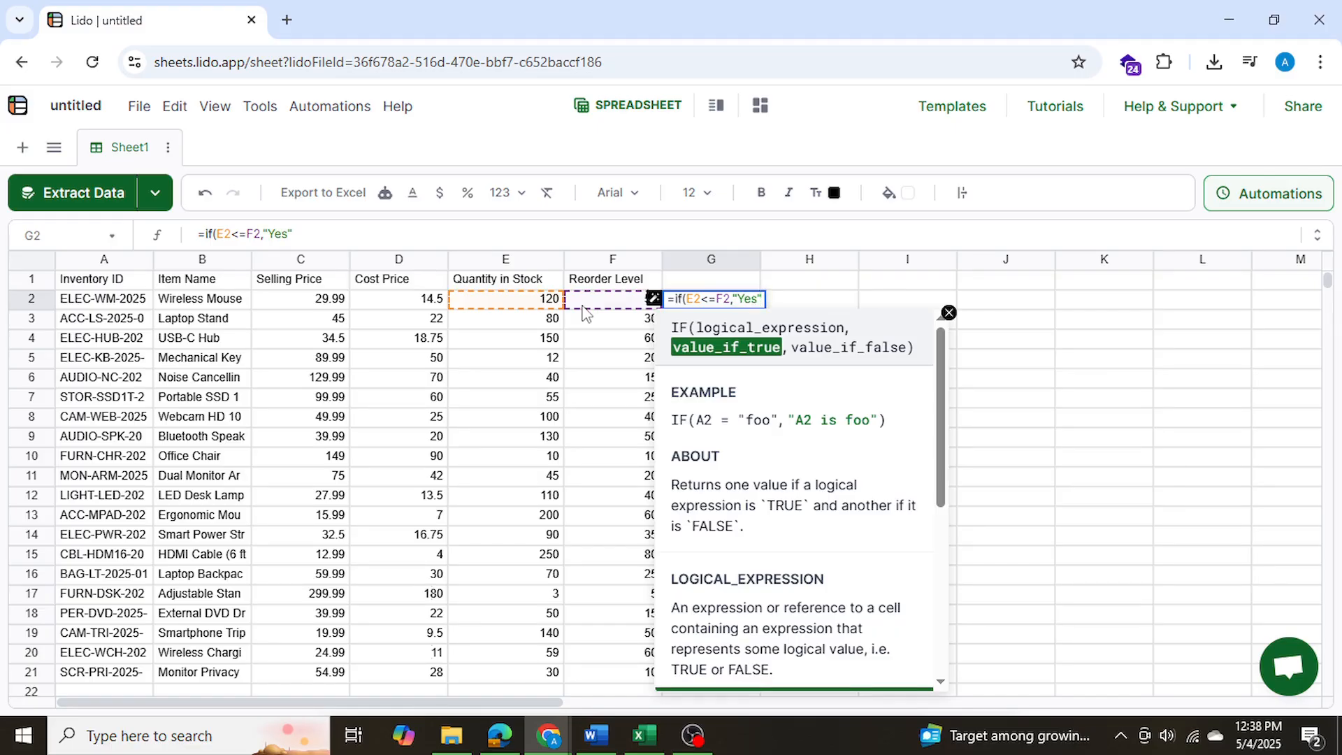
pyautogui.write(',"")')
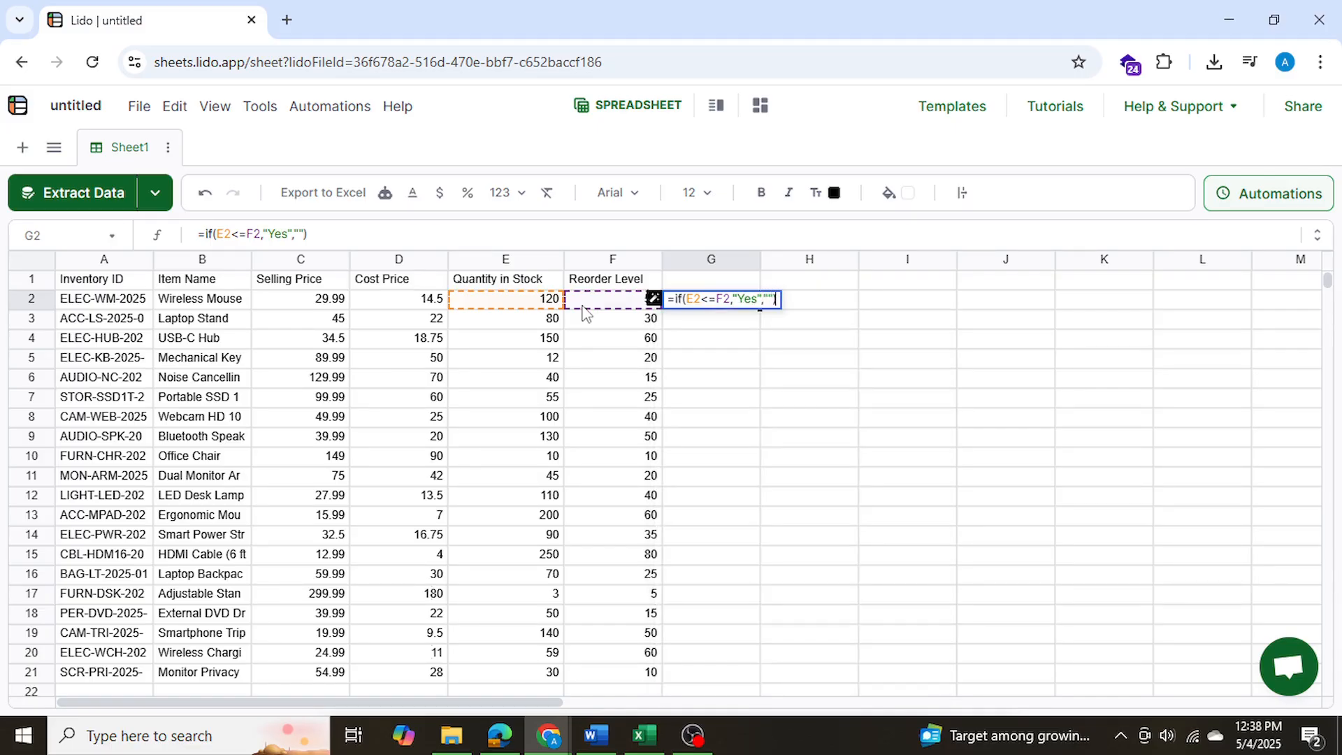
pyautogui.press('Enter')
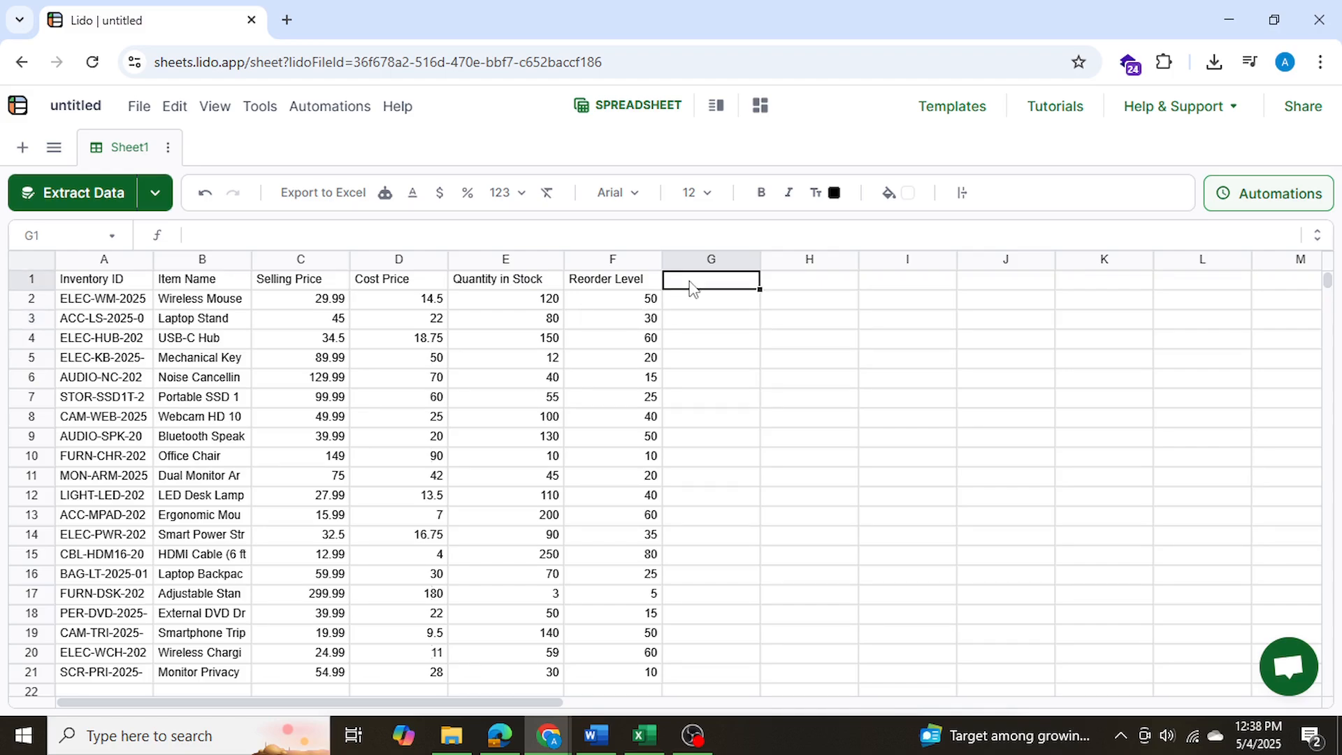
# Finish the 'Place Order?' heading in G1 above the reorder formula
pyautogui.write('R')
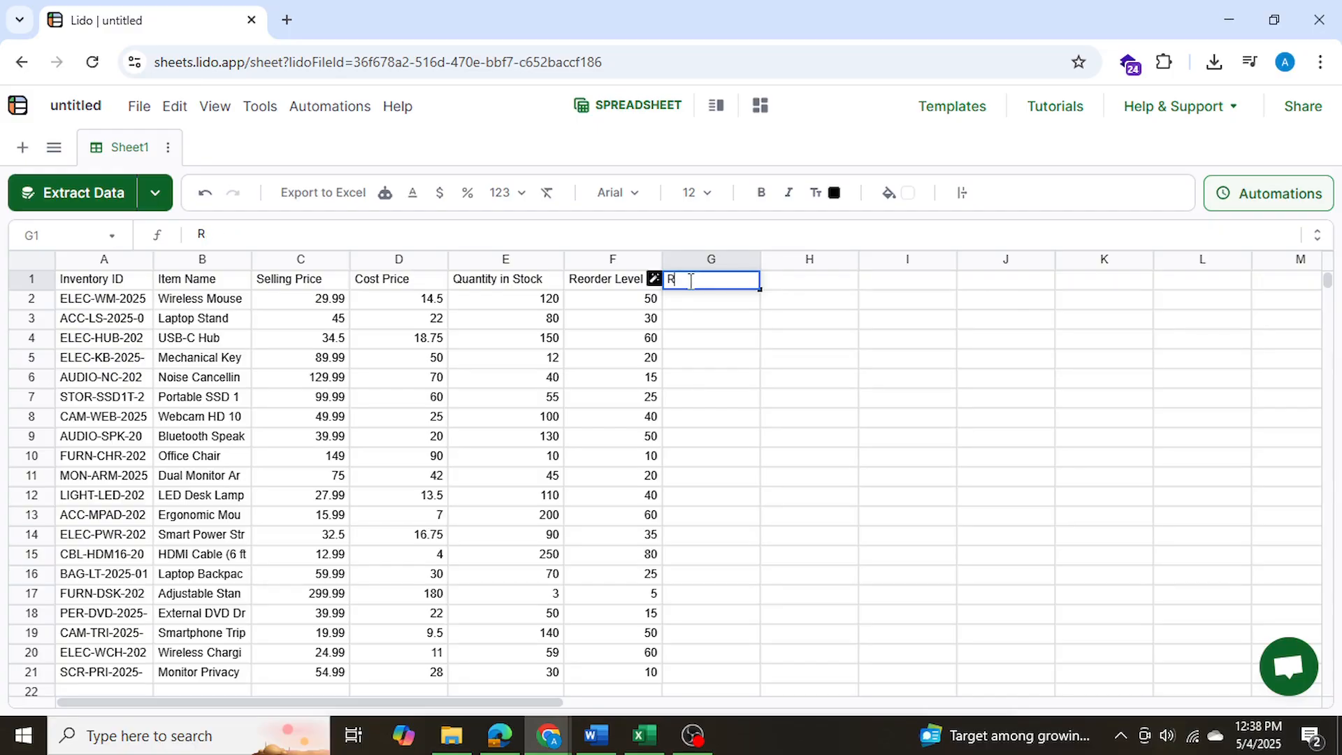
pyautogui.press('Enter')
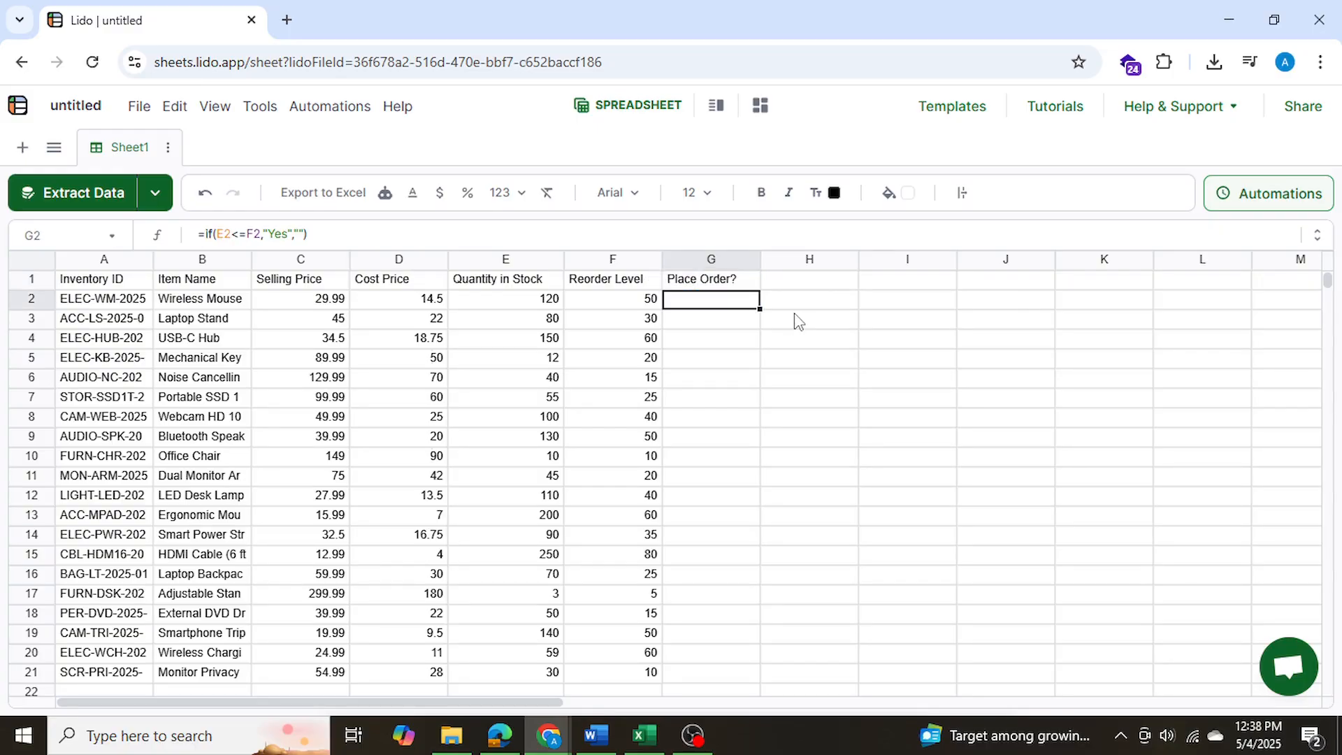
pyautogui.moveTo(754, 514)
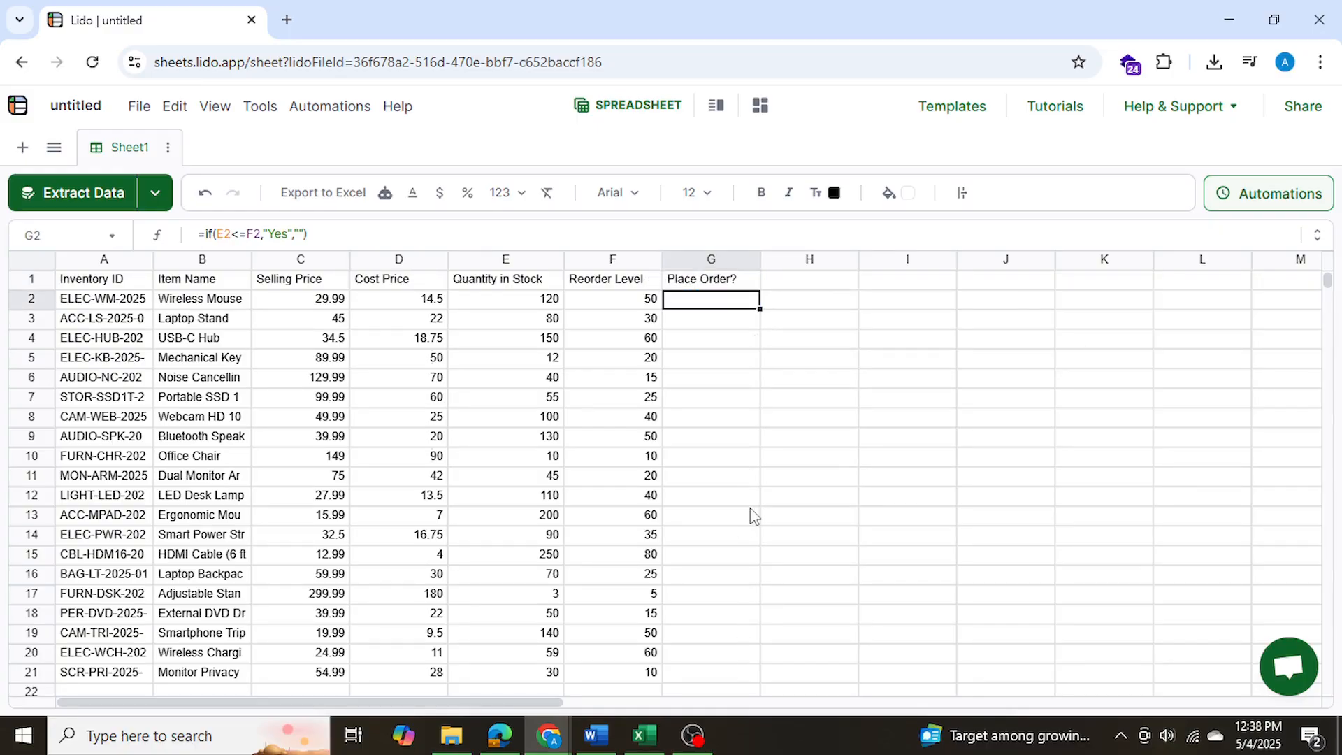
pyautogui.moveTo(758, 309)
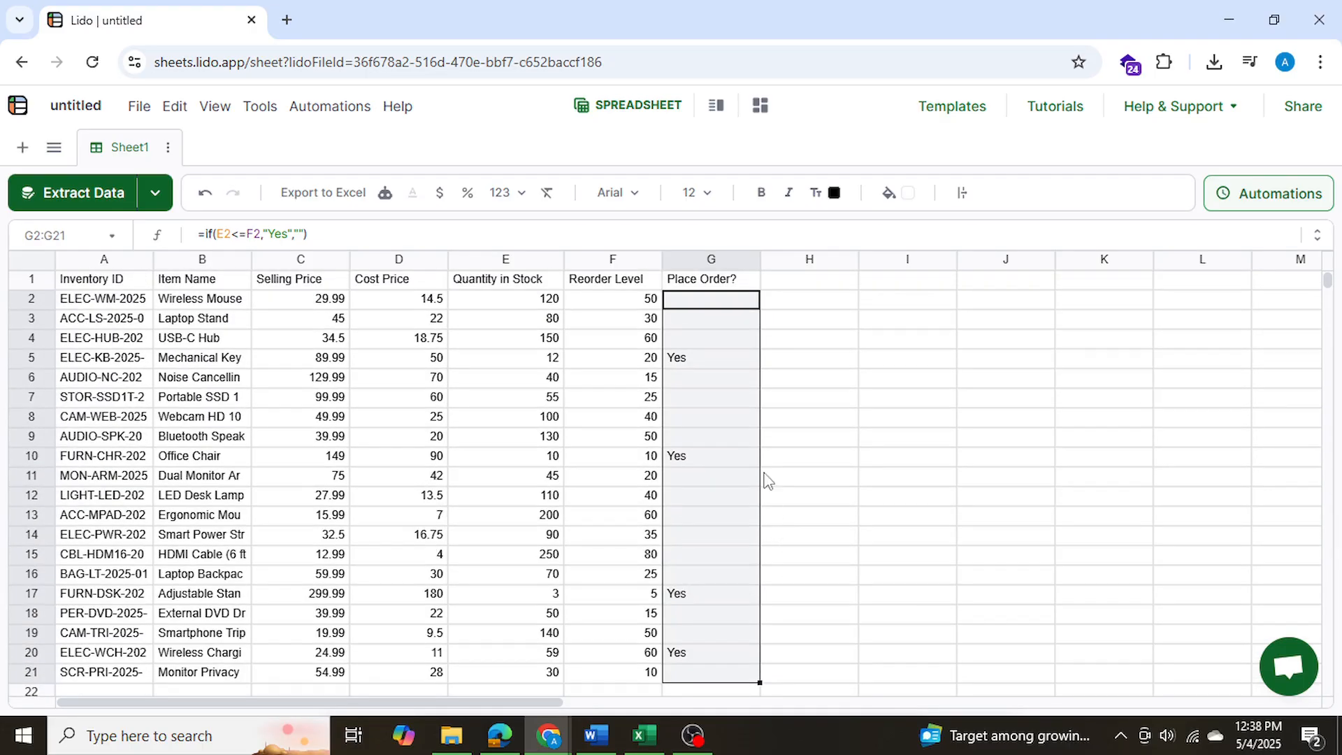
# Verify the reorder levels and item names for the flagged Mechanical Keyboard and Office Chair rows
pyautogui.click(612, 358)
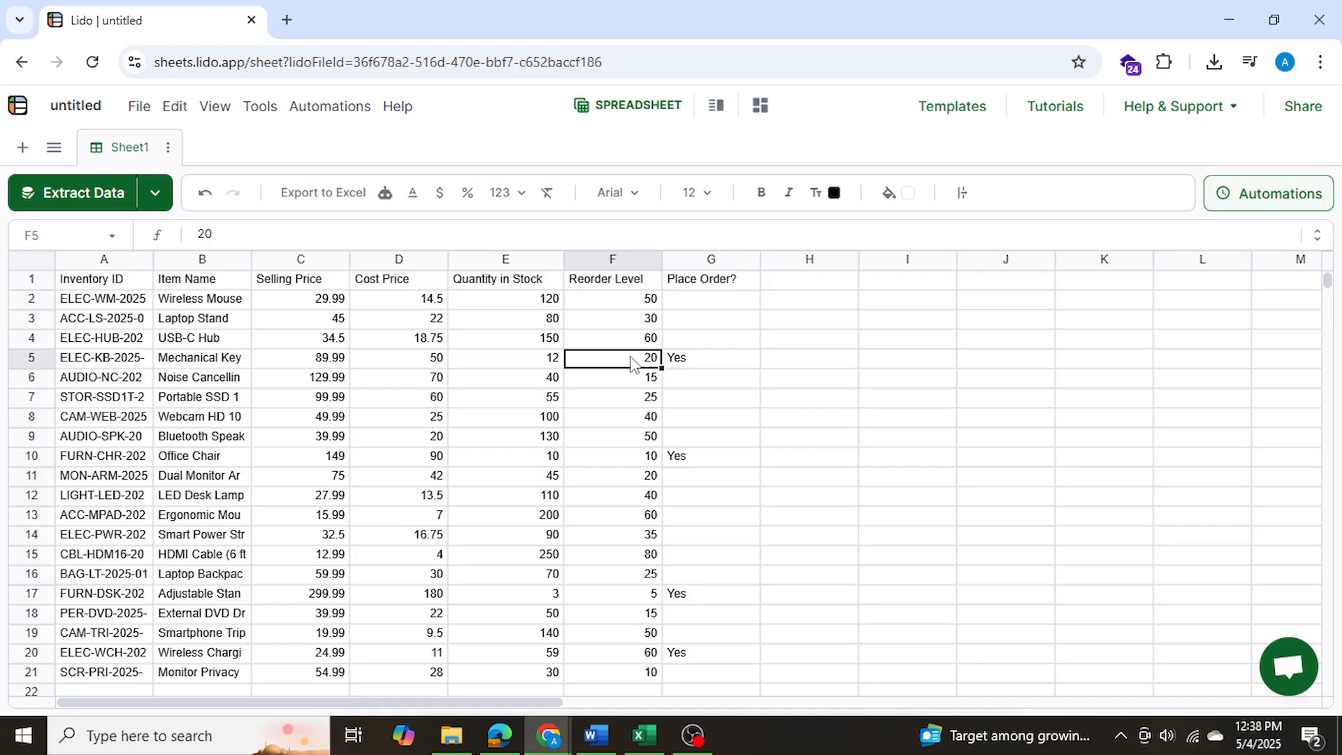
pyautogui.click(710, 358)
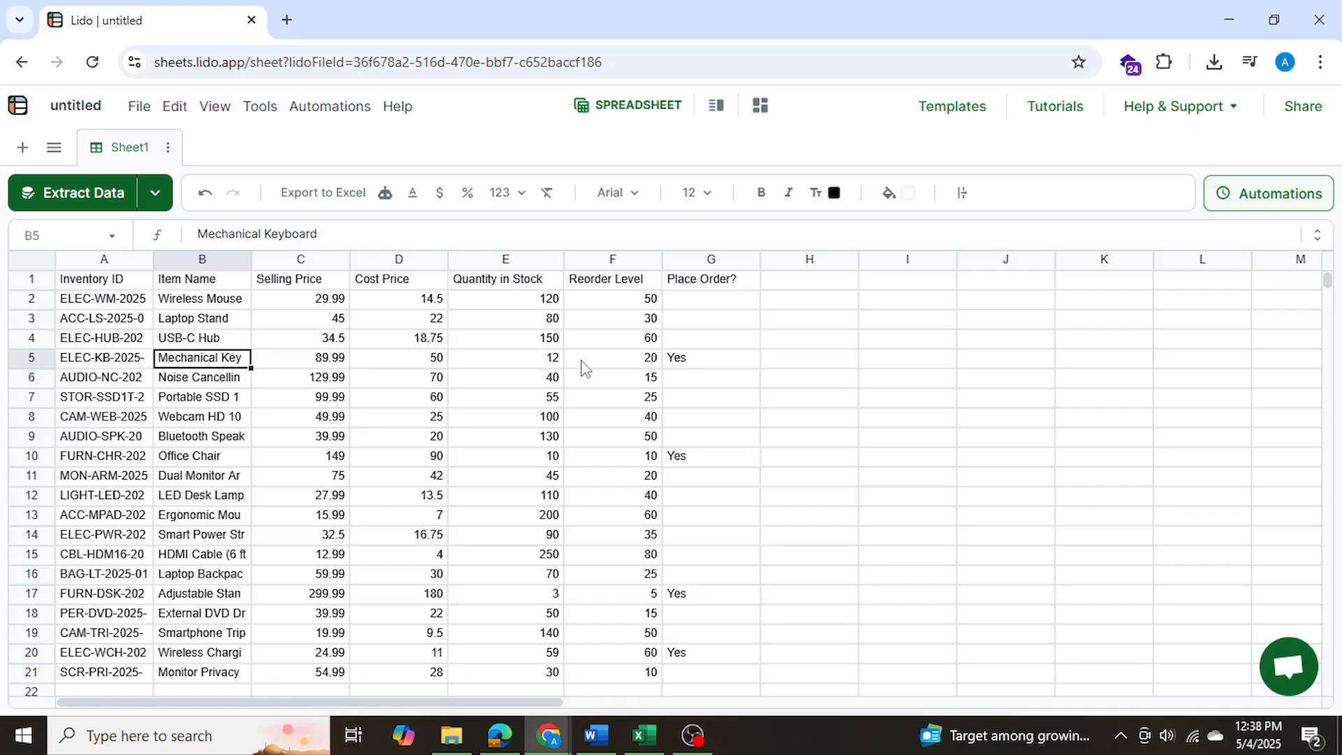
pyautogui.click(612, 358)
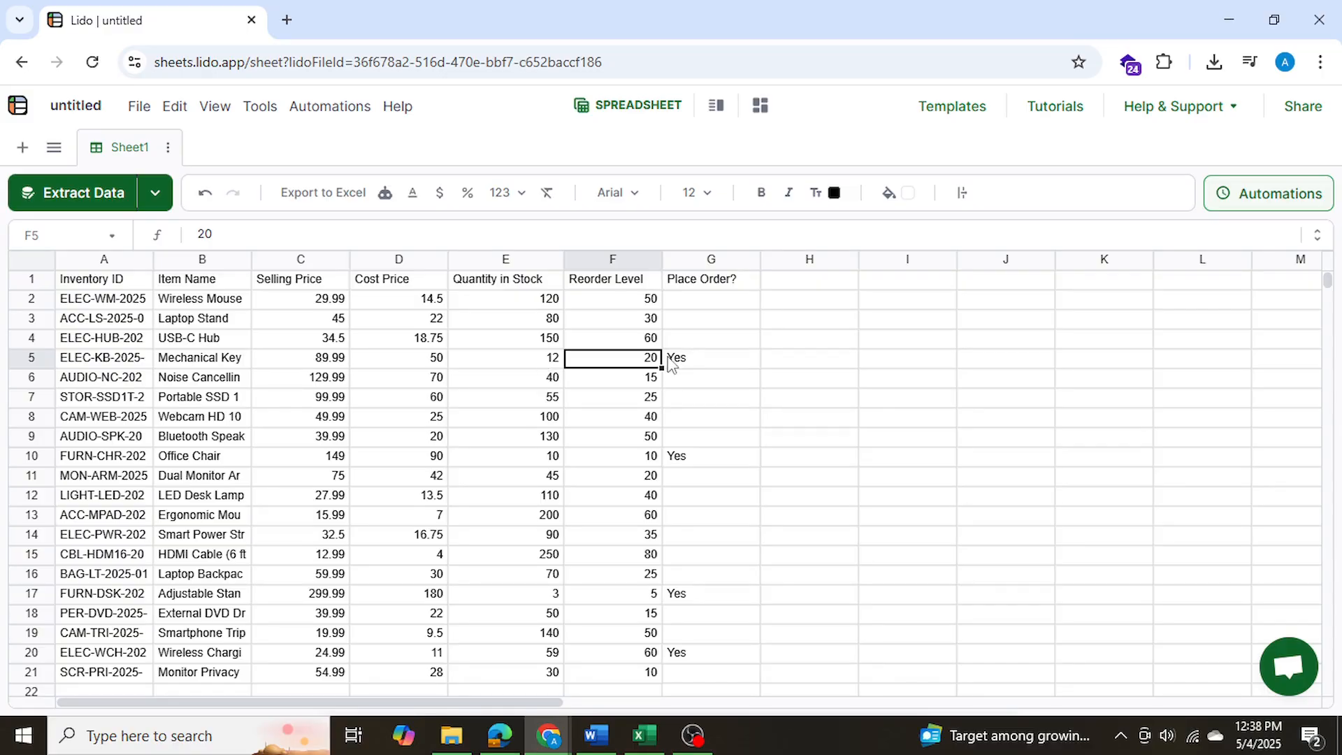
pyautogui.click(710, 358)
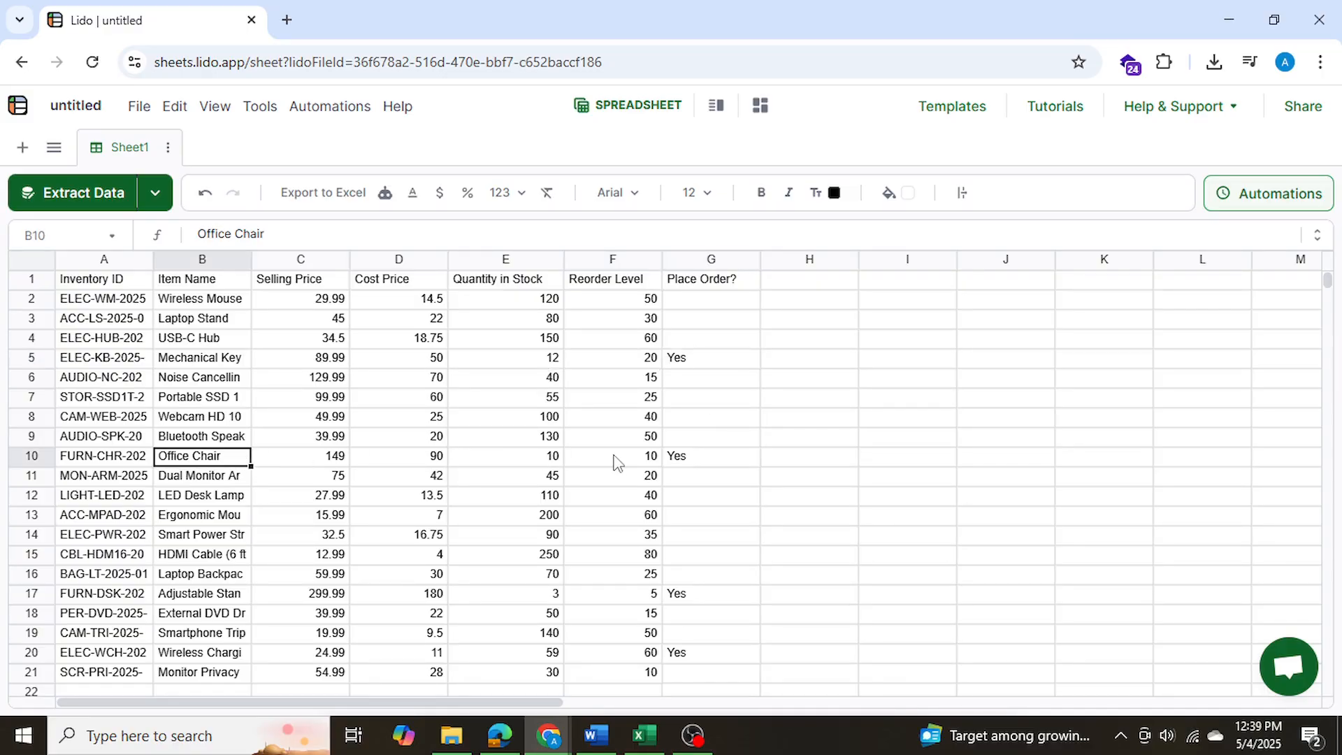
pyautogui.click(612, 456)
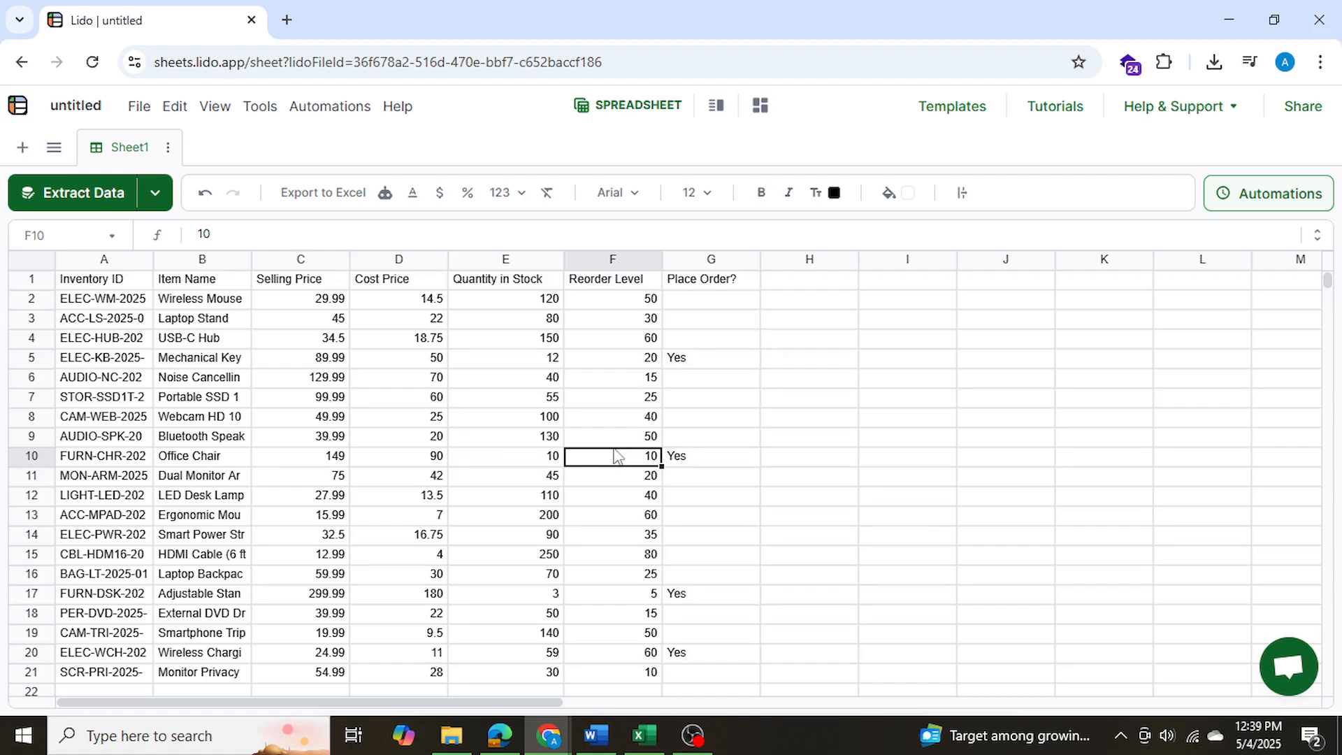
pyautogui.click(710, 456)
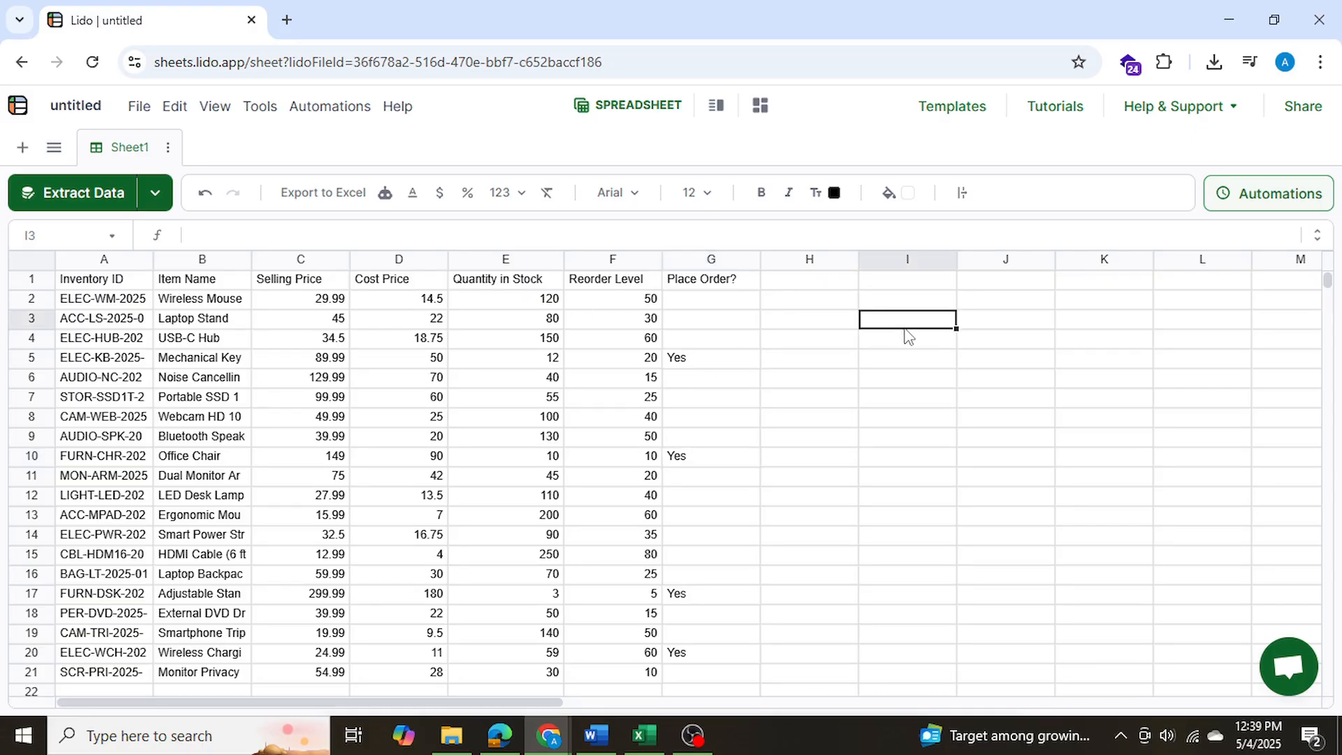
pyautogui.moveTo(369, 313)
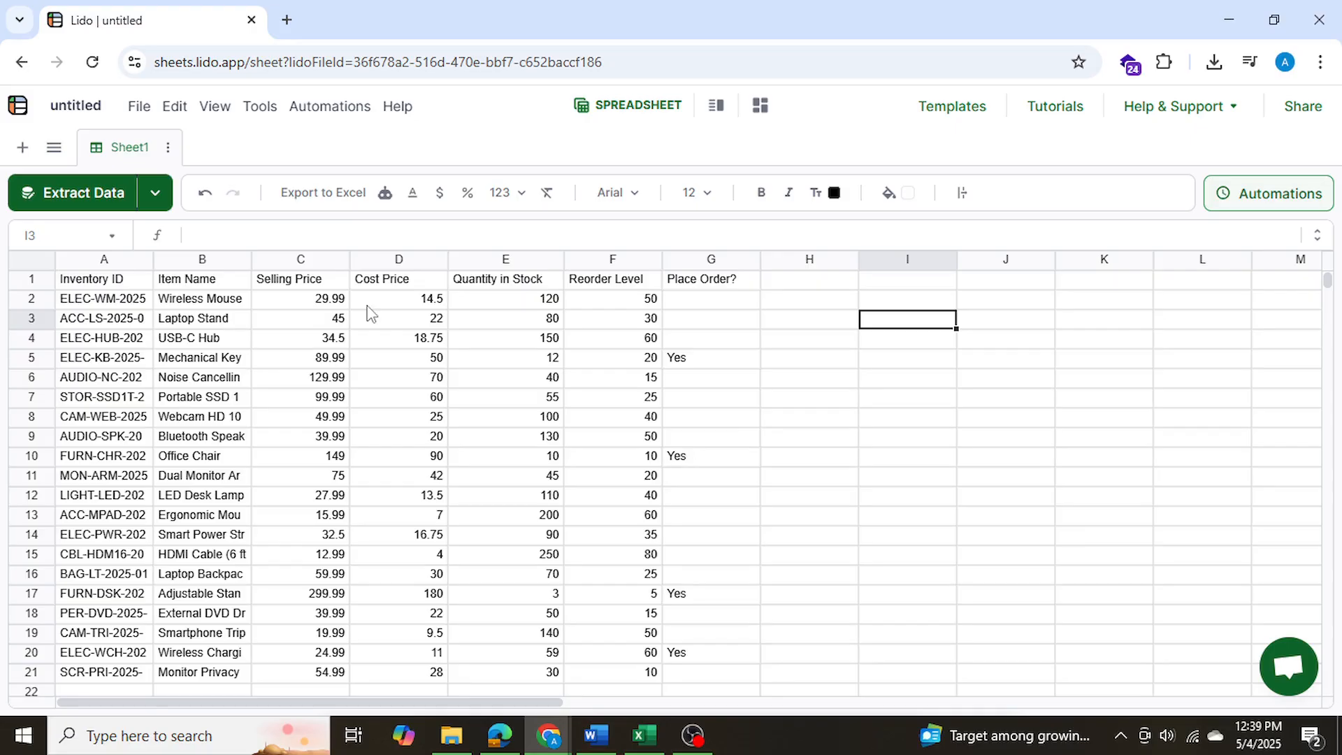
pyautogui.moveTo(249, 346)
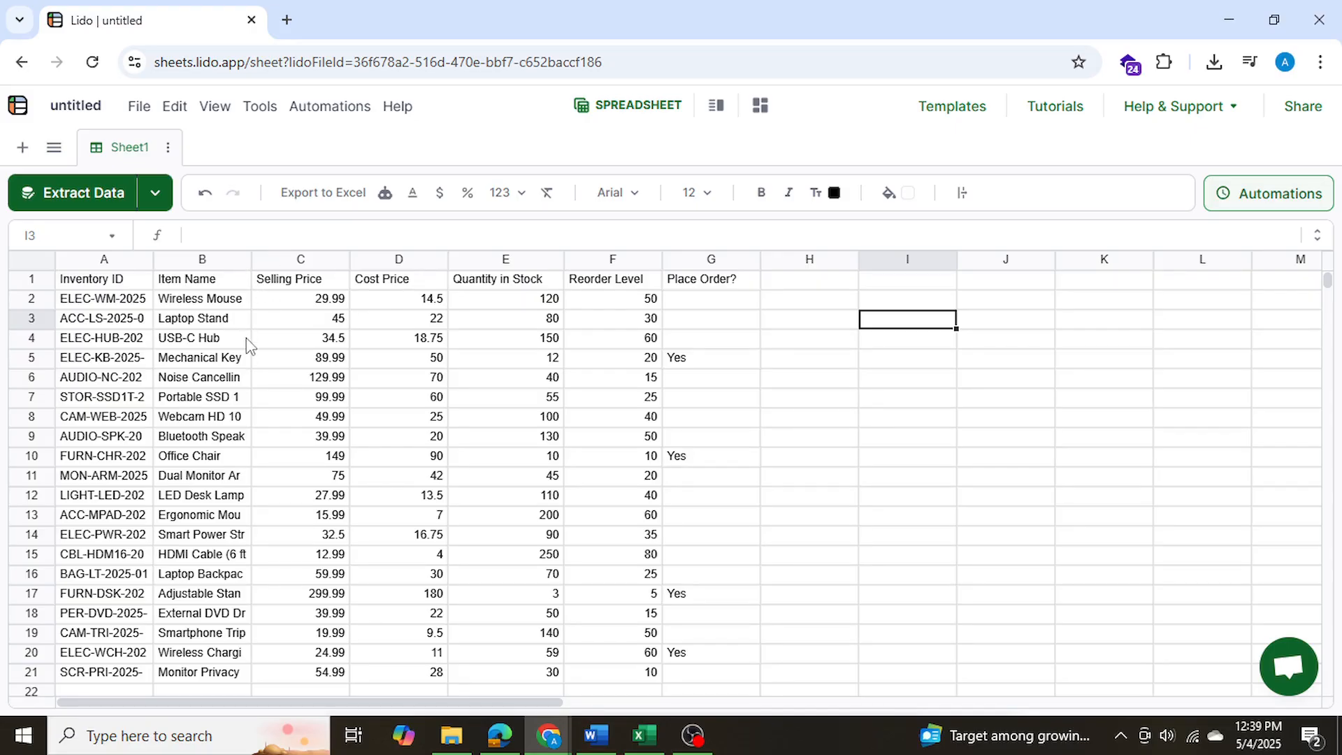
pyautogui.moveTo(301, 364)
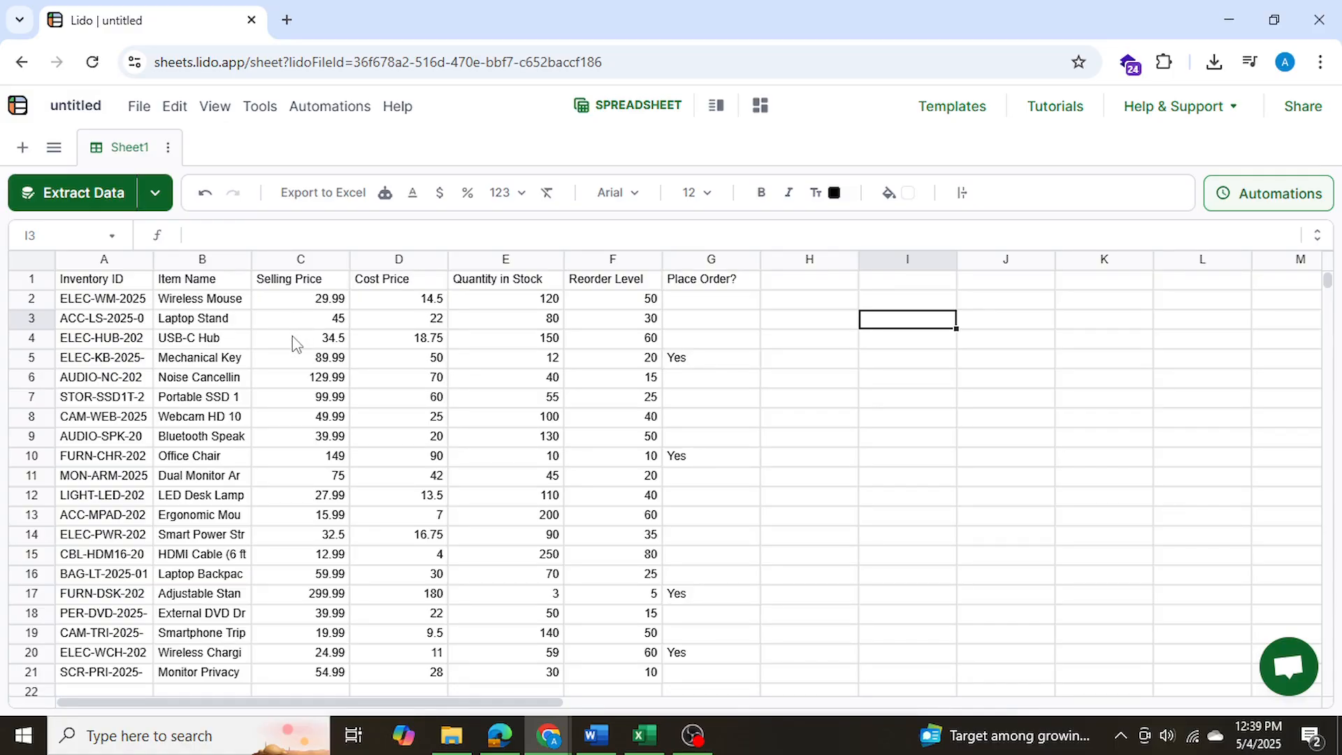
pyautogui.moveTo(358, 349)
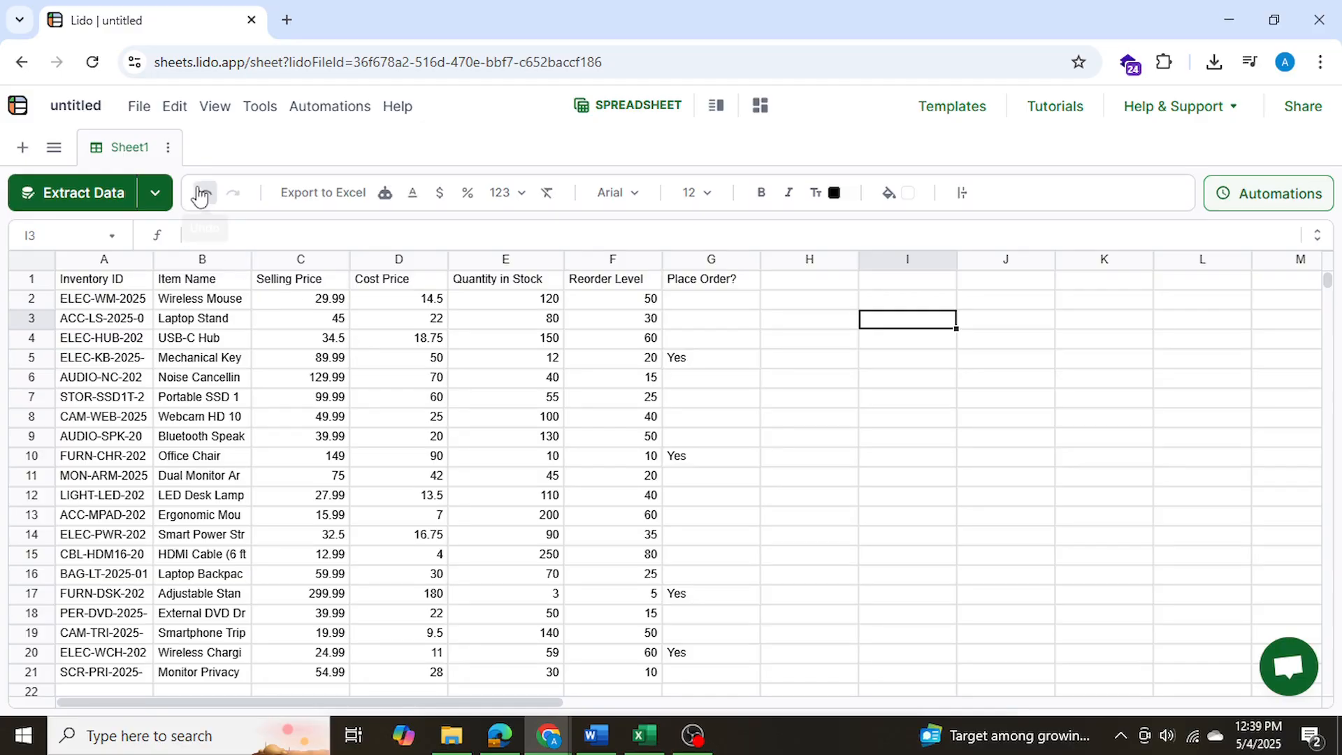
# Add a blank Sheet2 and bring up the PDF Files folder in File Explorer
pyautogui.click(22, 148)
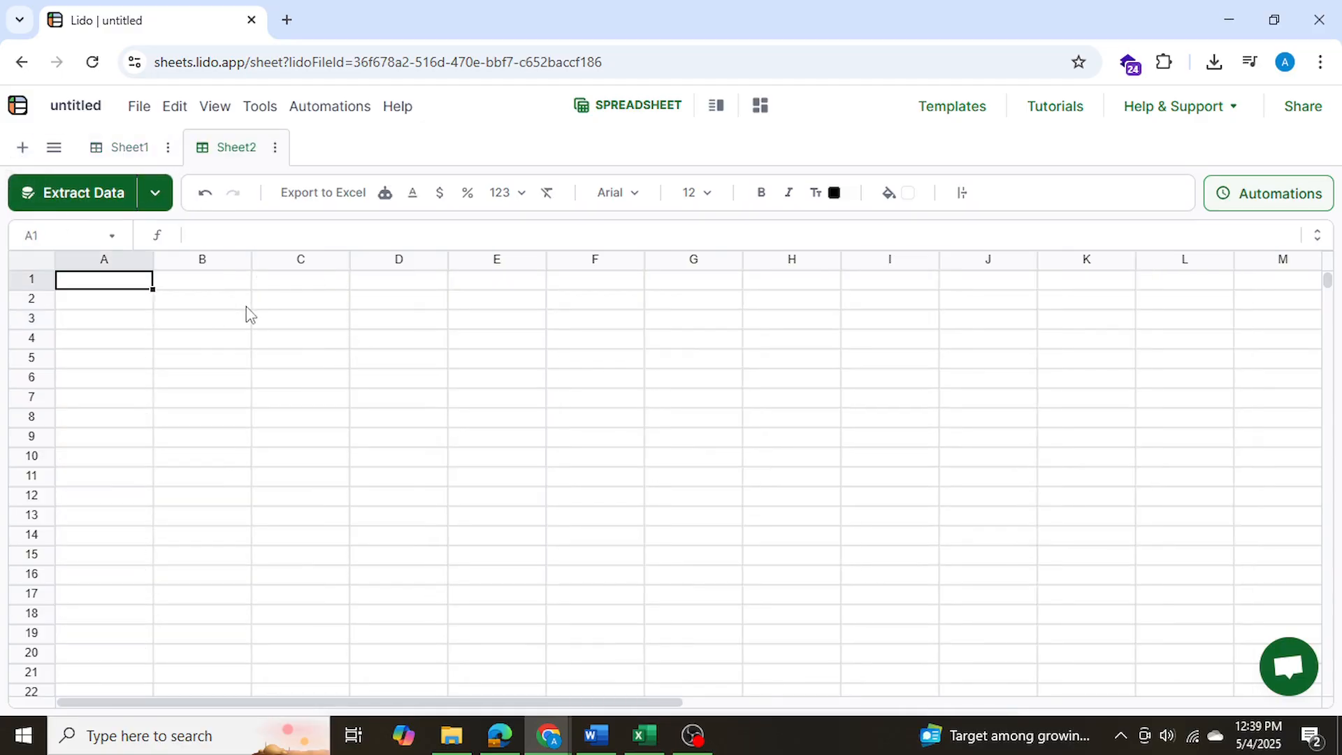
pyautogui.click(452, 735)
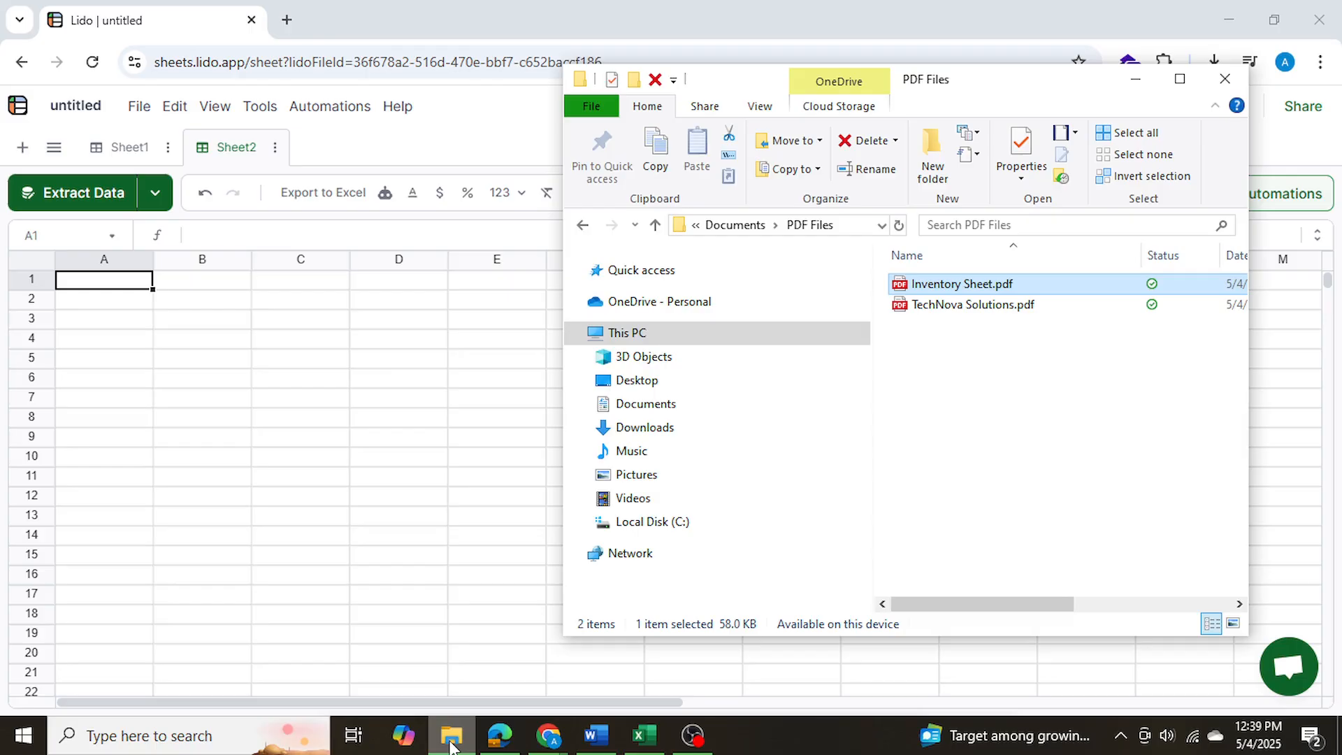
# Open TechNova Solutions.pdf in Edge and review the ByteCore and NovaTech invoices on pages 1 and 2
pyautogui.click(973, 305)
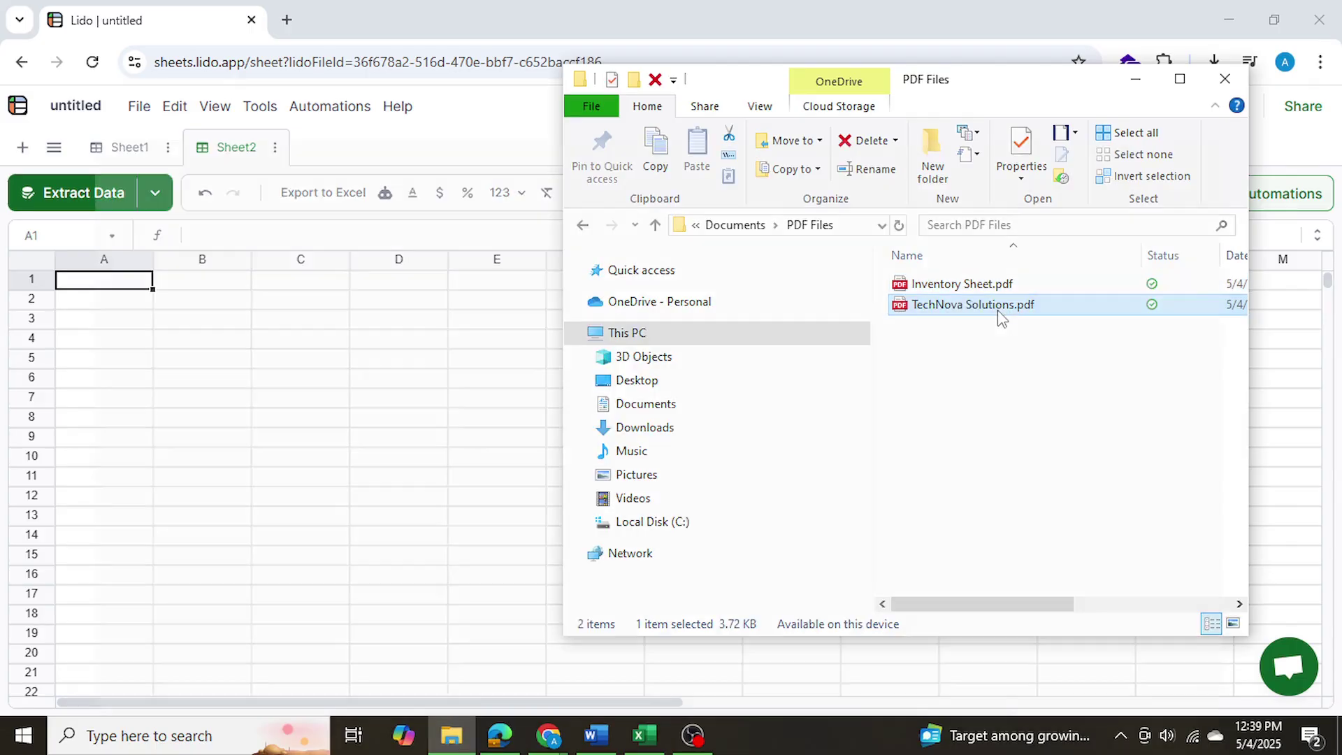
pyautogui.doubleClick(972, 305)
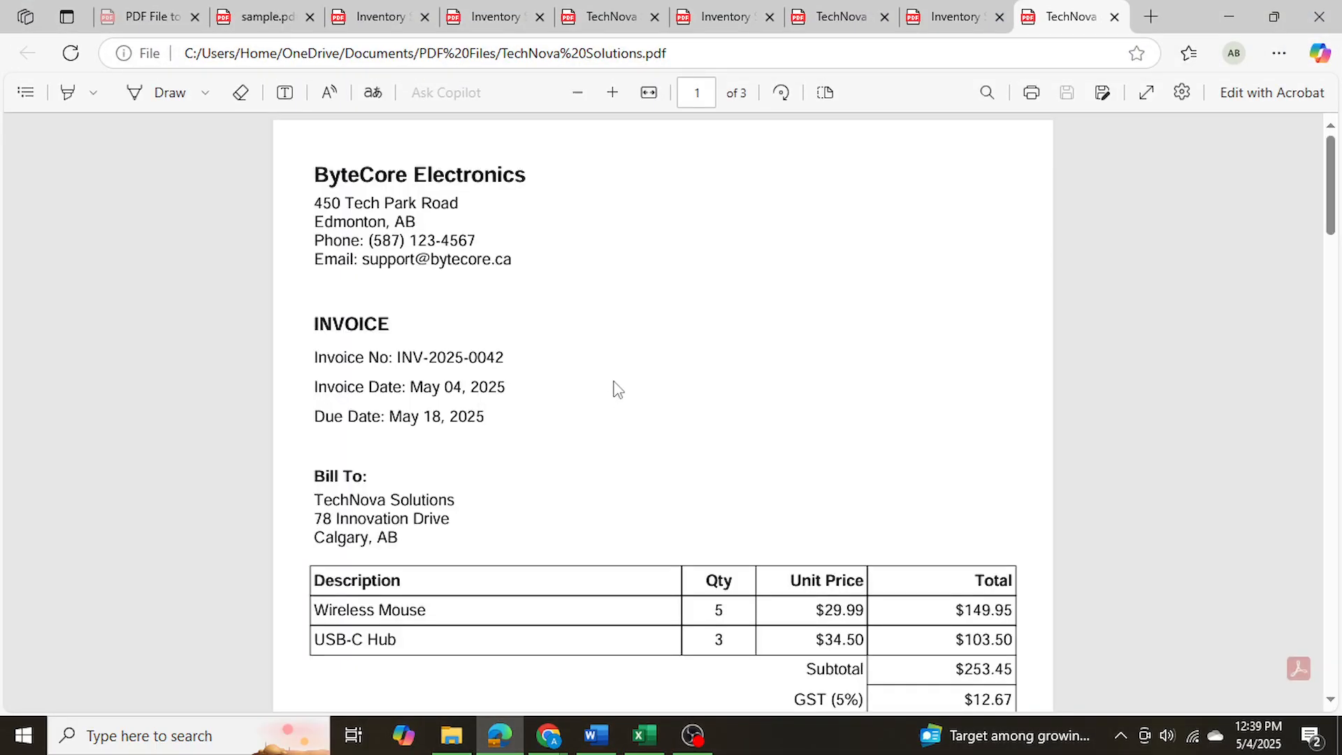
pyautogui.moveTo(327, 179)
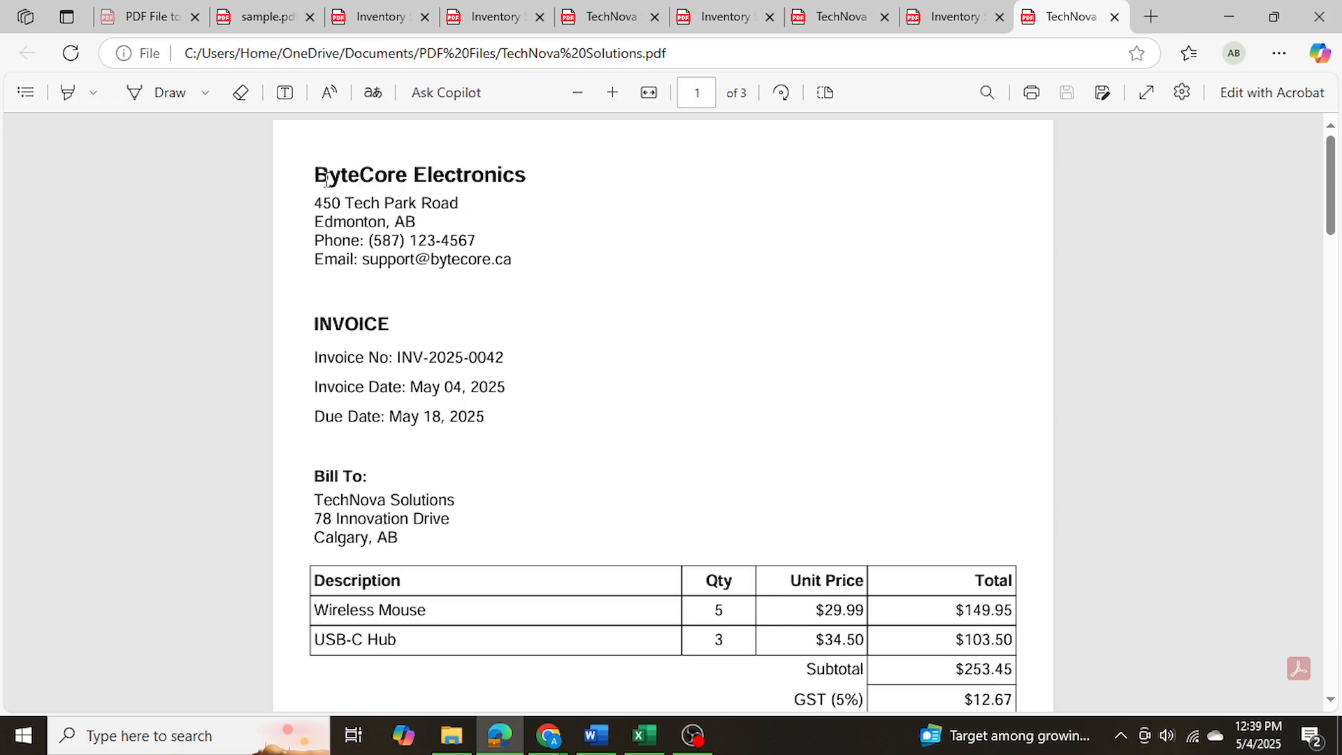
pyautogui.moveTo(316, 506)
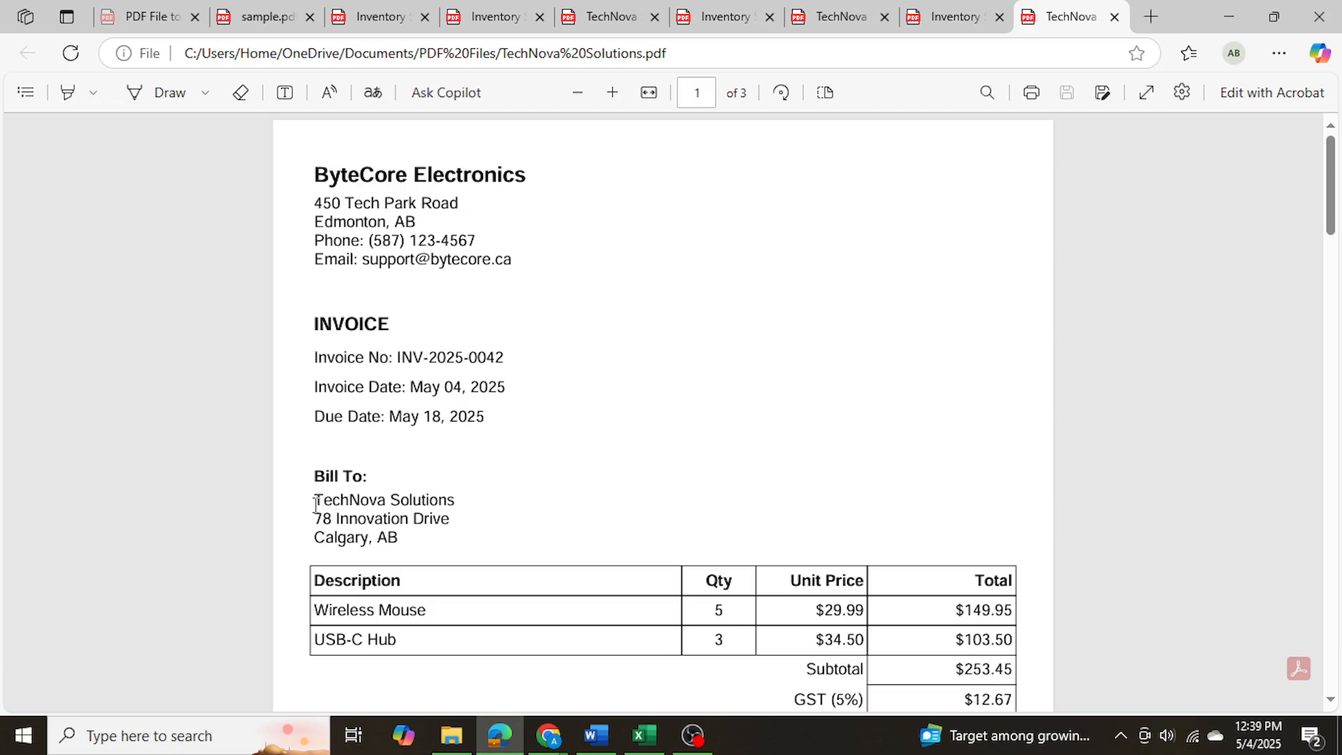
pyautogui.scroll(-3)
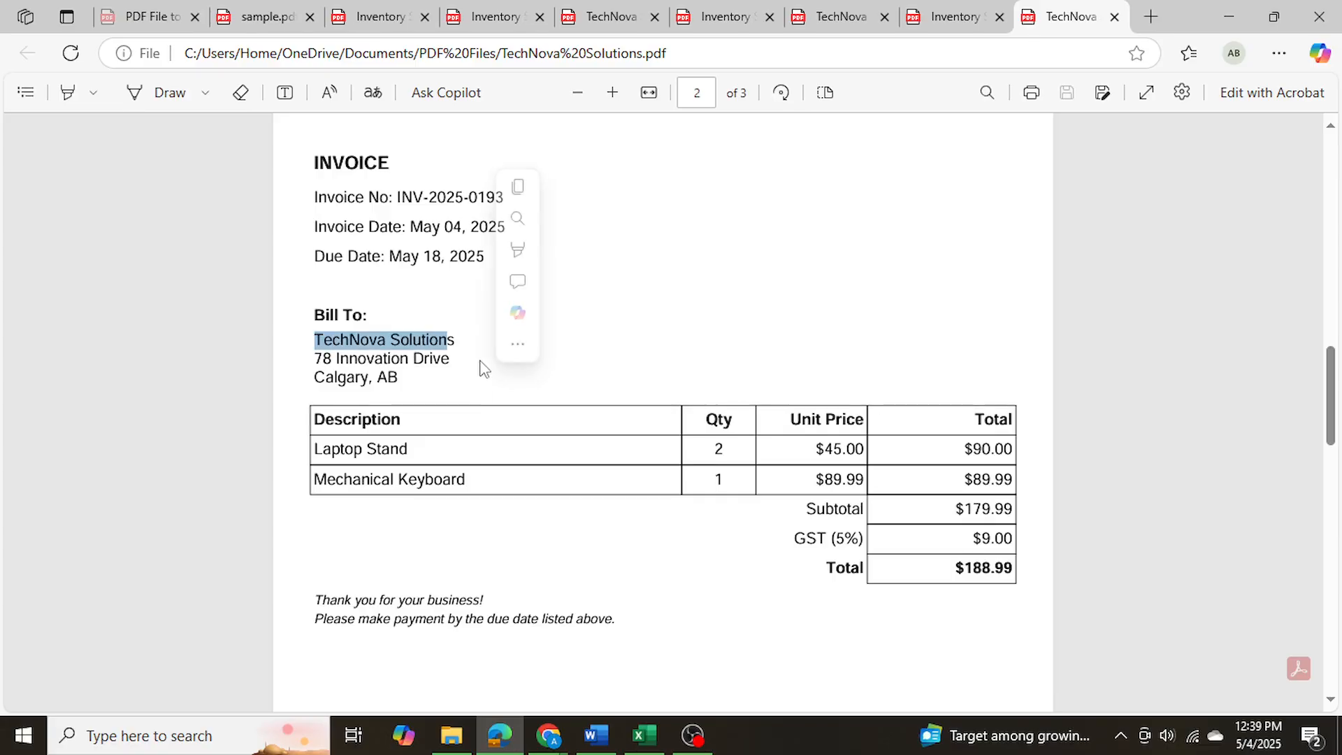
pyautogui.scroll(-3)
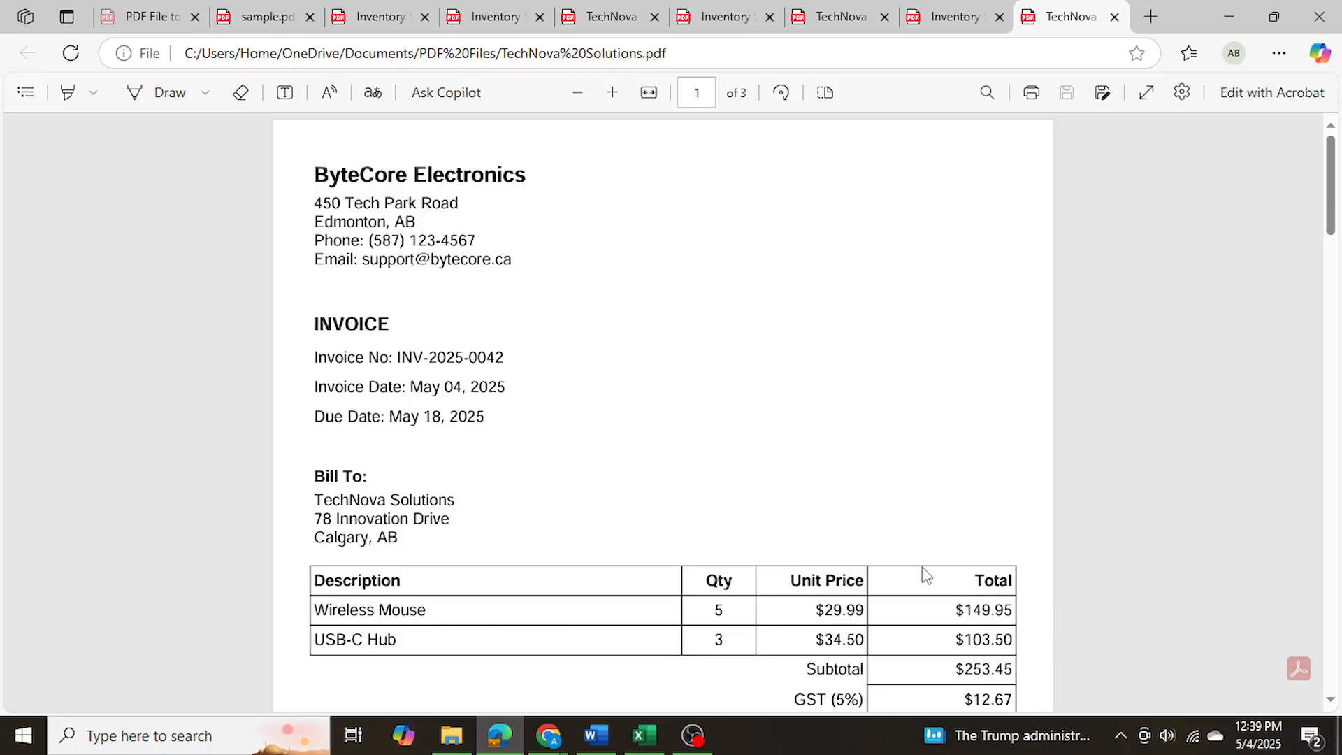
pyautogui.moveTo(745, 473)
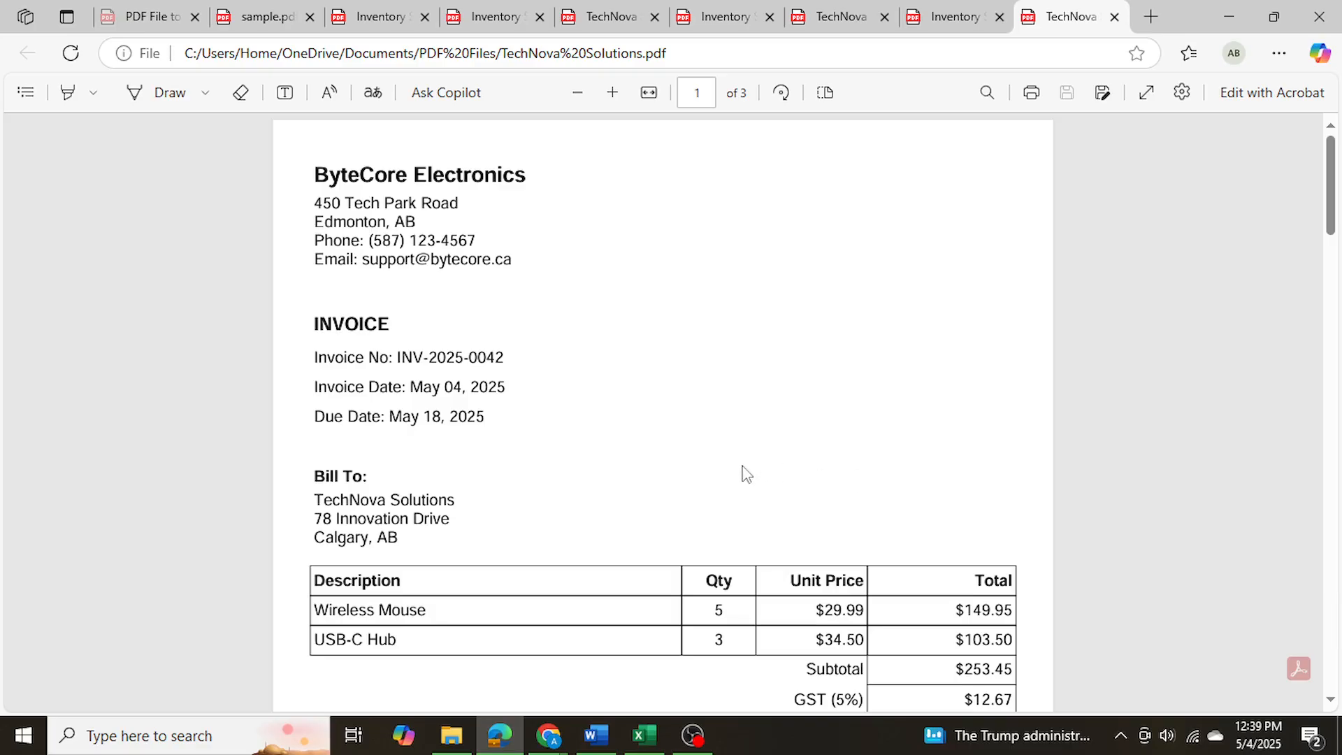
pyautogui.scroll(-3)
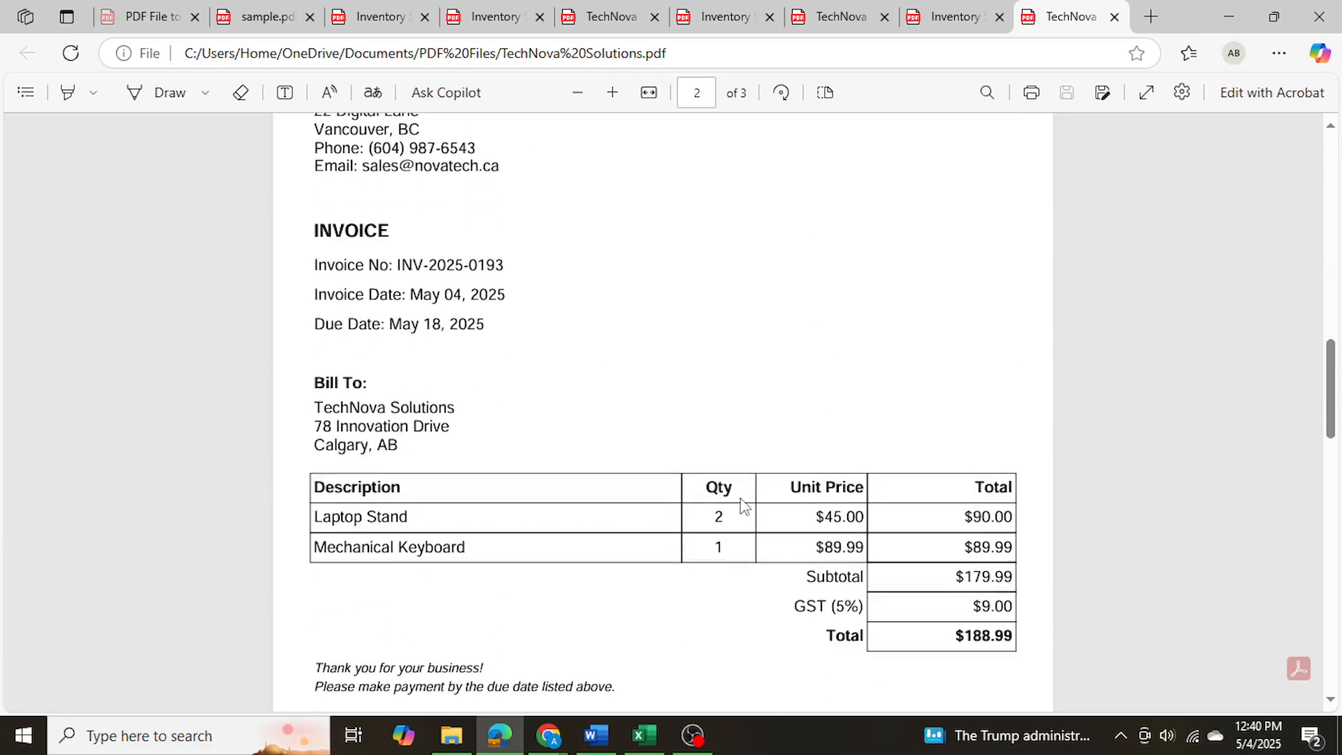
pyautogui.scroll(-3)
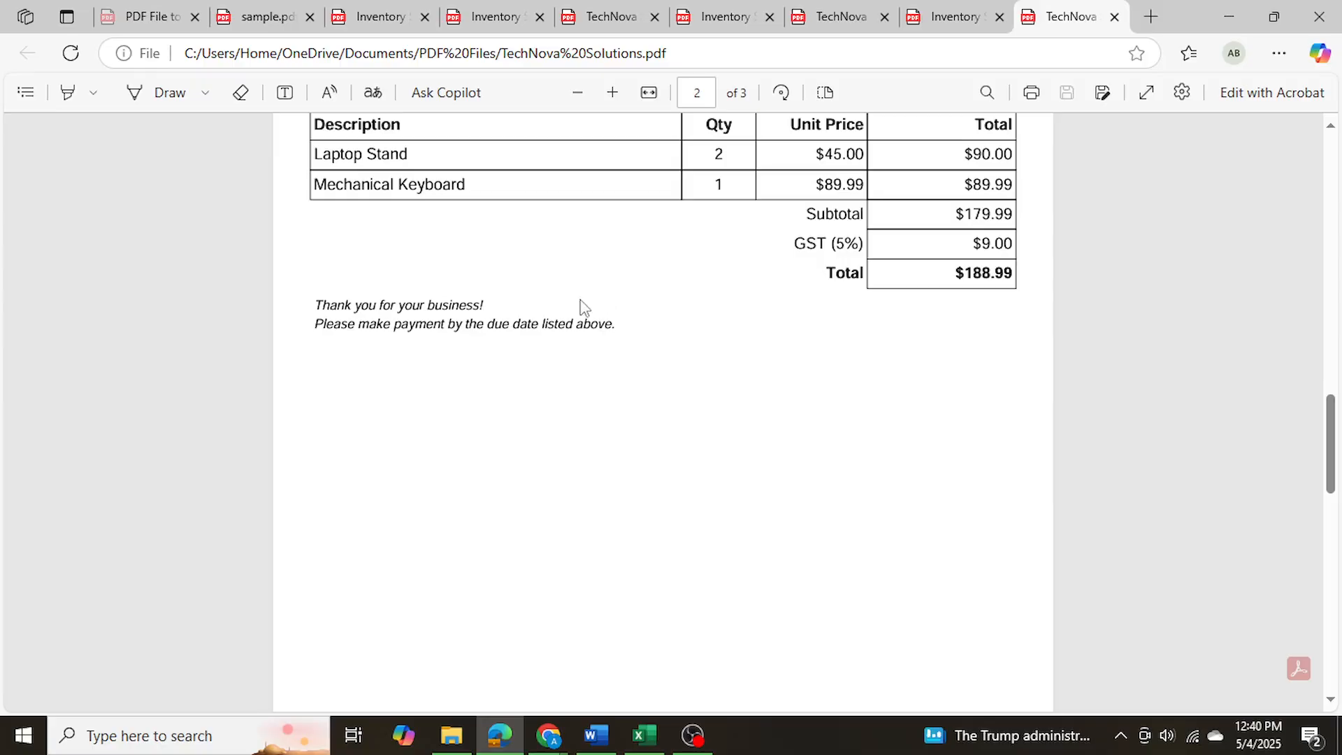
pyautogui.scroll(3)
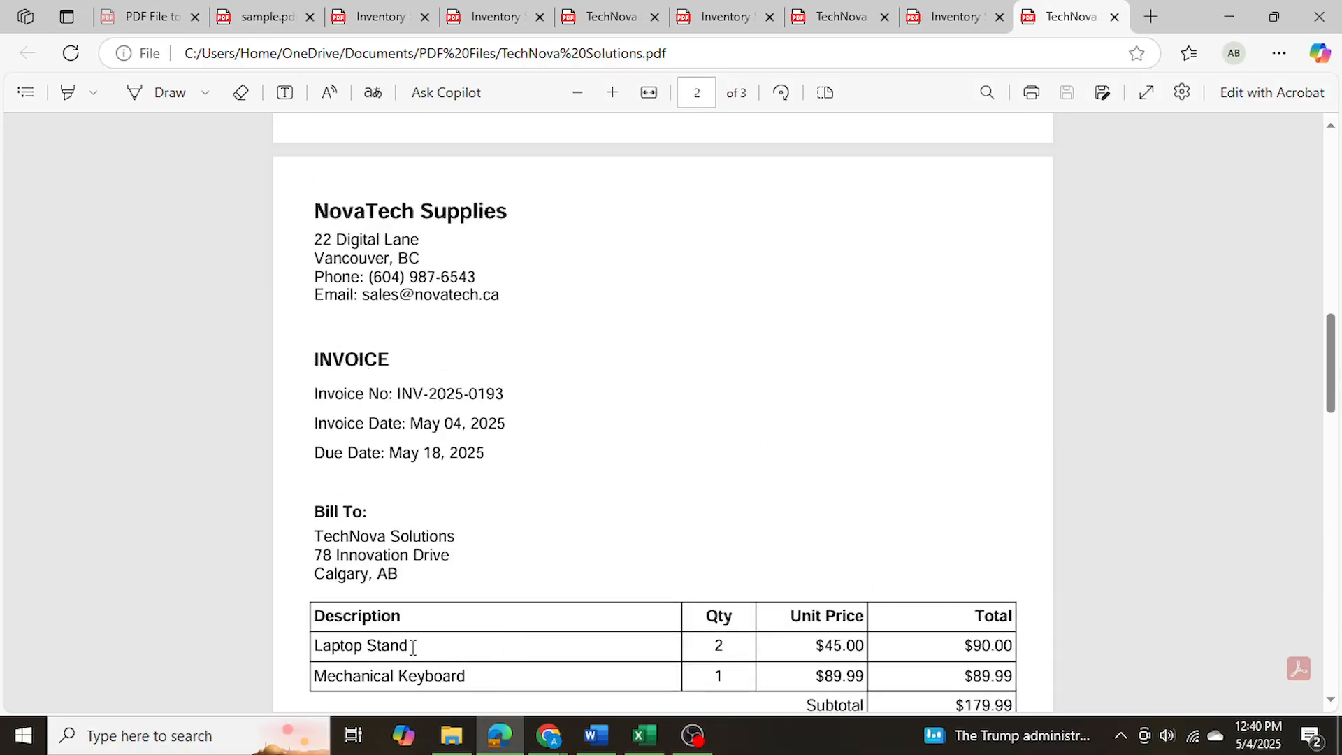
pyautogui.moveTo(931, 698)
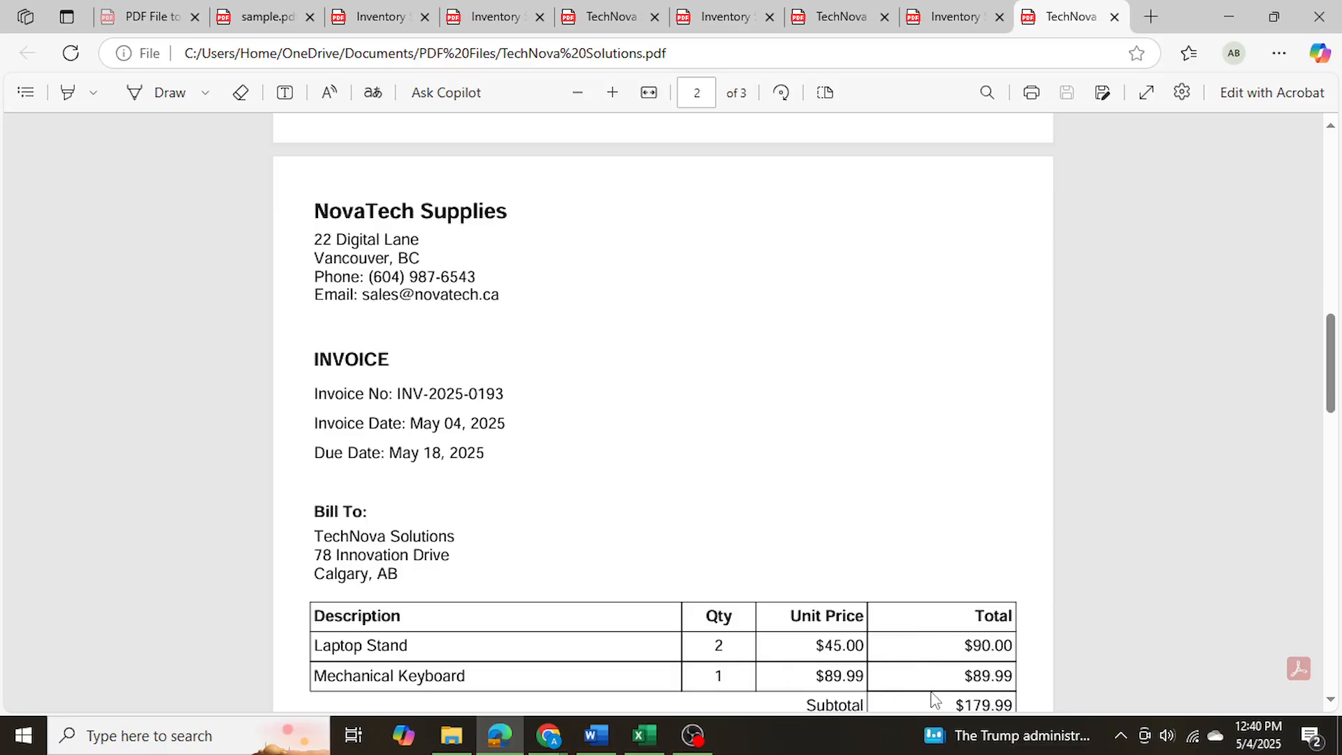
pyautogui.moveTo(389, 397)
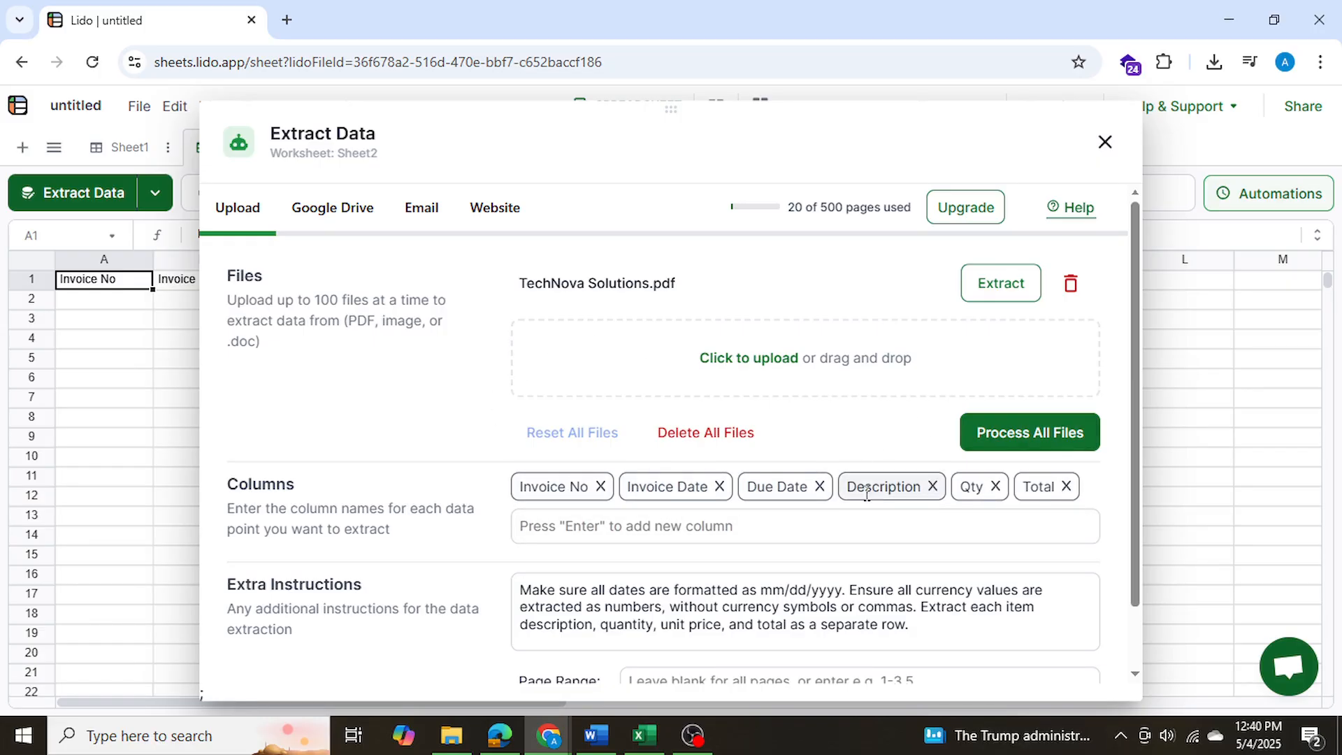
# Return to Lido's Extract Data dialog on Sheet2 and review its file, columns and extra instructions
pyautogui.click(447, 736)
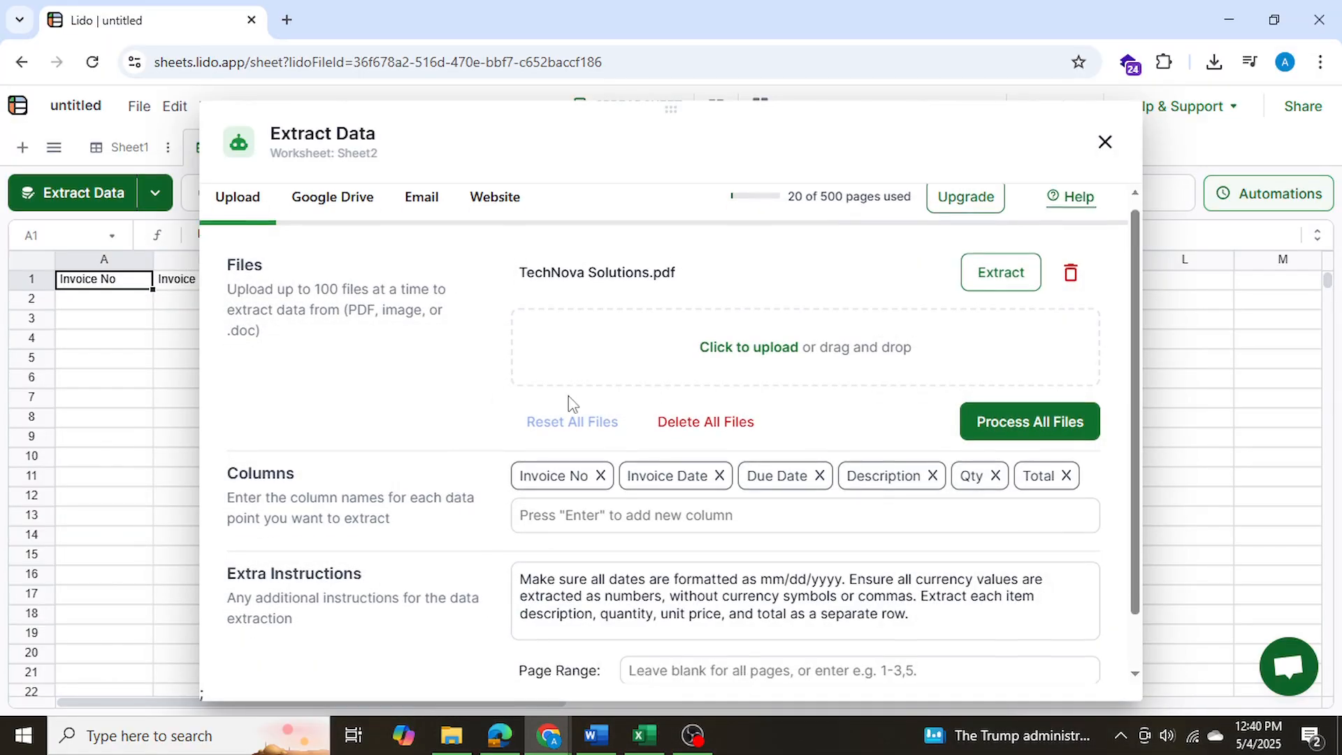
pyautogui.scroll(-3)
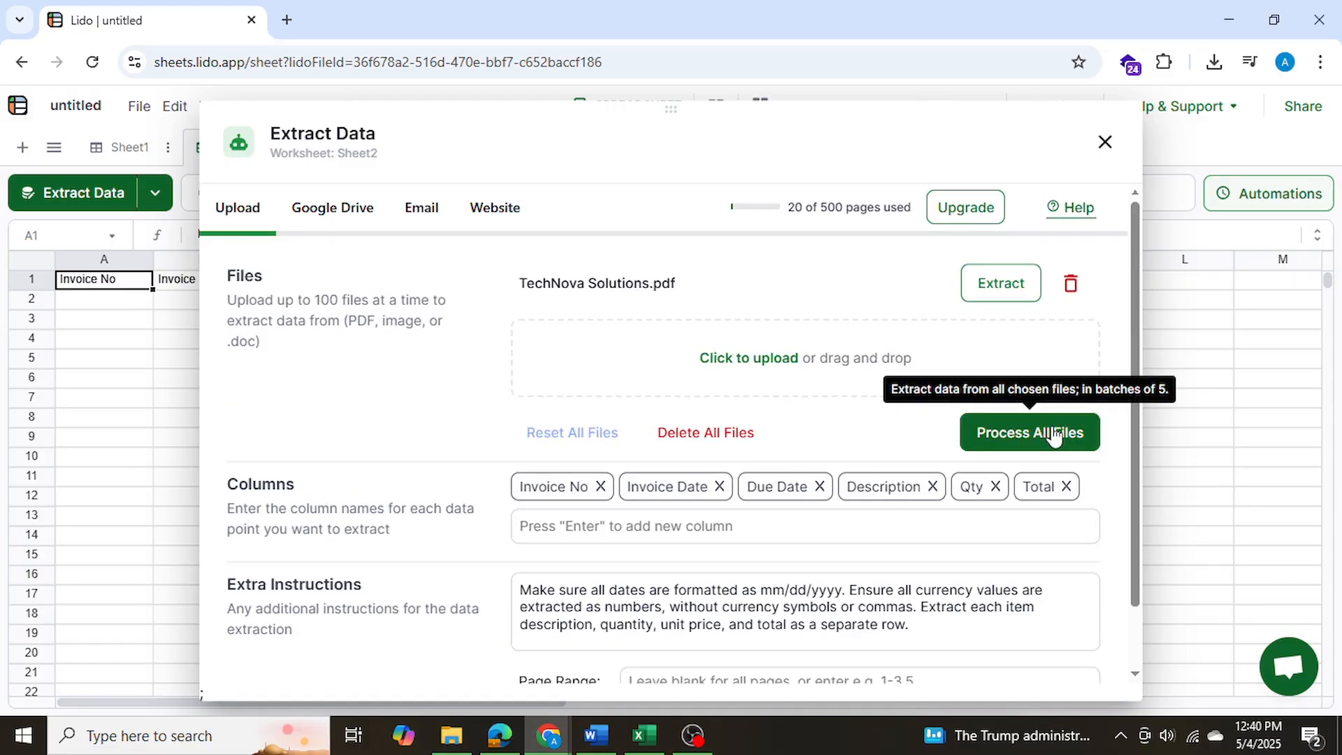
# Run Process All Files to write the six invoice line items into Sheet2
pyautogui.click(1029, 432)
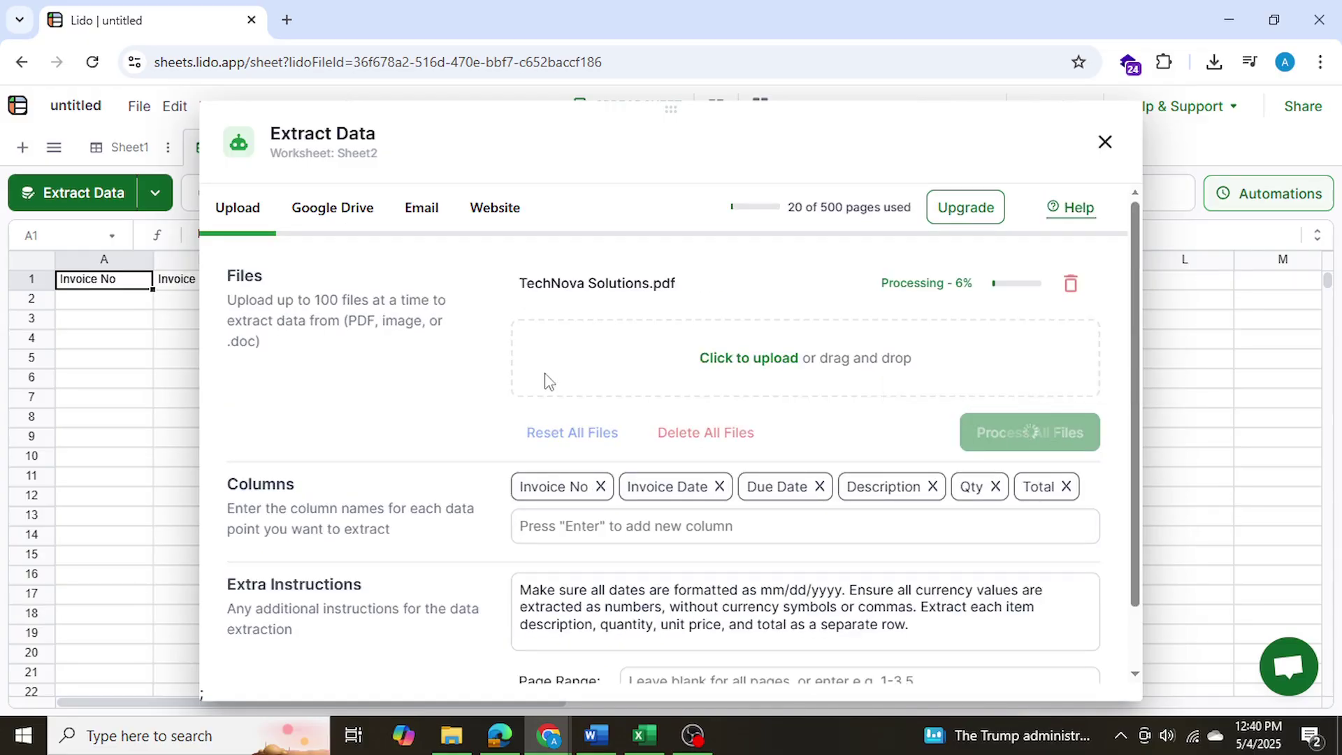
pyautogui.click(1104, 141)
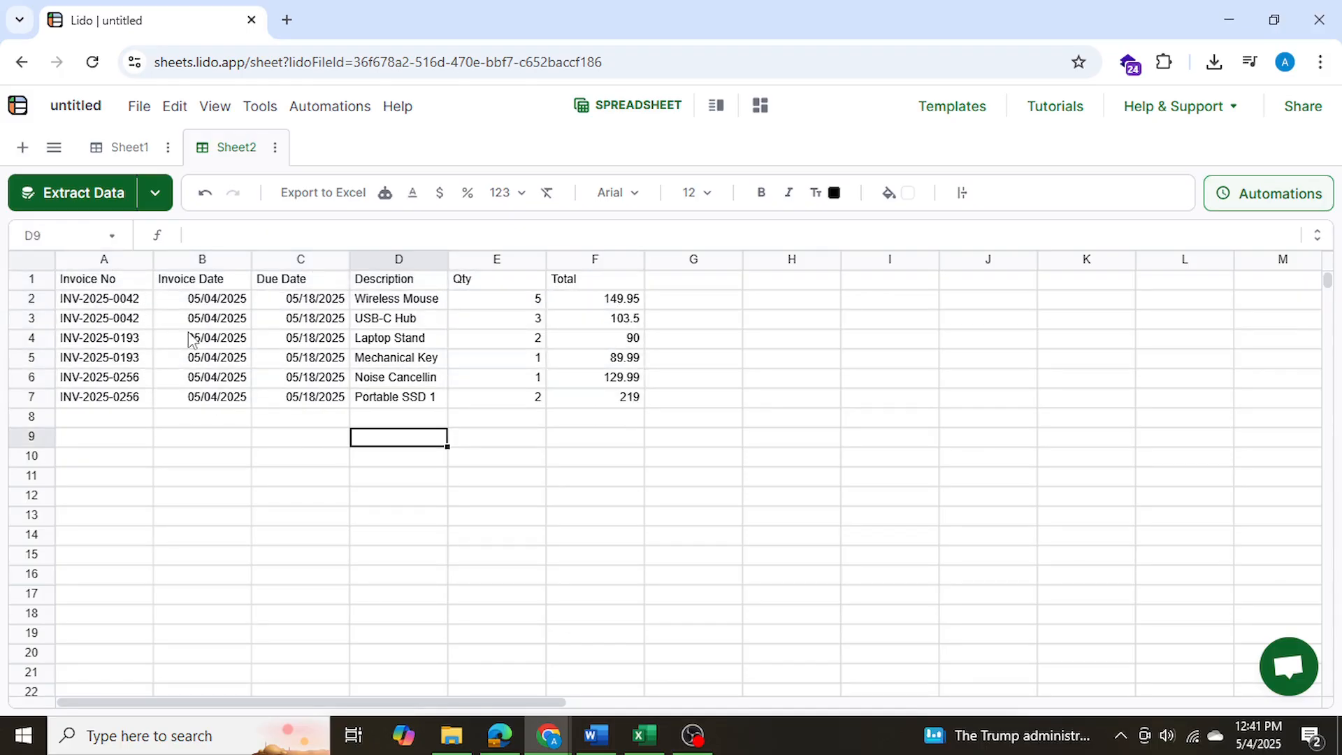
pyautogui.moveTo(520, 736)
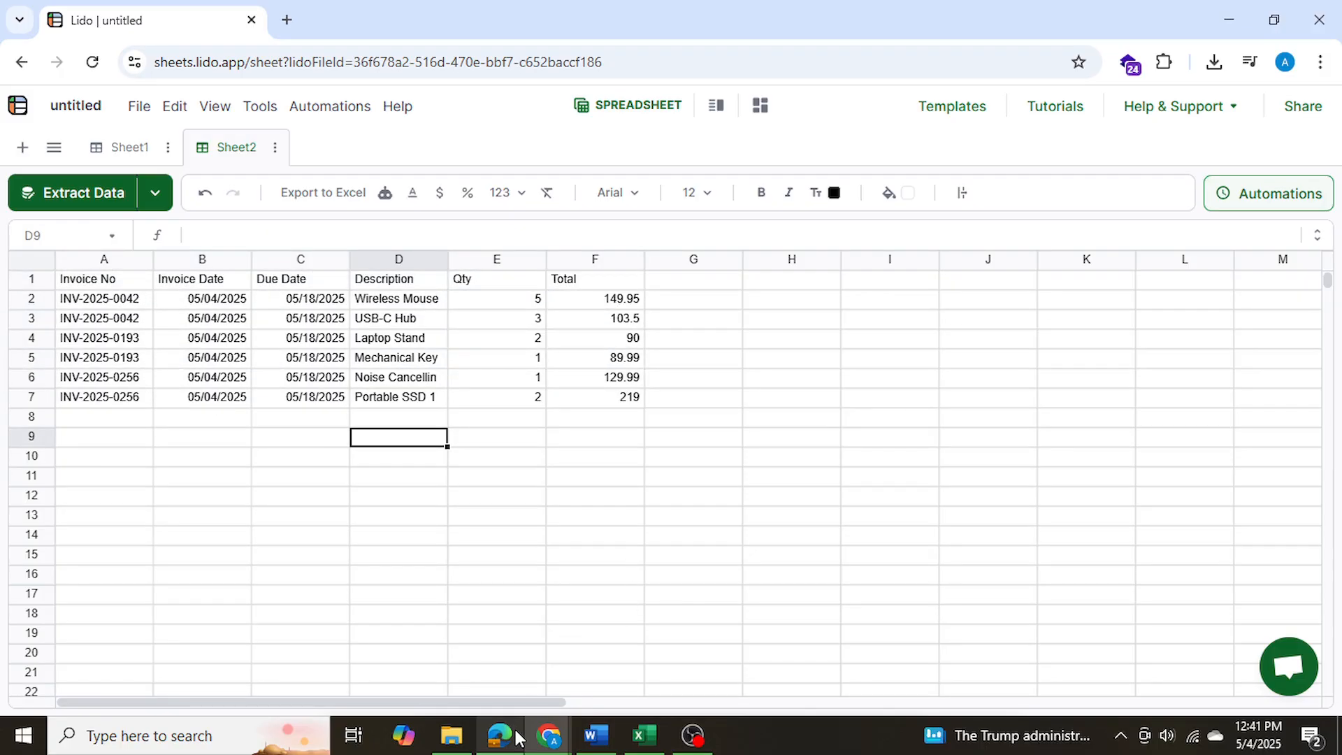
pyautogui.click(500, 735)
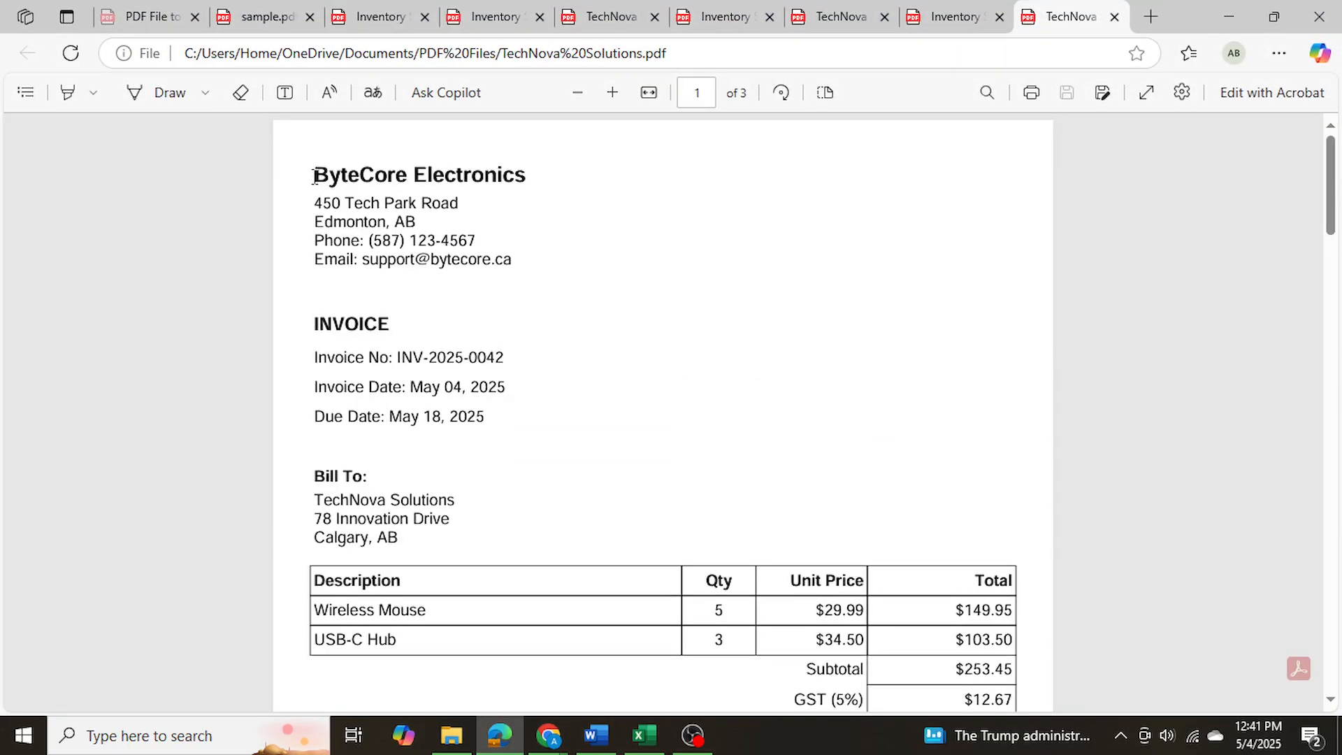
pyautogui.scroll(-3)
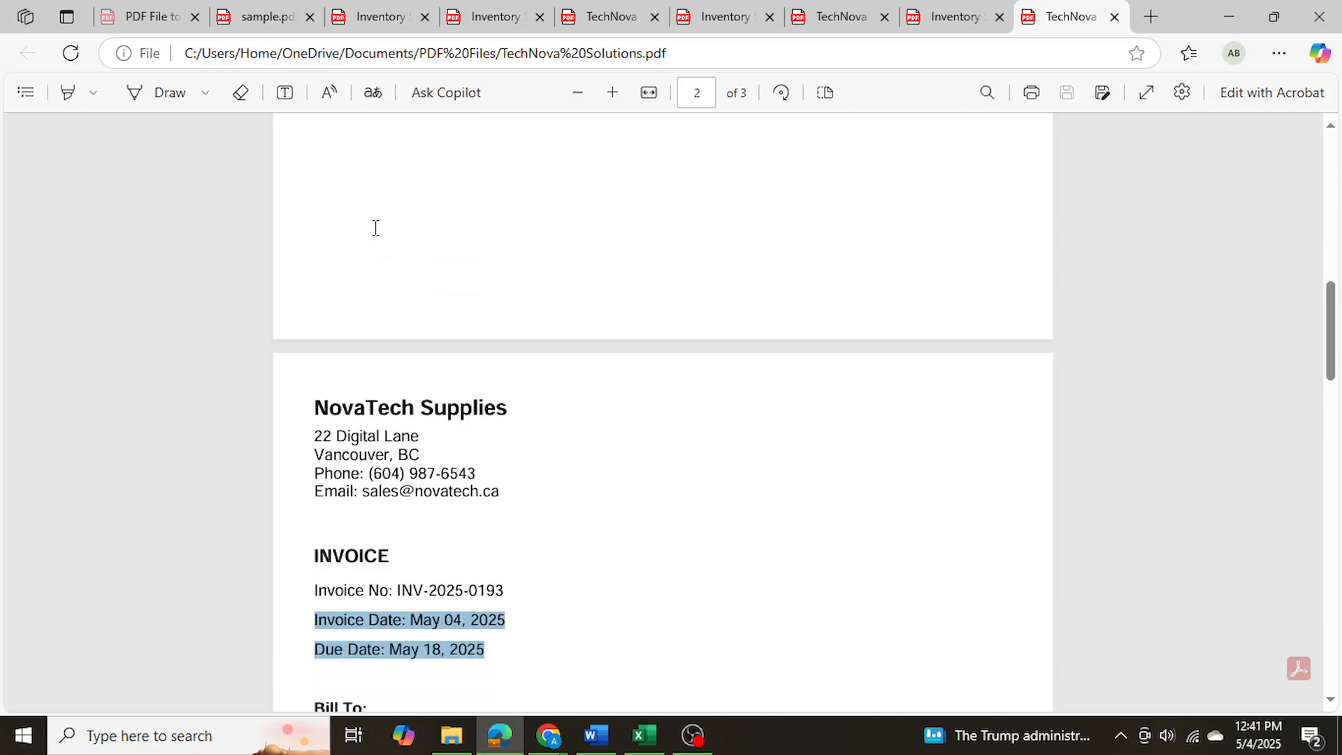
pyautogui.scroll(-3)
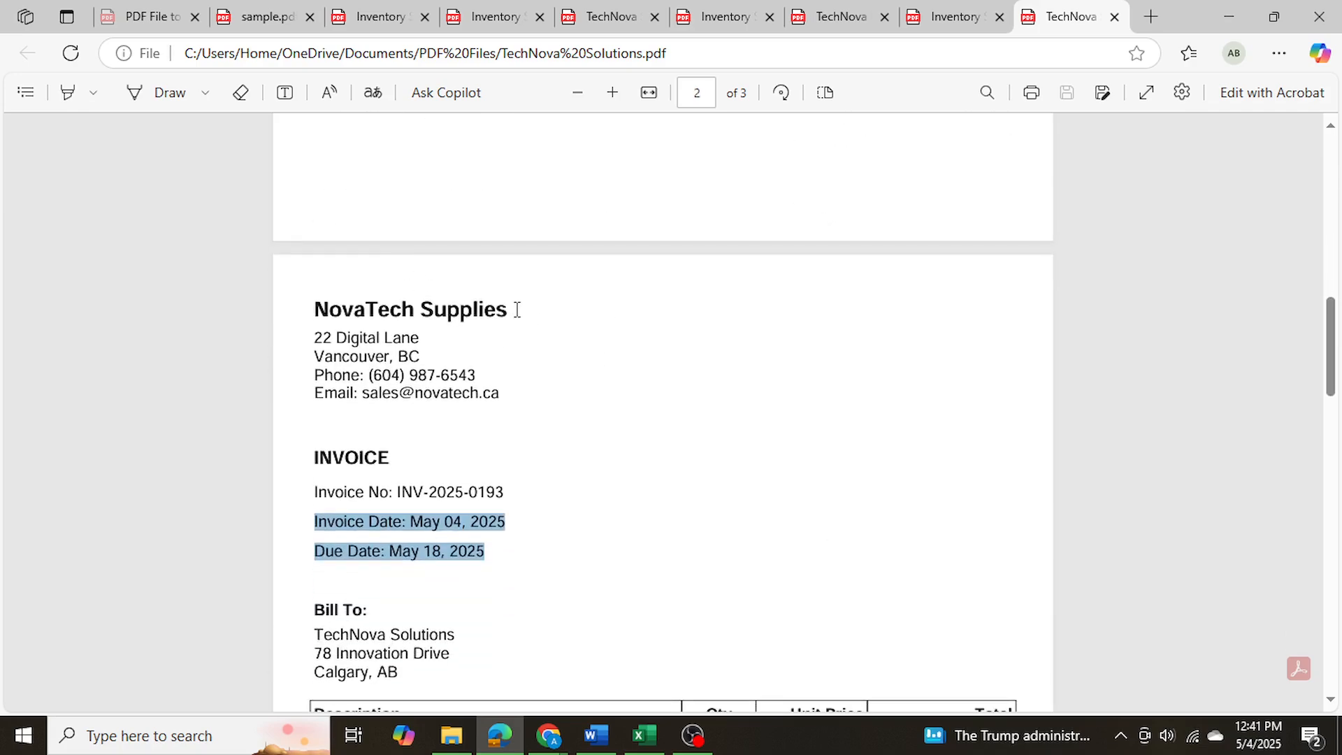
pyautogui.scroll(-3)
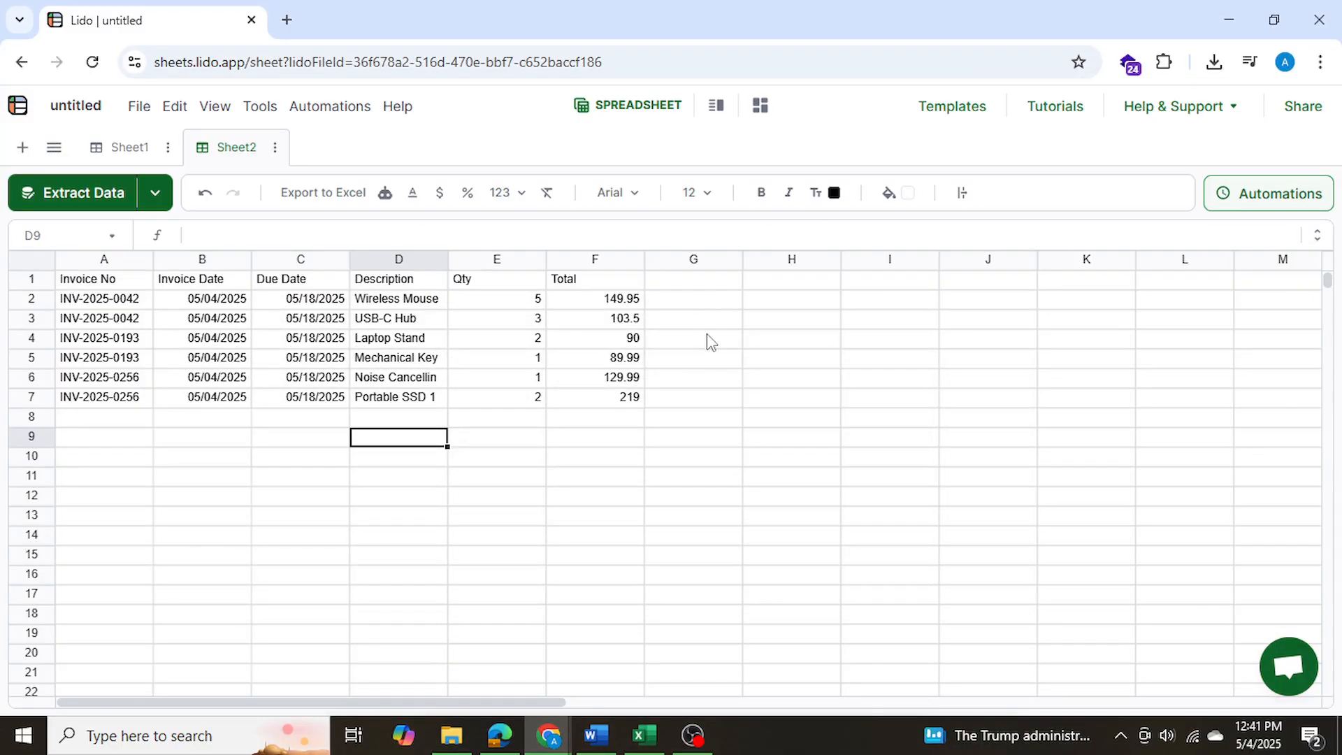
pyautogui.moveTo(714, 414)
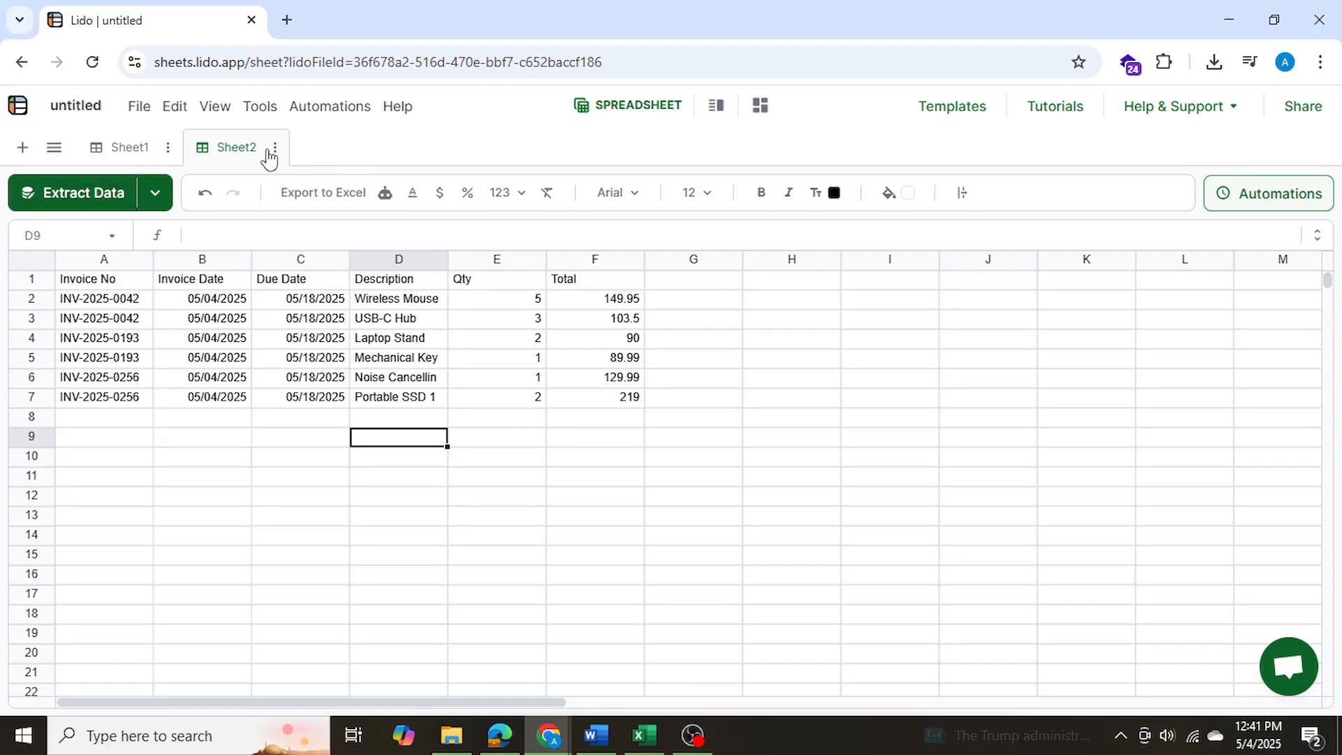
# Start a new extraction on Sheet3 and add an Issuing Company column tag
pyautogui.click(84, 193)
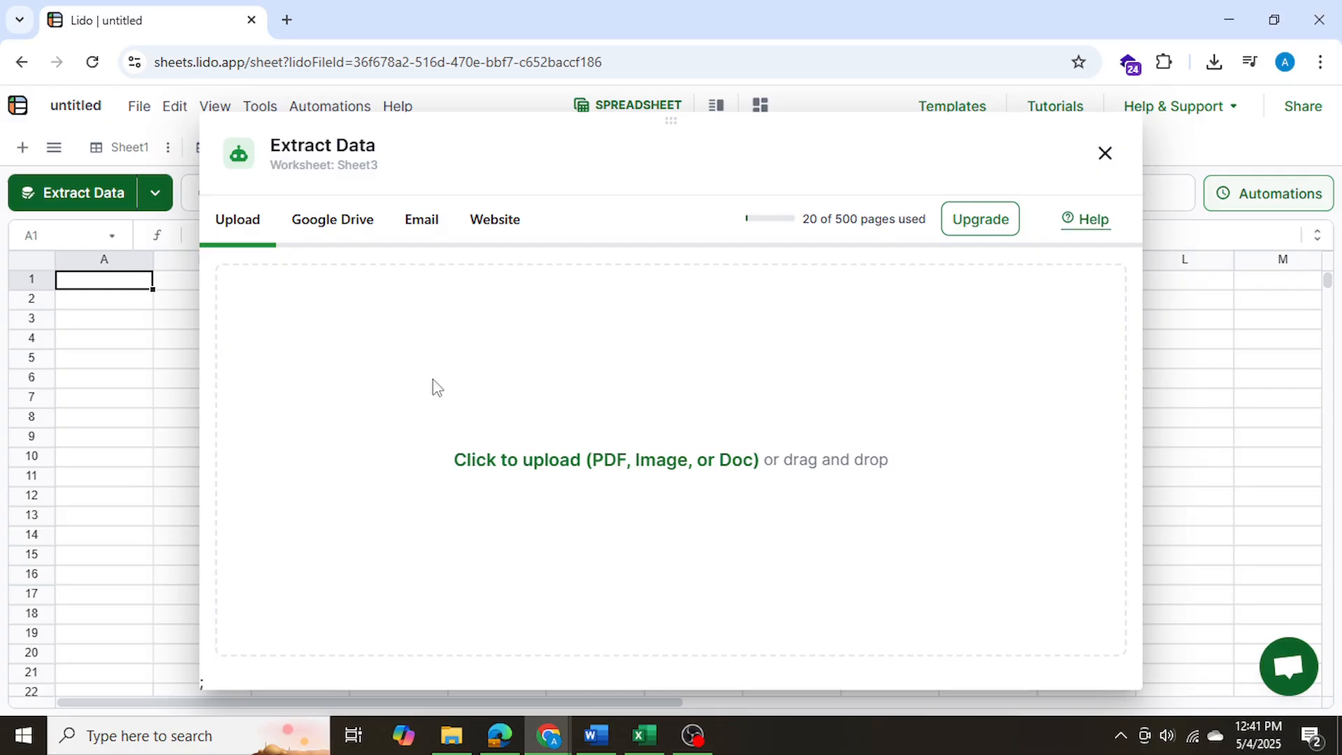
pyautogui.moveTo(698, 475)
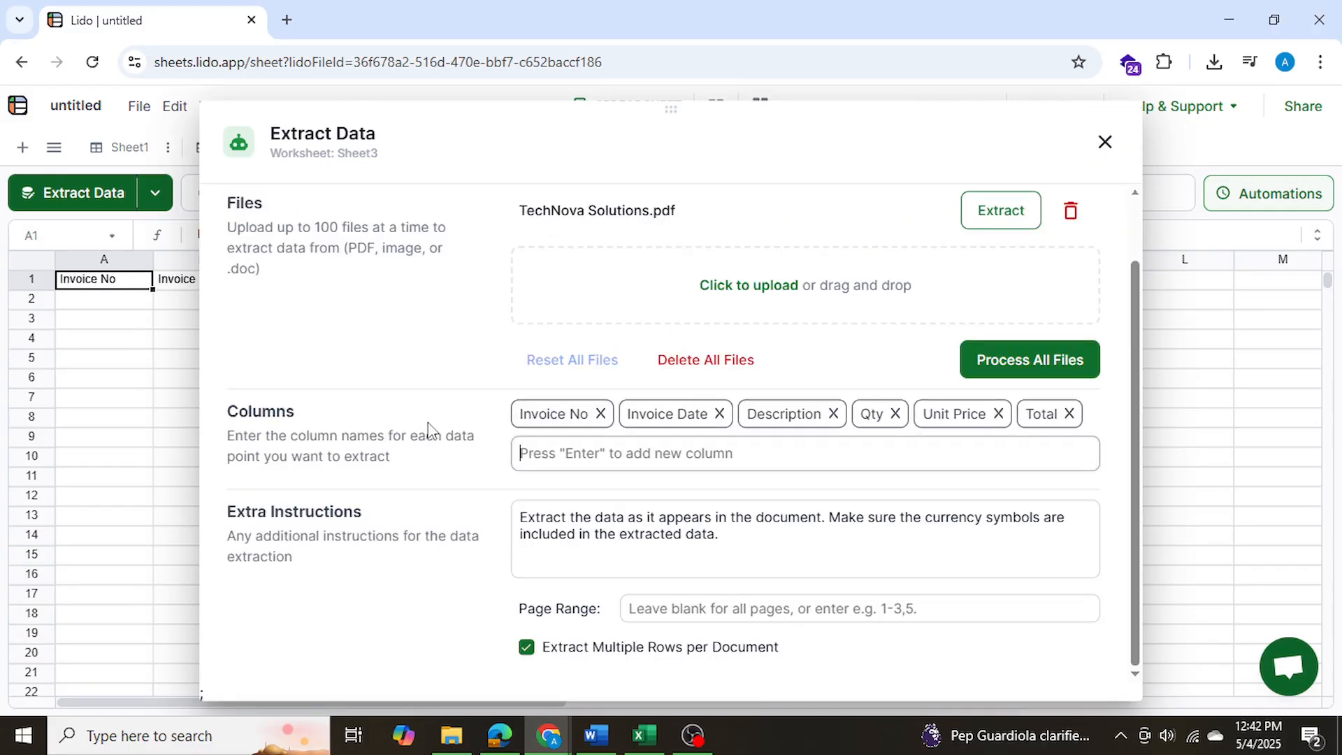
pyautogui.write('Is')
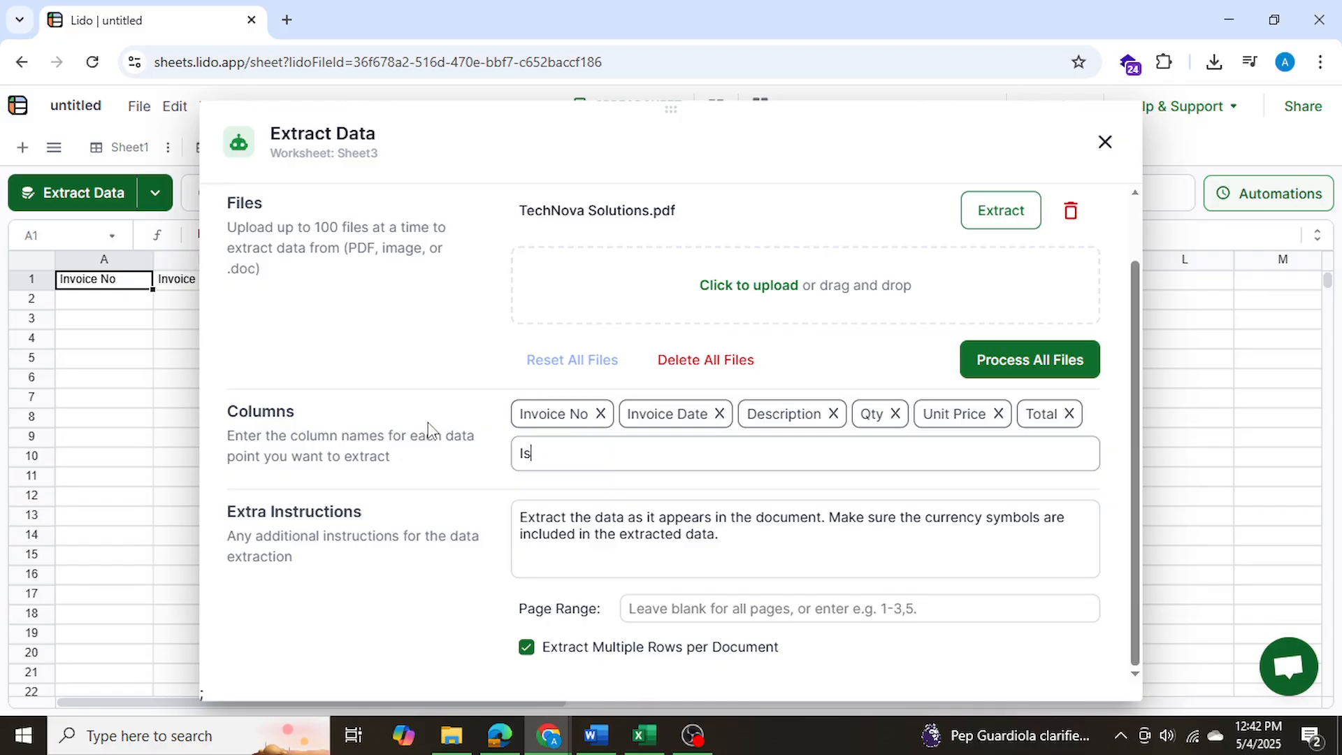
pyautogui.press('Enter')
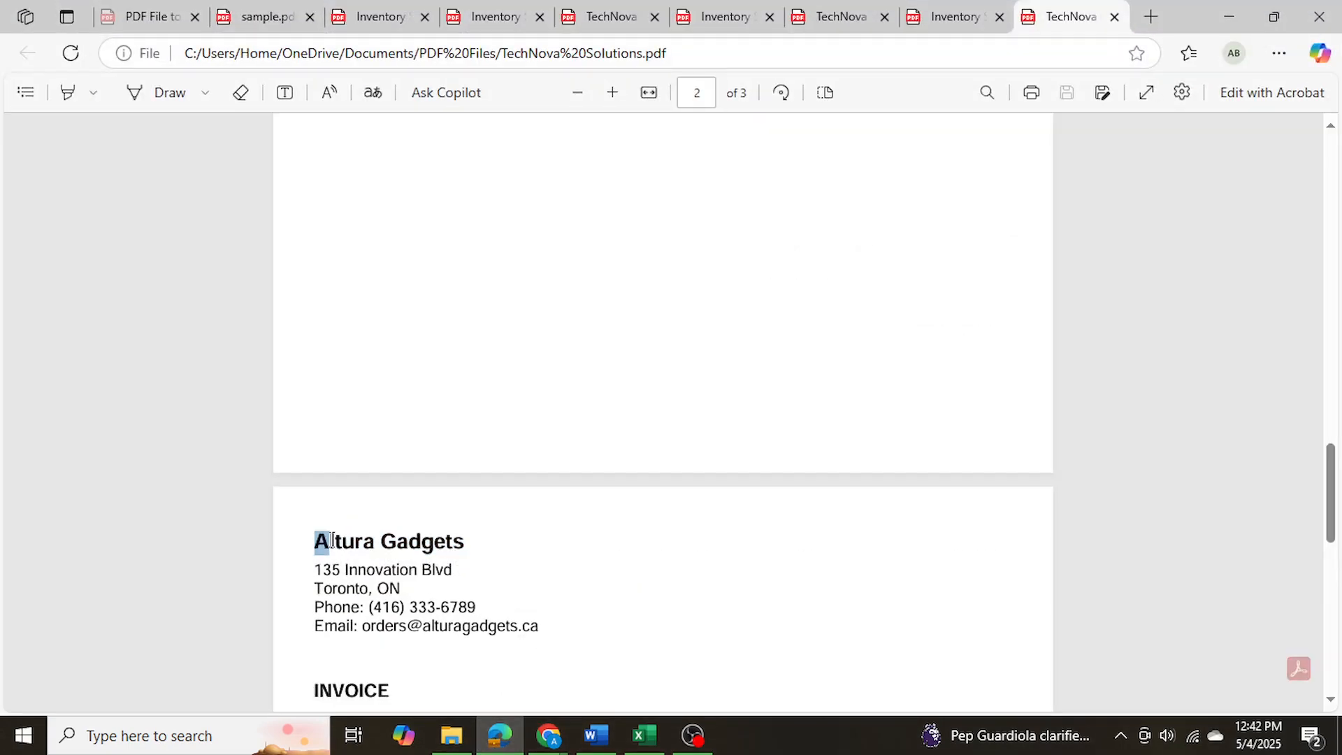
pyautogui.scroll(-3)
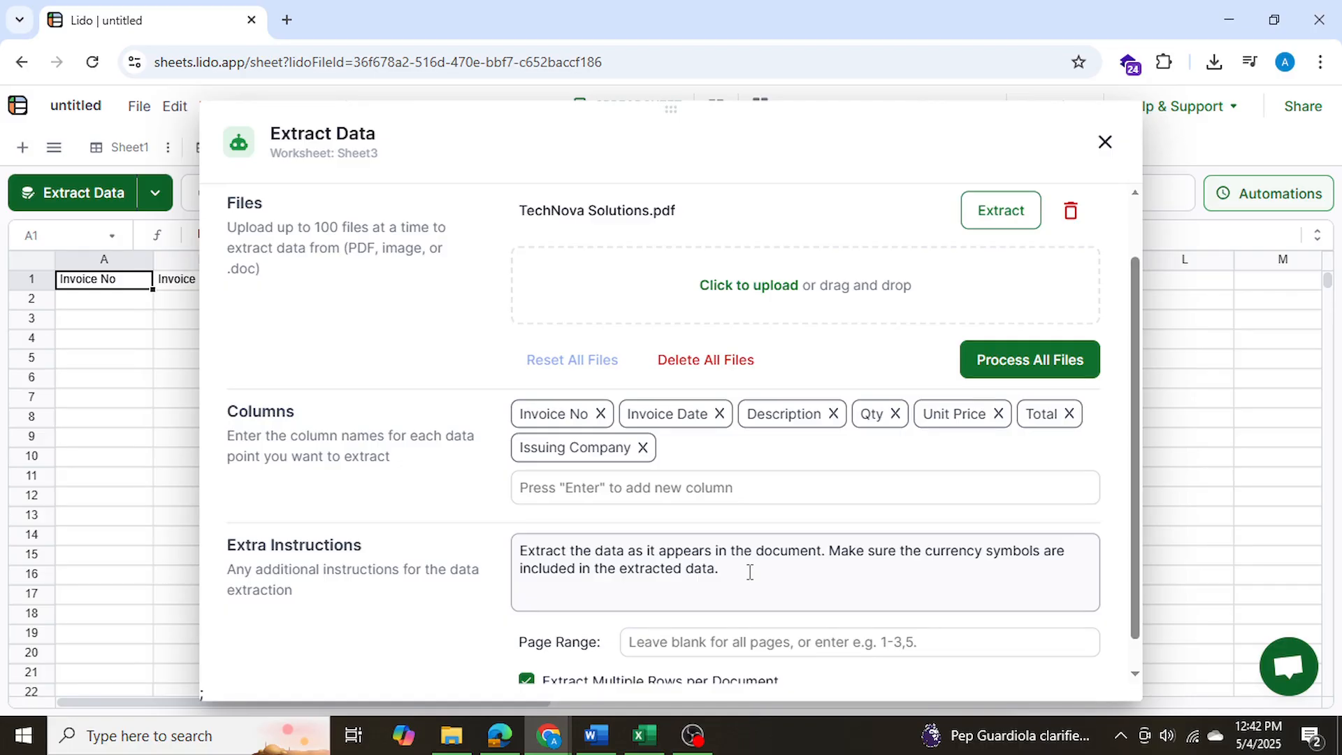
# Add the issuing company instruction and run the extraction to produce Sheet4 with companies and emails
pyautogui.click(1029, 359)
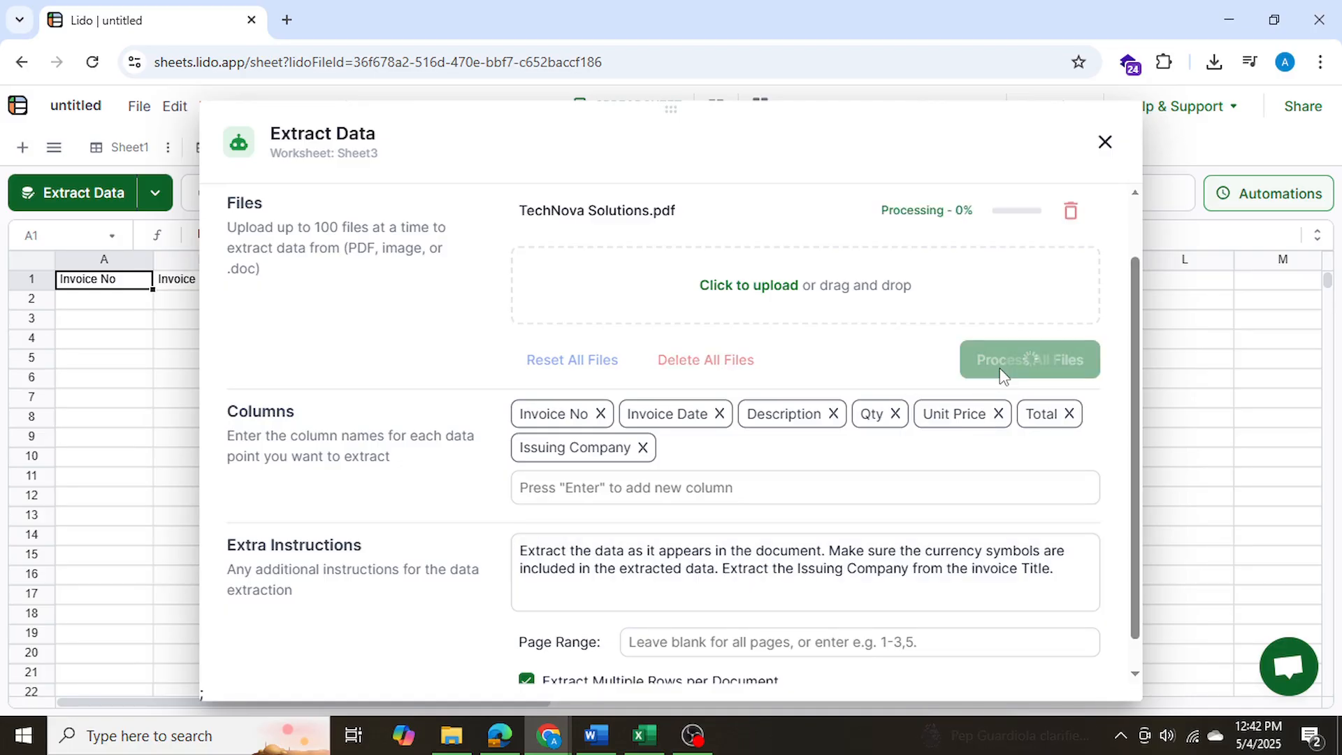
pyautogui.click(1029, 359)
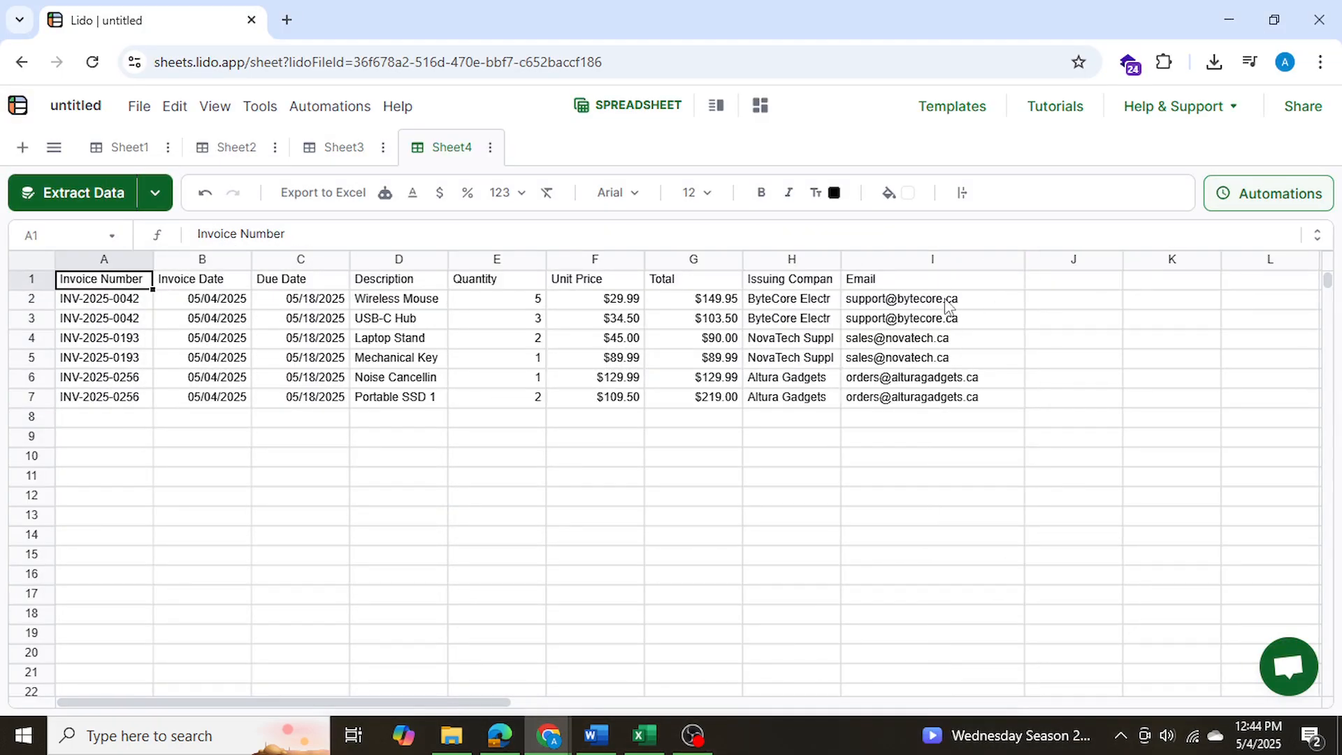
pyautogui.moveTo(895, 265)
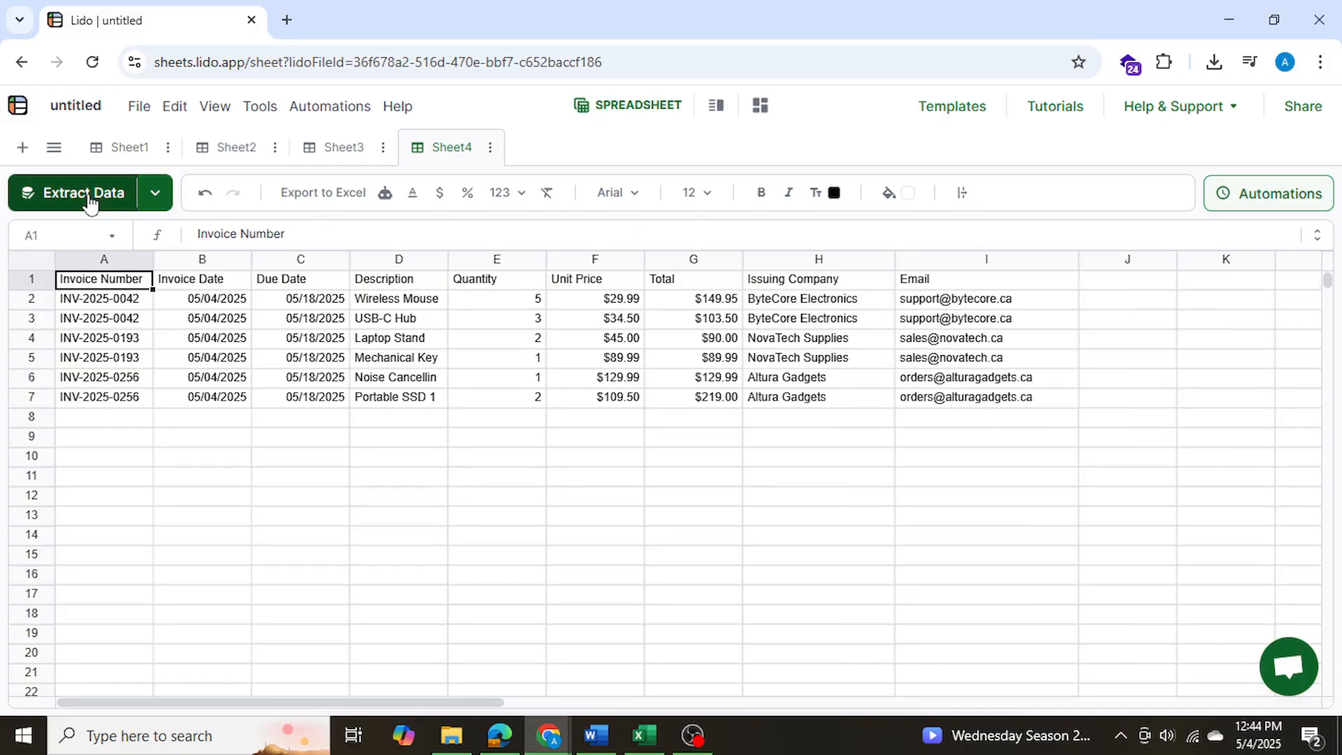
# Reopen Sheet4's extraction settings showing its nine columns and formatting instructions
pyautogui.click(83, 193)
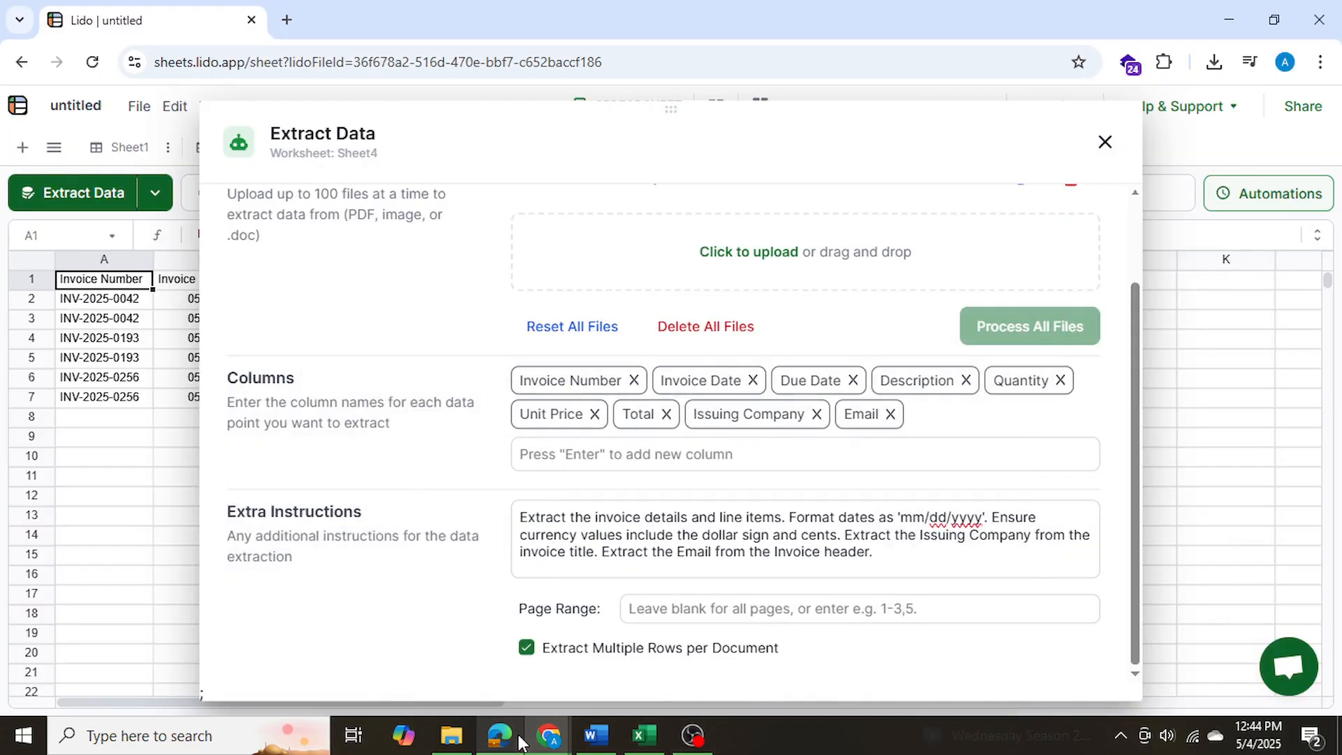
pyautogui.click(1105, 142)
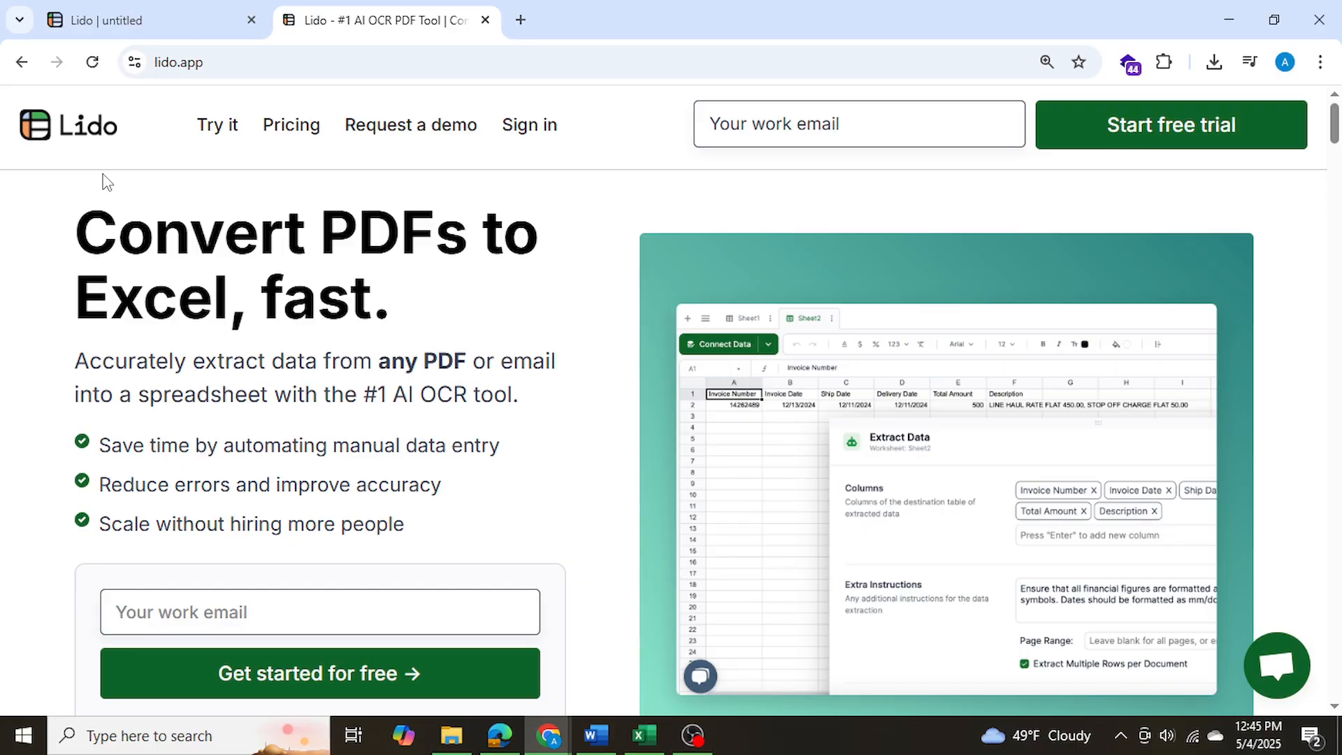
# Scroll the Lido homepage down to the Get started for free section
pyautogui.scroll(-3)
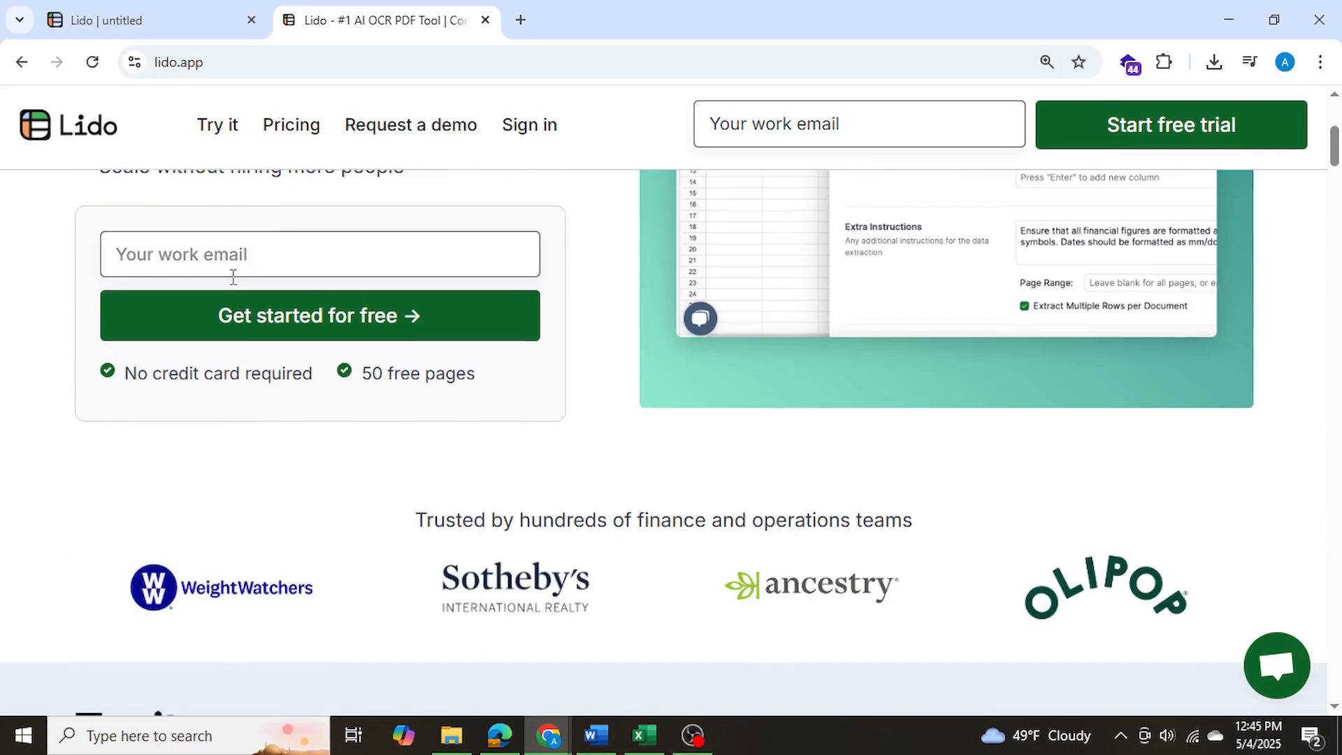
pyautogui.scroll(-3)
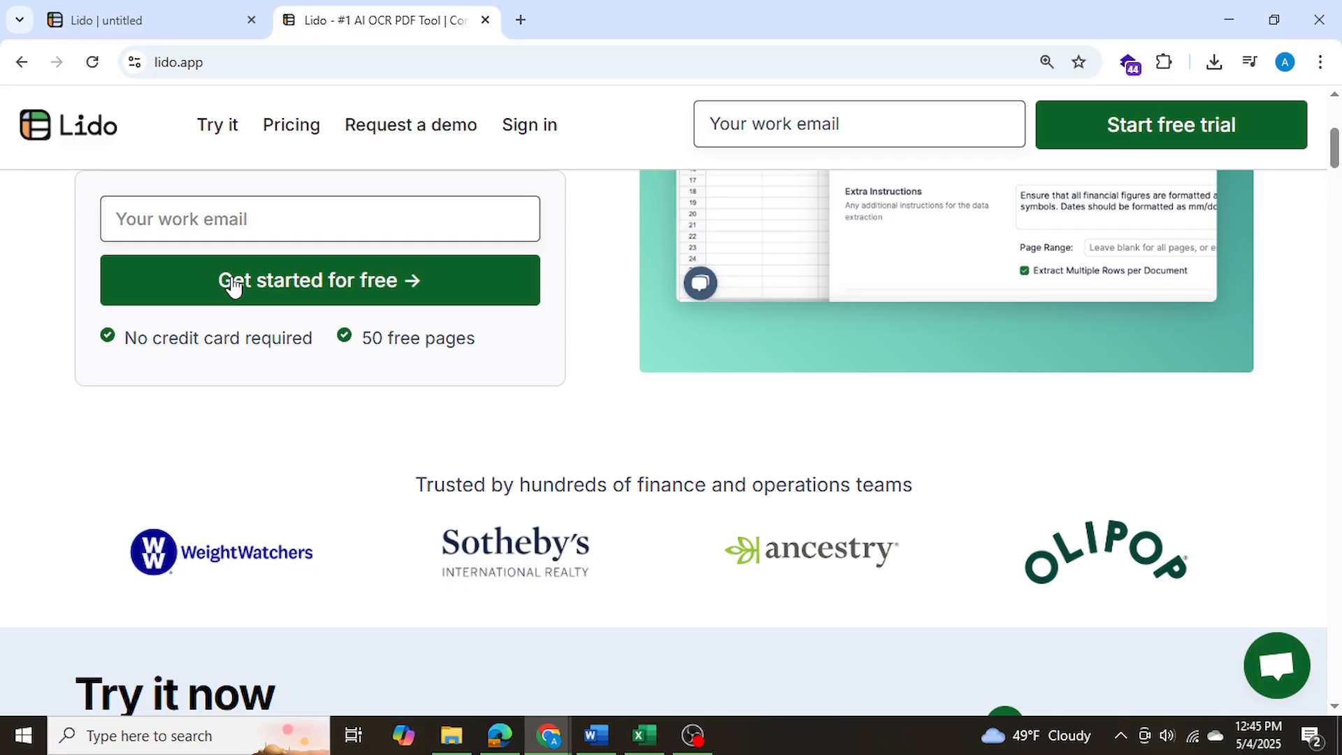
pyautogui.moveTo(289, 293)
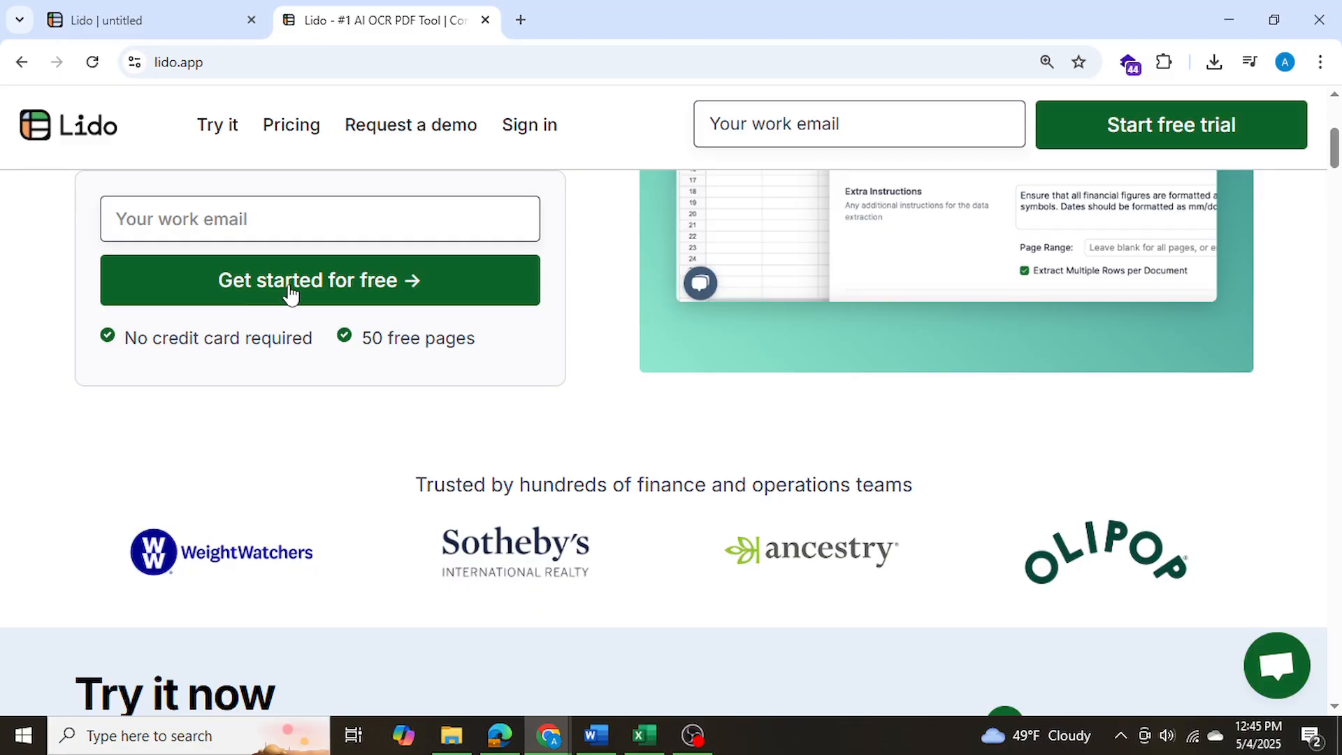